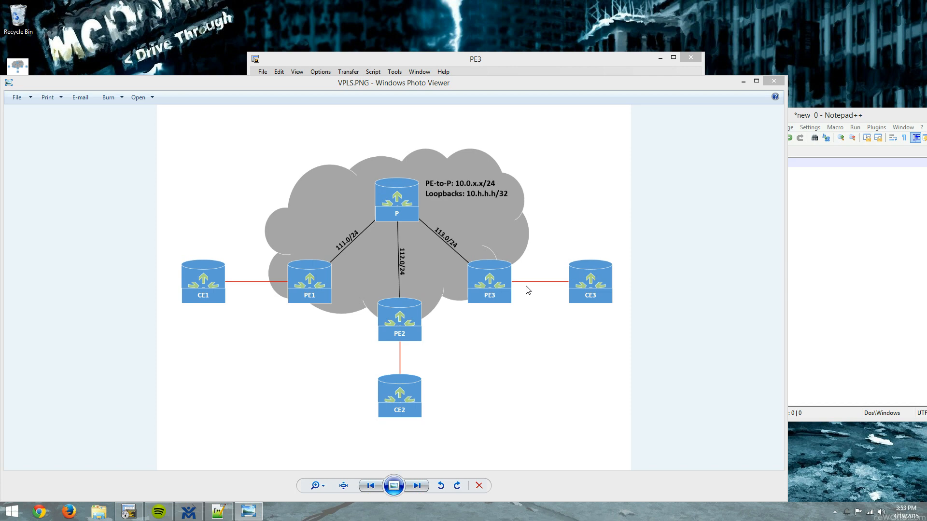
mouse_move(490, 237)
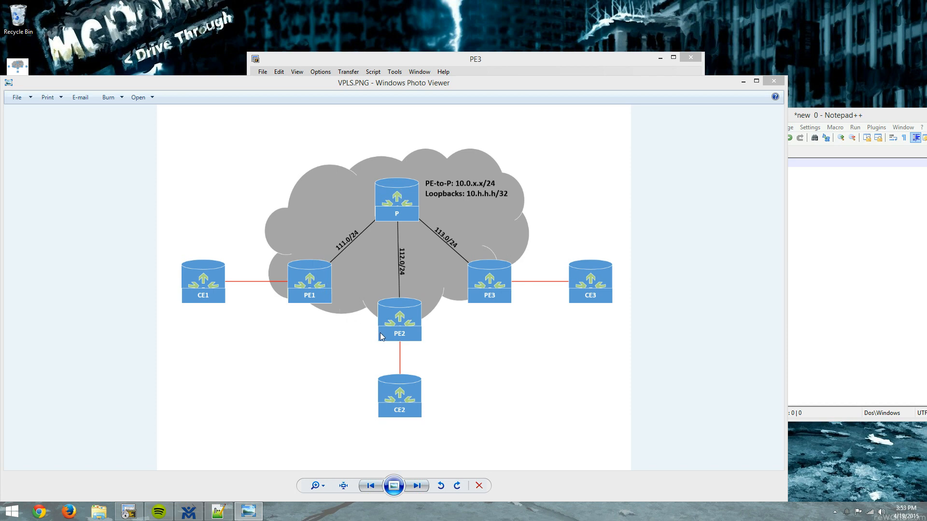
mouse_move(323, 256)
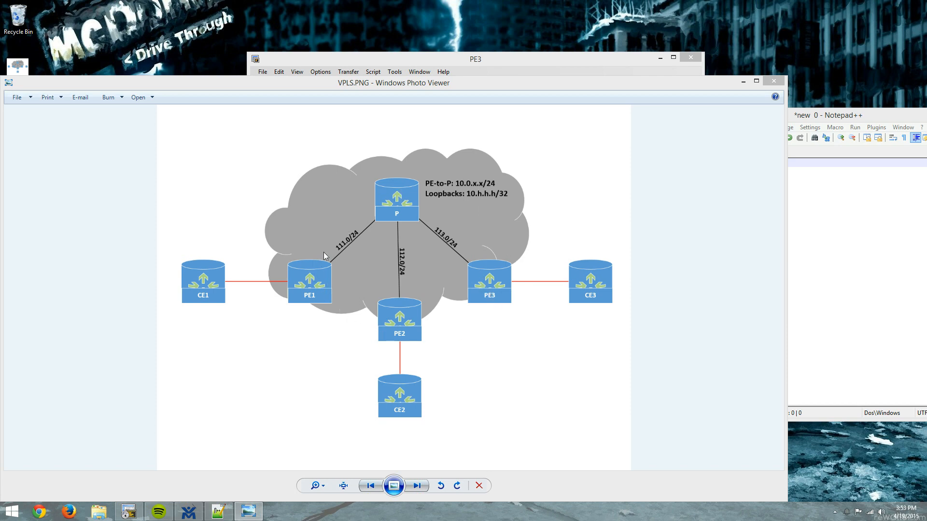
mouse_move(431, 212)
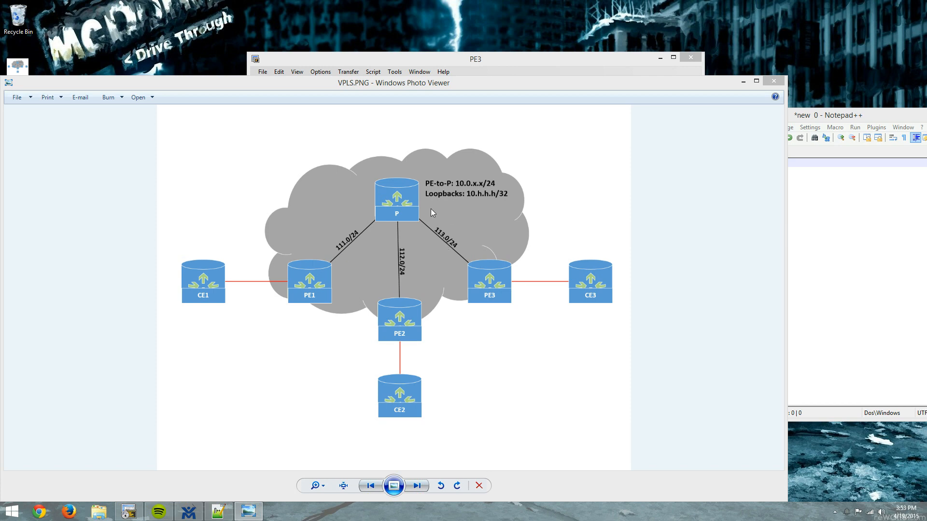
mouse_move(388, 189)
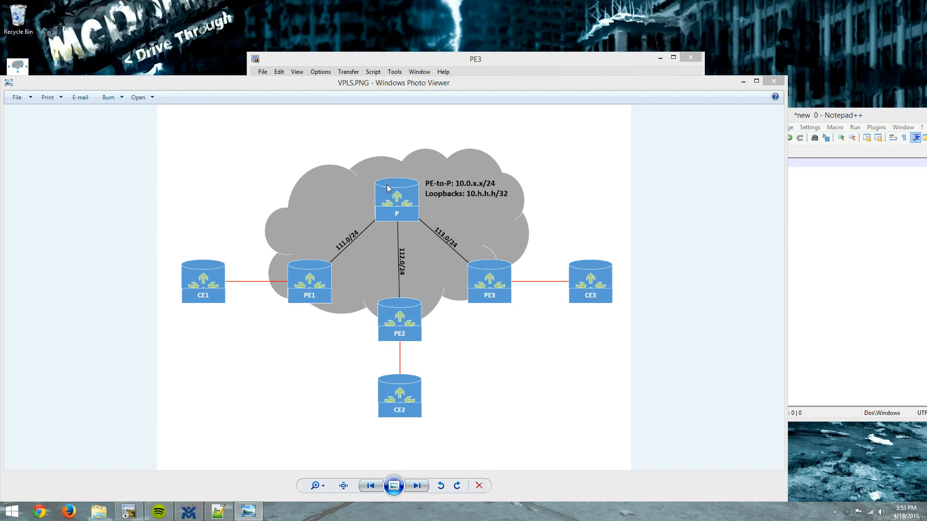
mouse_move(342, 264)
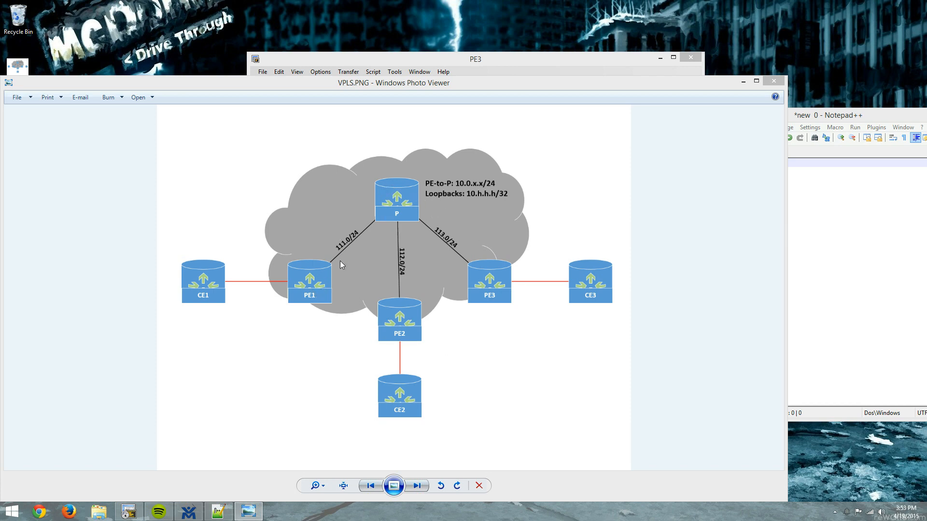
mouse_move(433, 190)
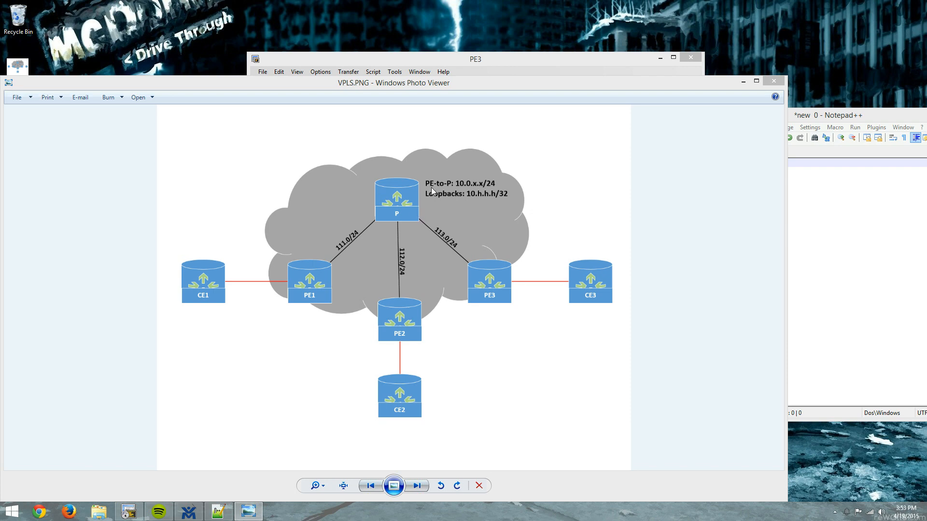
mouse_move(529, 460)
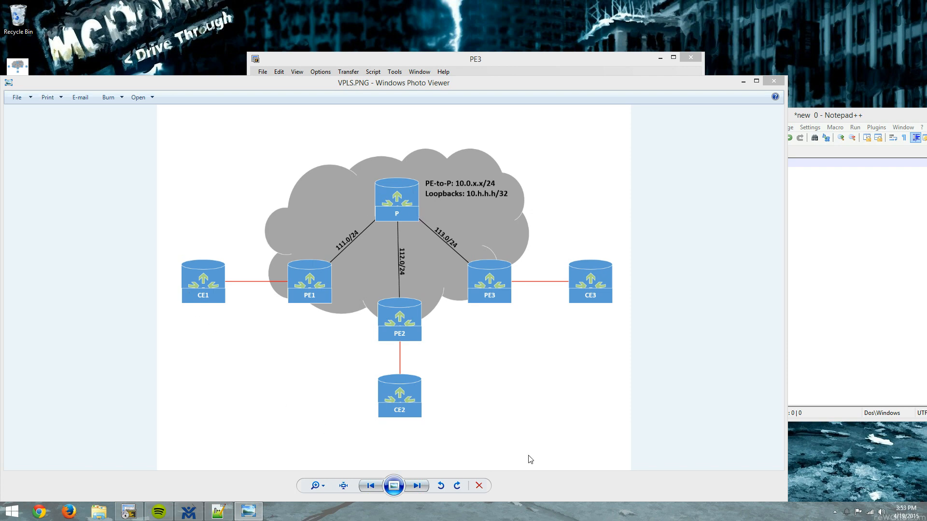
mouse_move(262, 271)
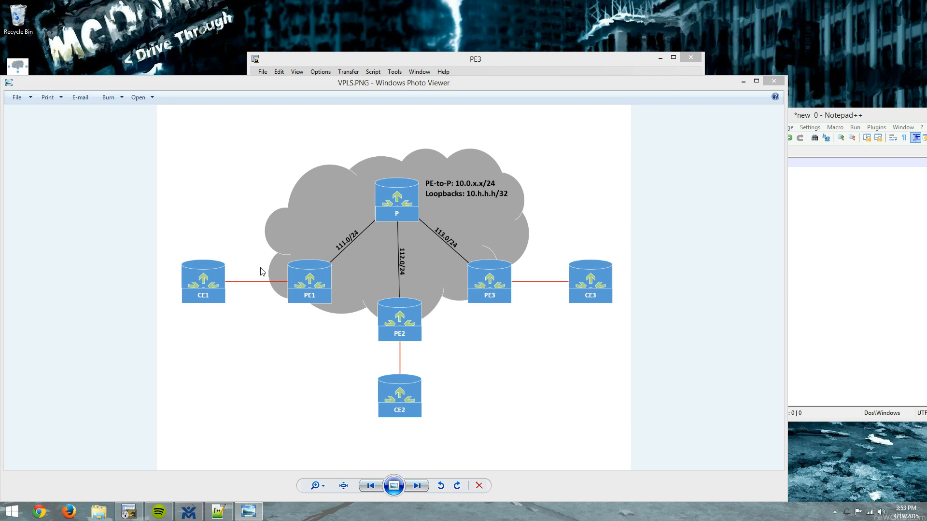
mouse_move(316, 226)
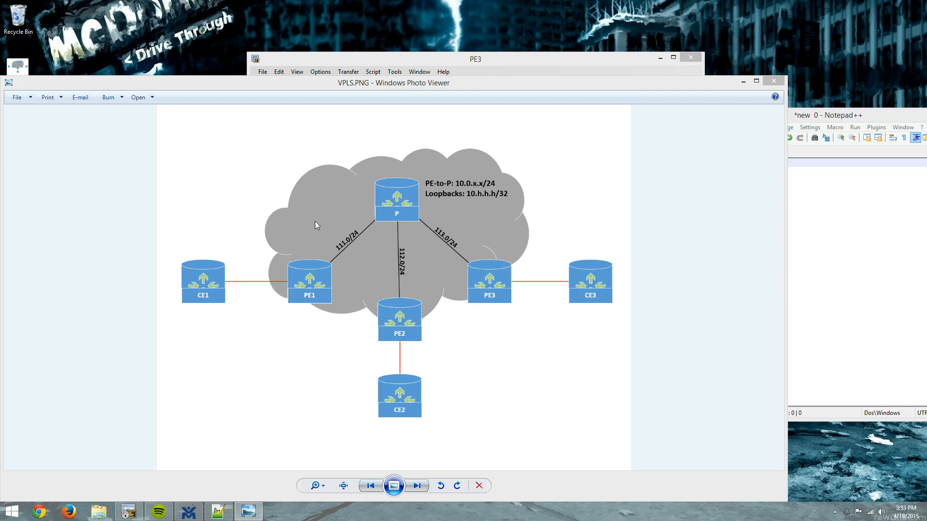
mouse_move(609, 294)
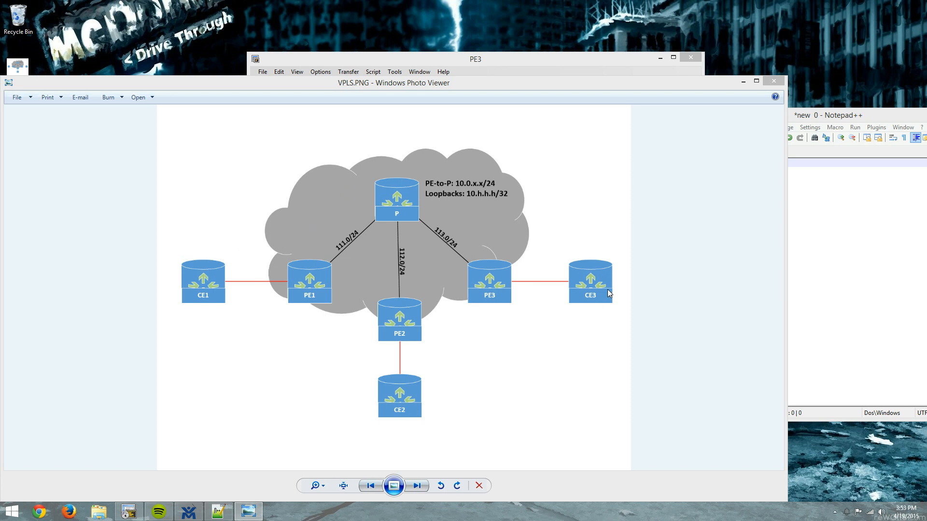
mouse_move(158, 135)
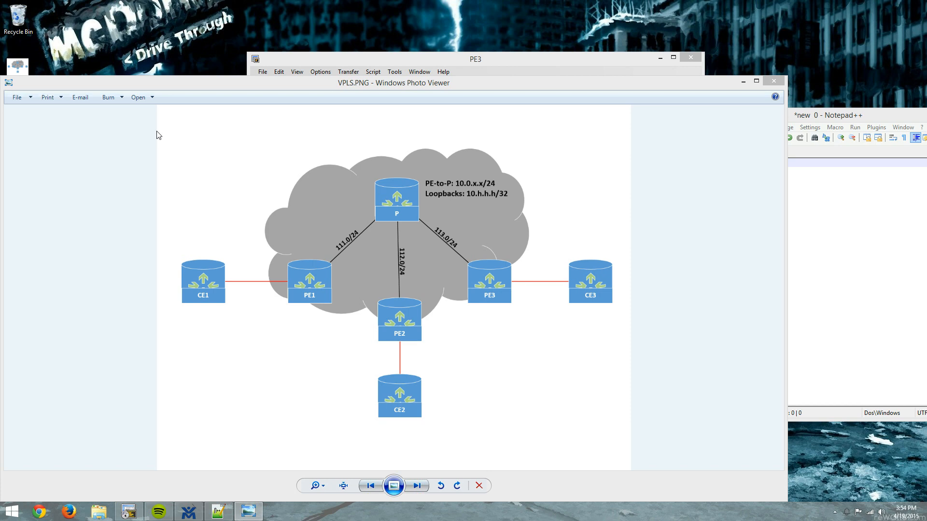
mouse_move(311, 294)
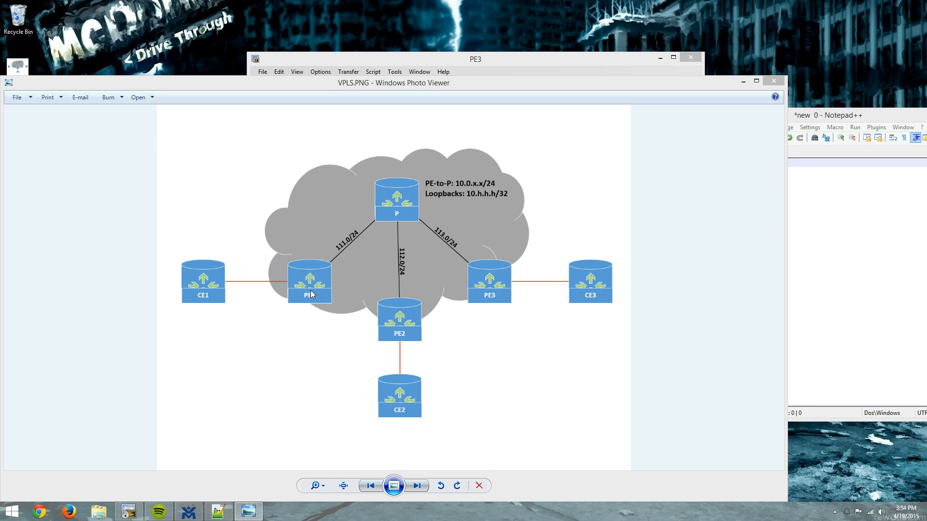
mouse_move(379, 303)
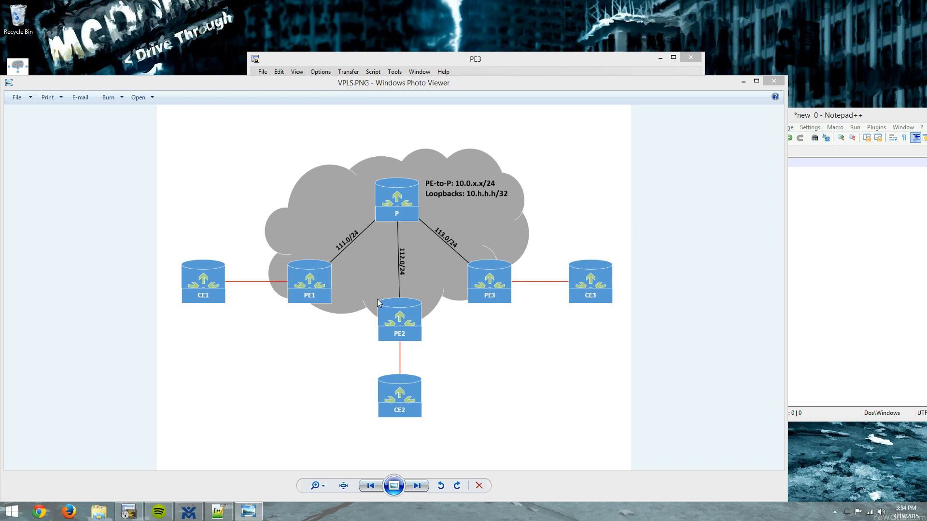
mouse_move(312, 294)
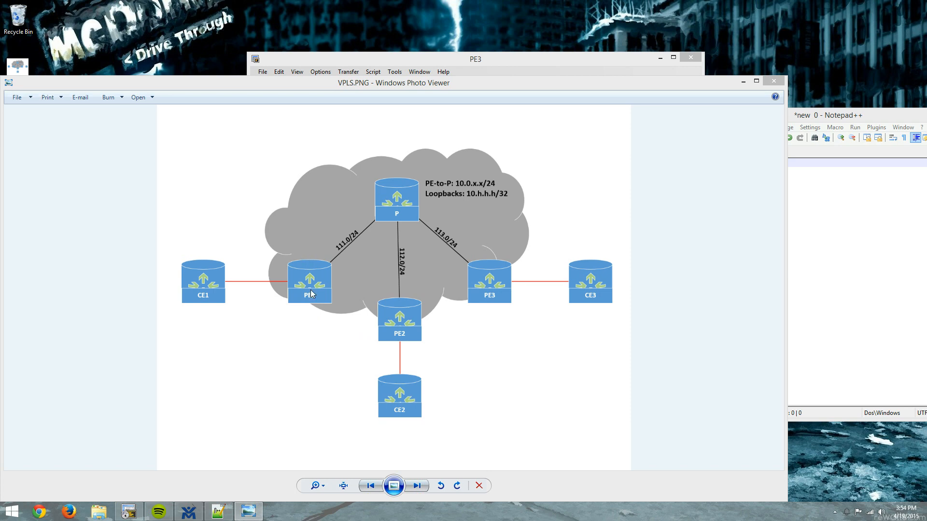
mouse_move(624, 198)
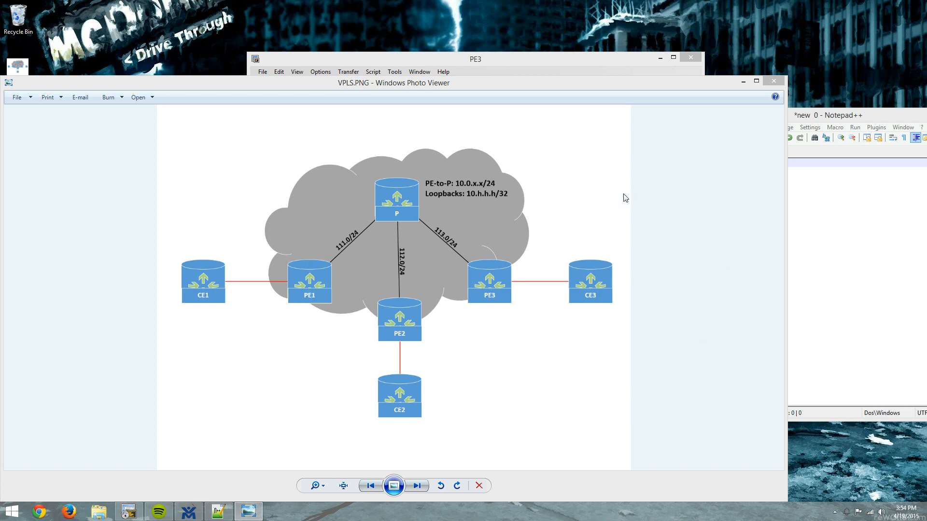
mouse_move(602, 203)
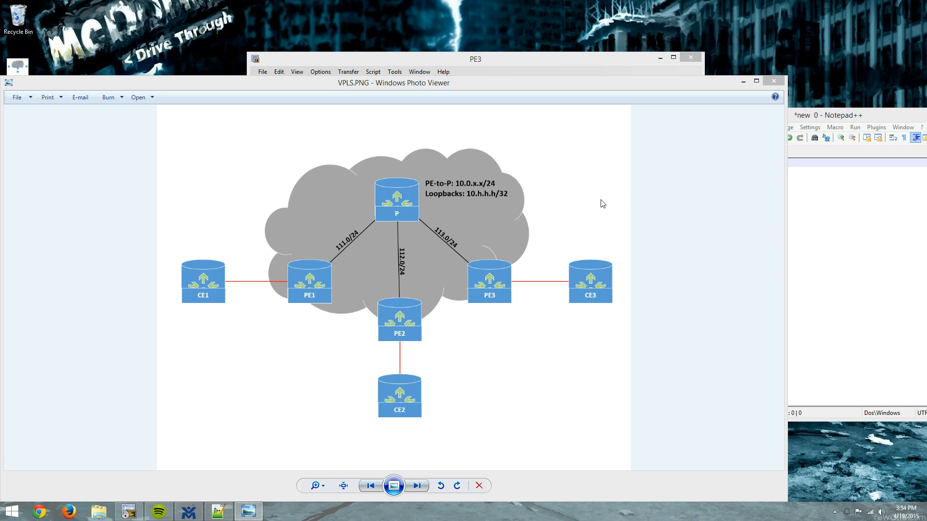
mouse_move(598, 220)
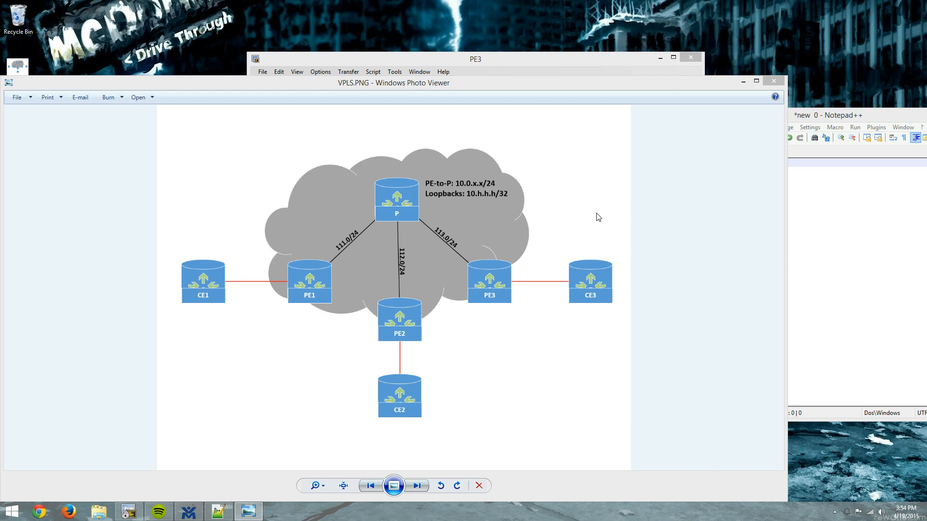
mouse_move(580, 212)
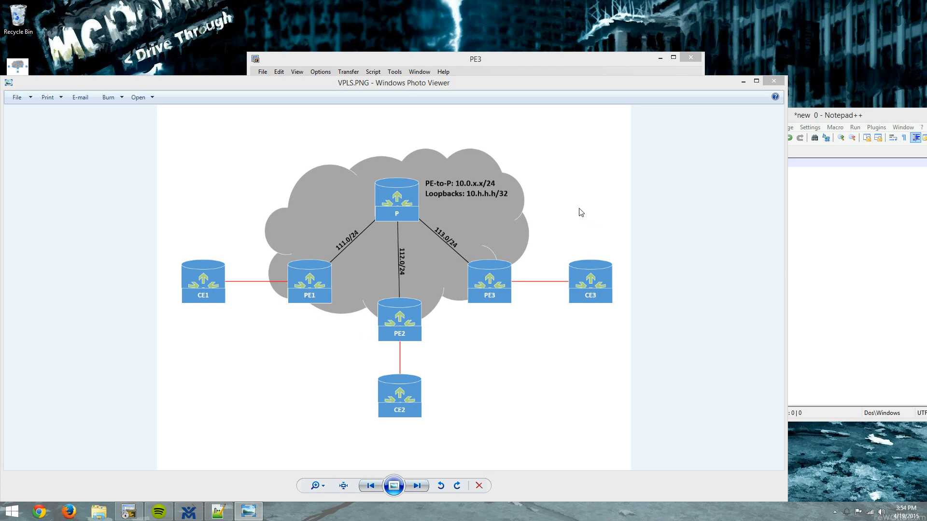
mouse_move(477, 192)
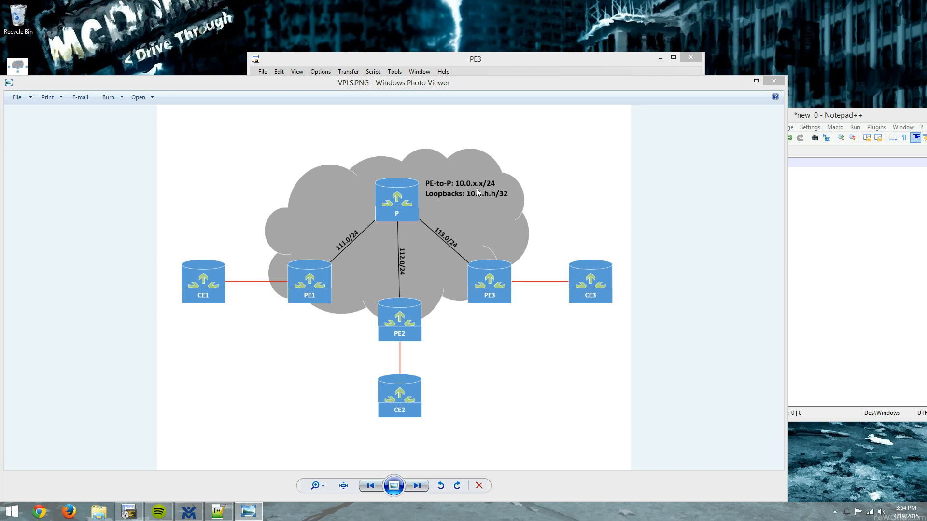
mouse_move(482, 190)
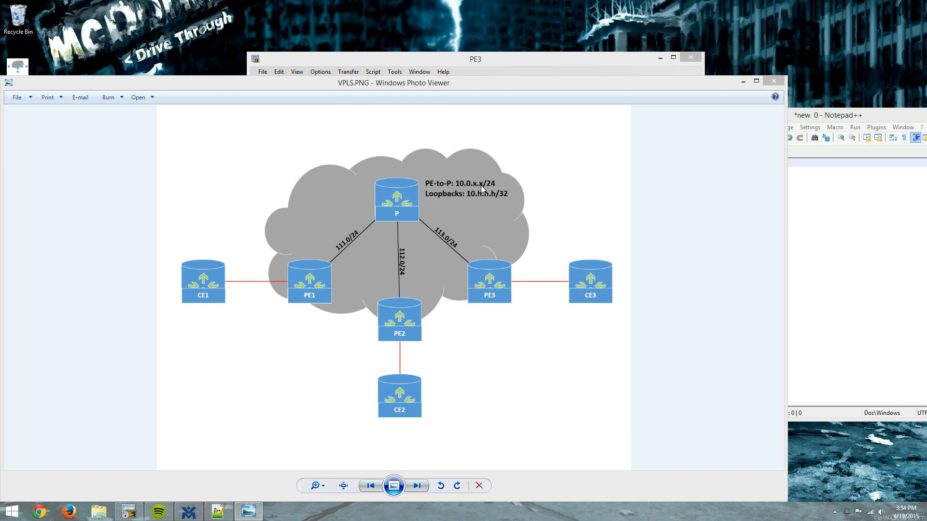
mouse_move(479, 180)
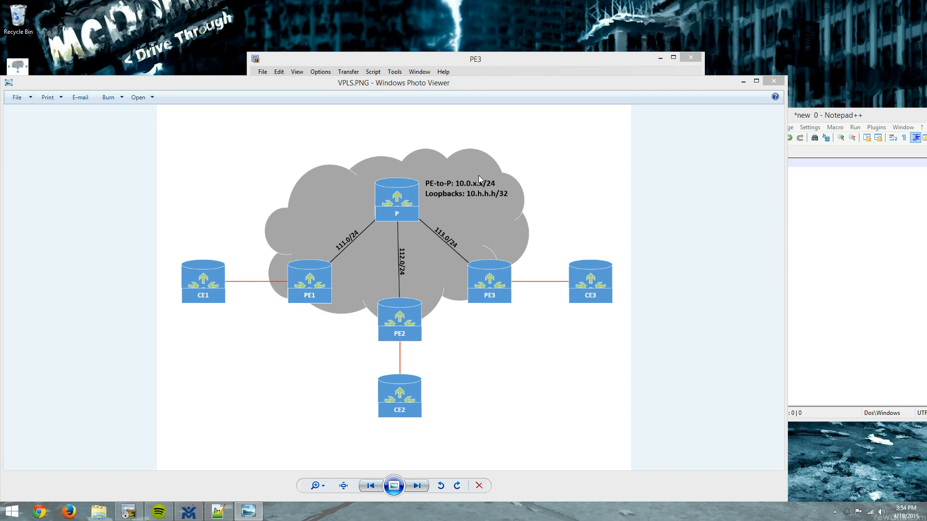
mouse_move(366, 191)
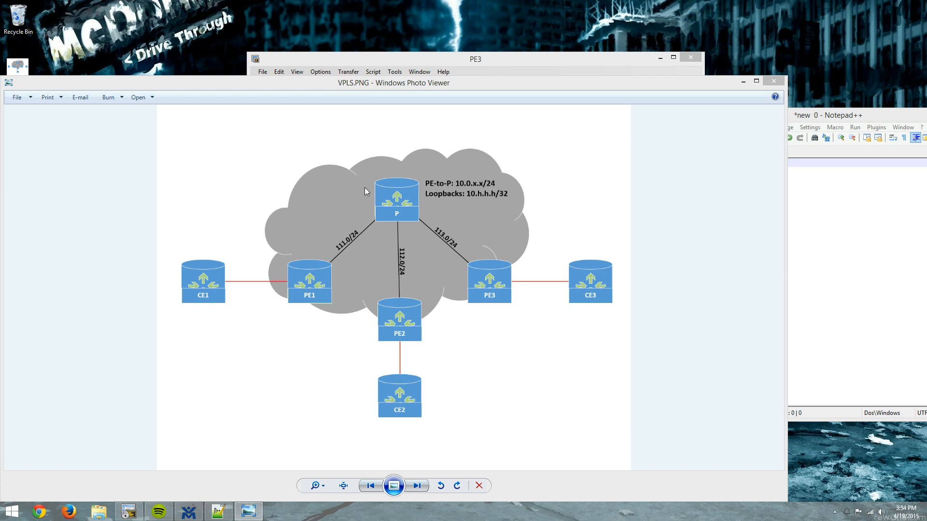
mouse_move(298, 231)
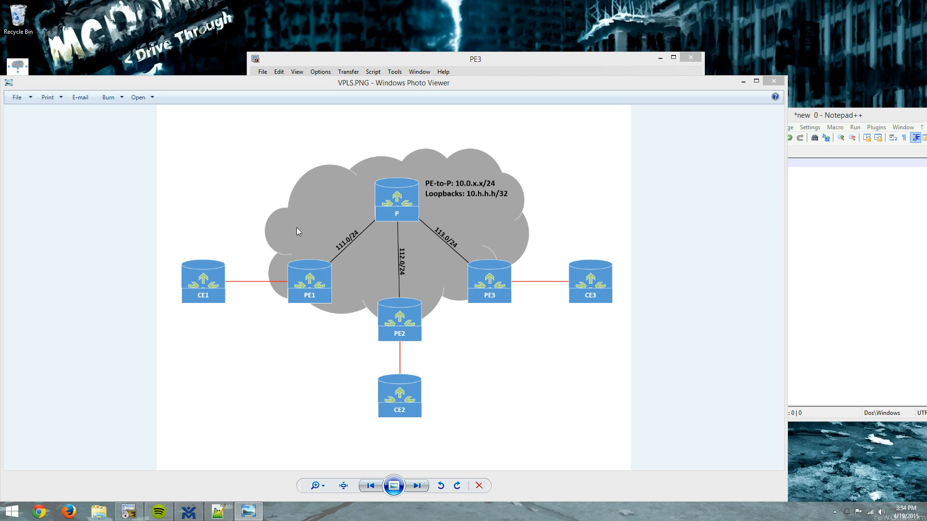
mouse_move(448, 258)
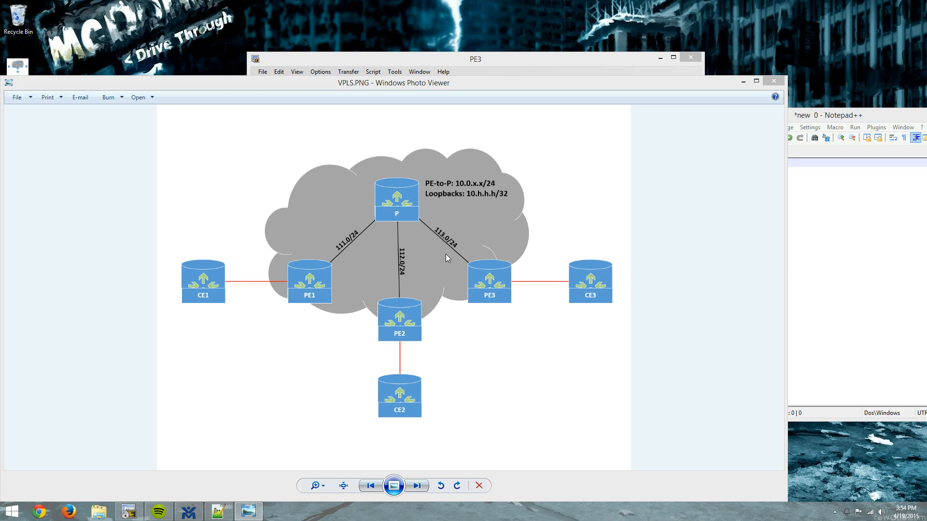
mouse_move(693, 163)
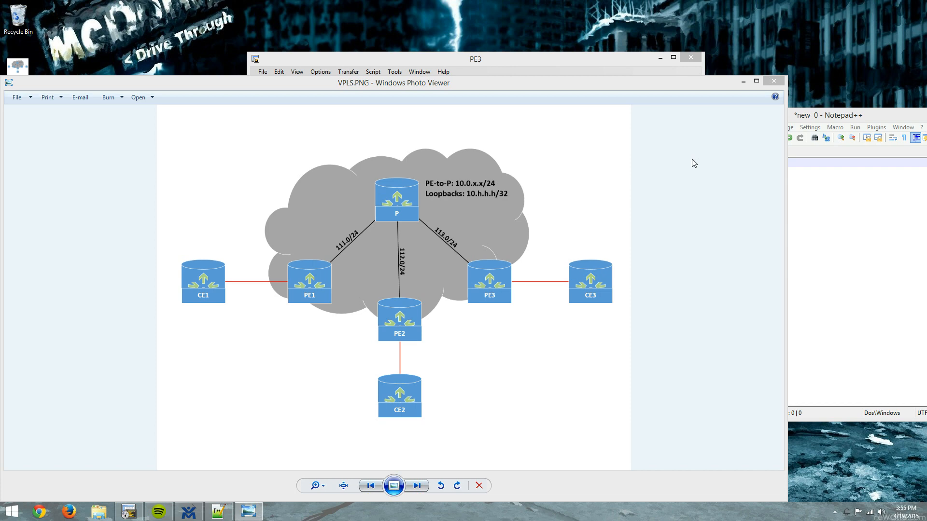
mouse_move(624, 175)
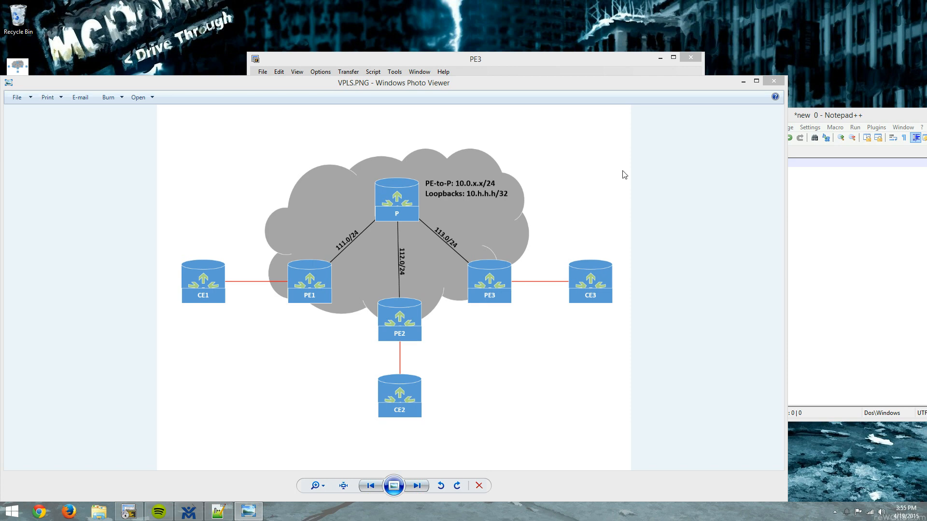
mouse_move(525, 276)
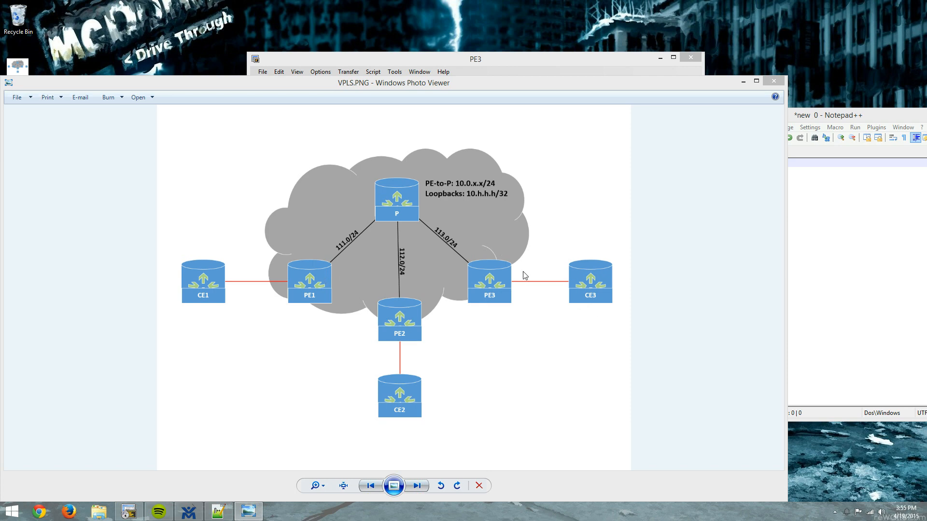
mouse_move(414, 214)
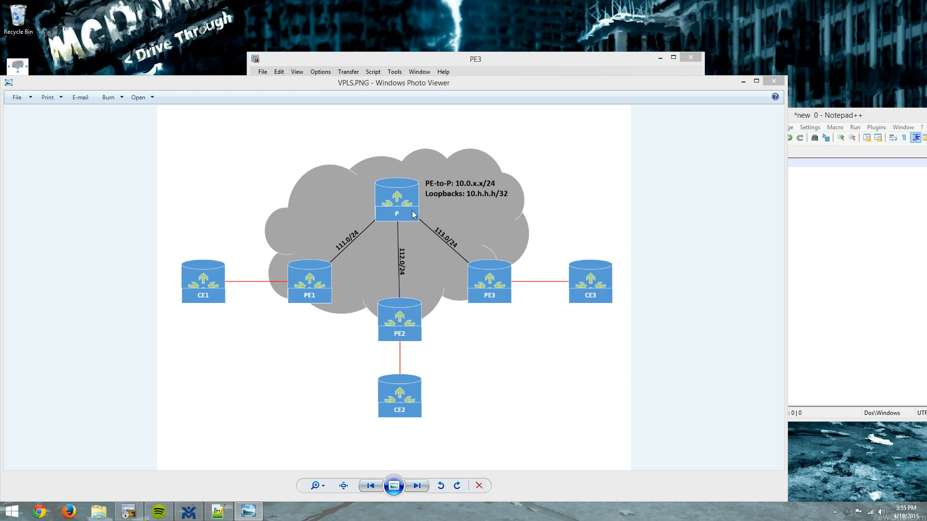
mouse_move(373, 229)
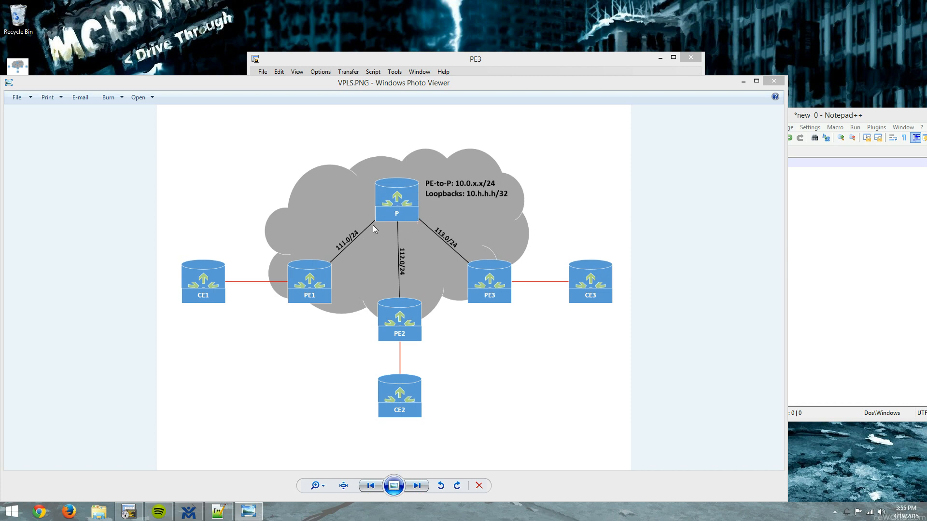
mouse_move(479, 158)
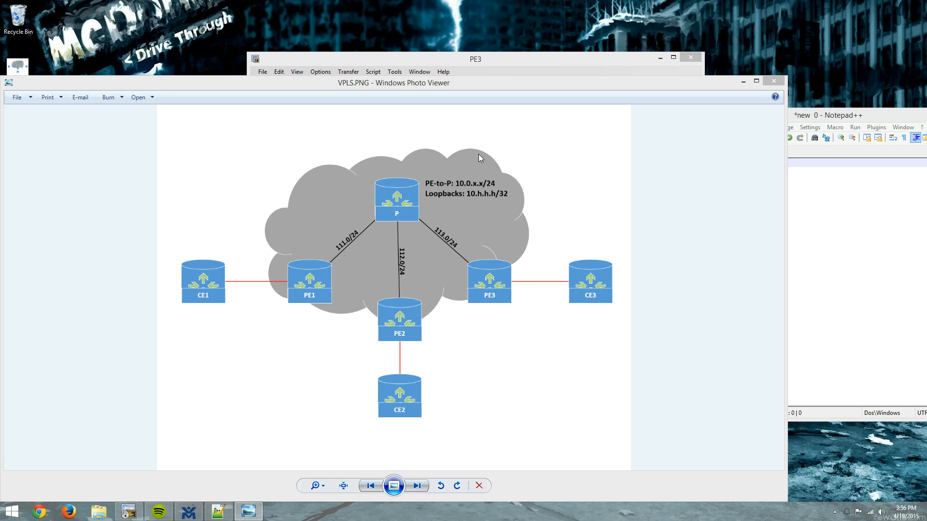
mouse_move(523, 62)
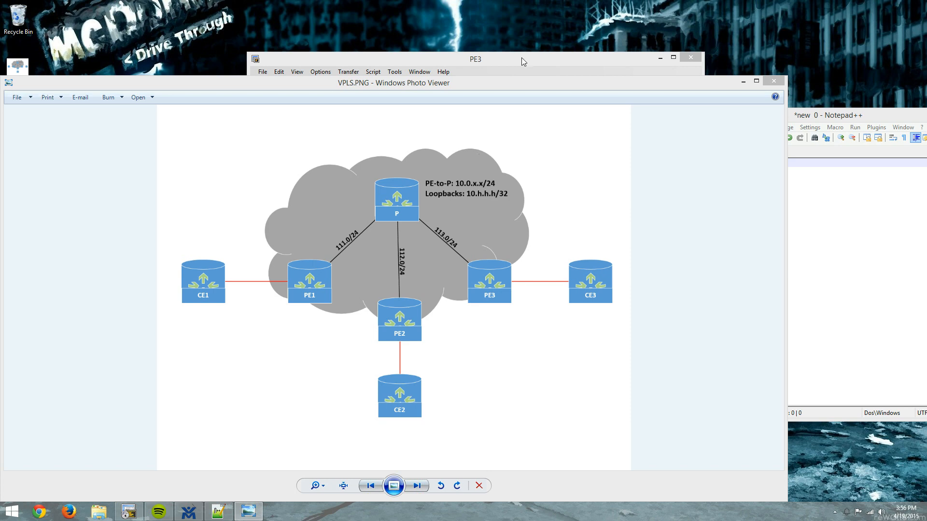
mouse_move(542, 135)
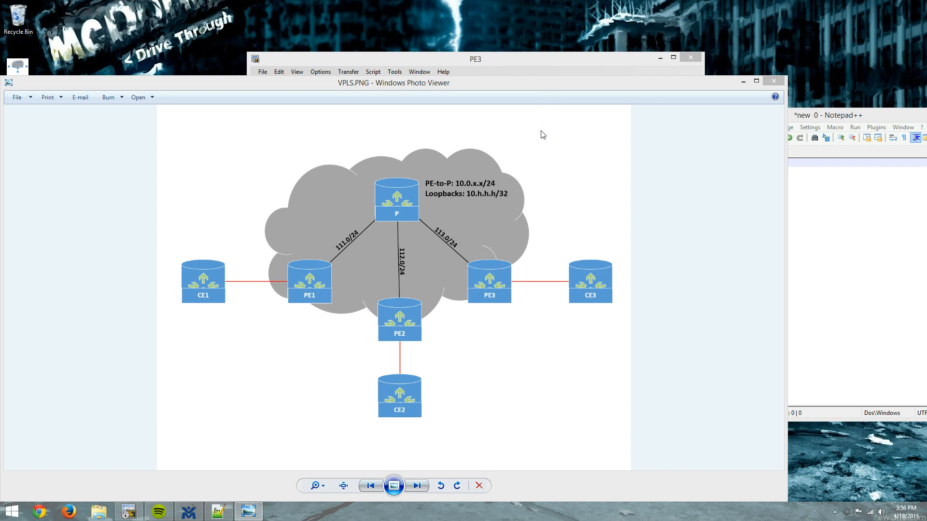
mouse_move(353, 270)
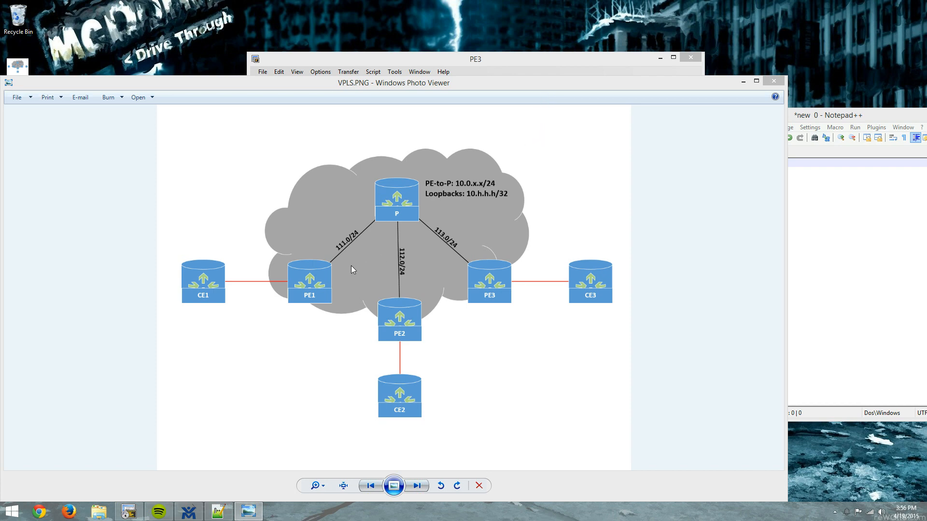
mouse_move(485, 307)
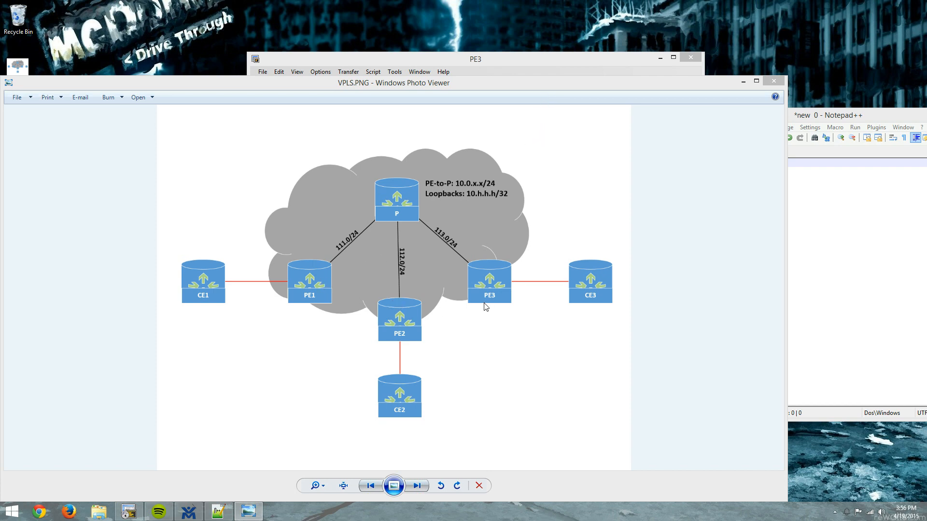
mouse_move(366, 207)
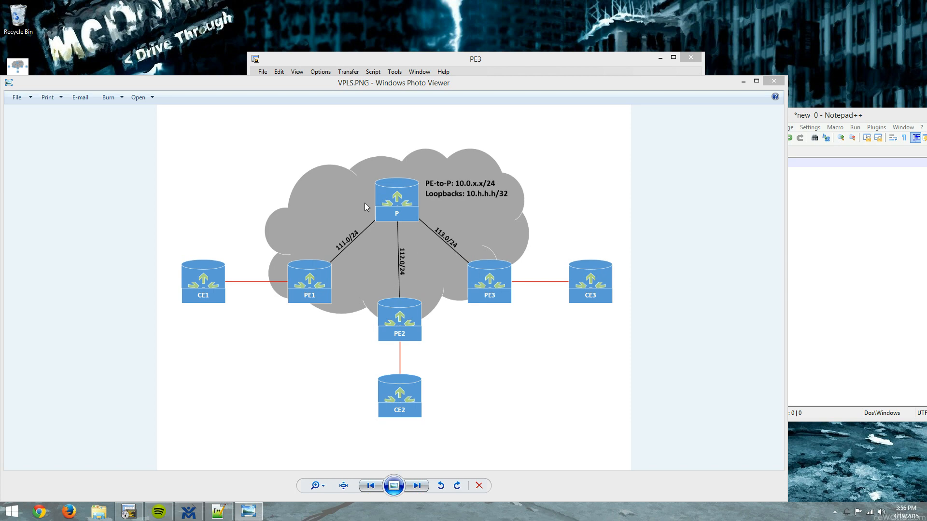
mouse_move(430, 215)
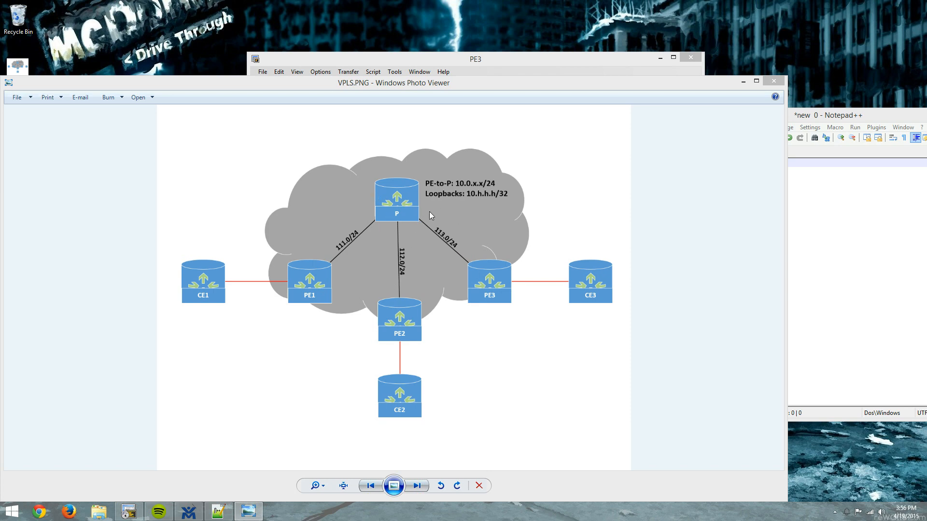
mouse_move(407, 202)
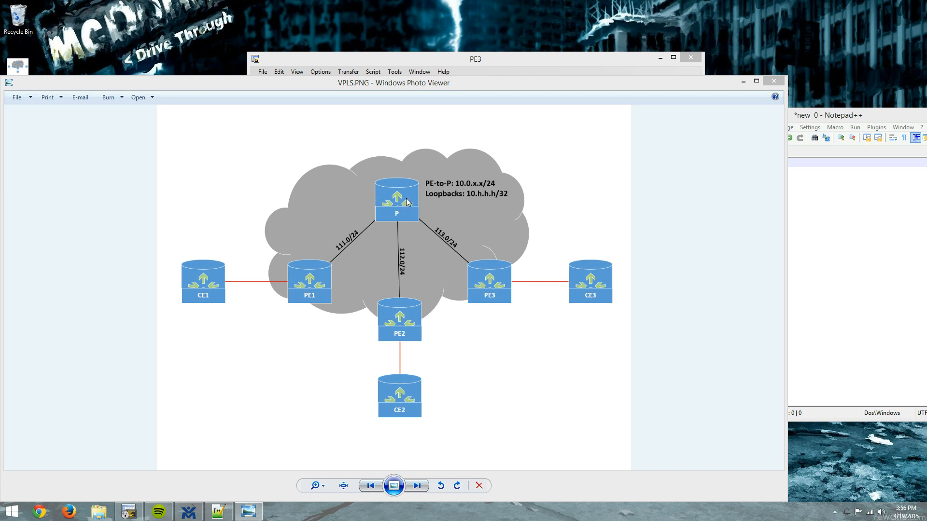
mouse_move(405, 202)
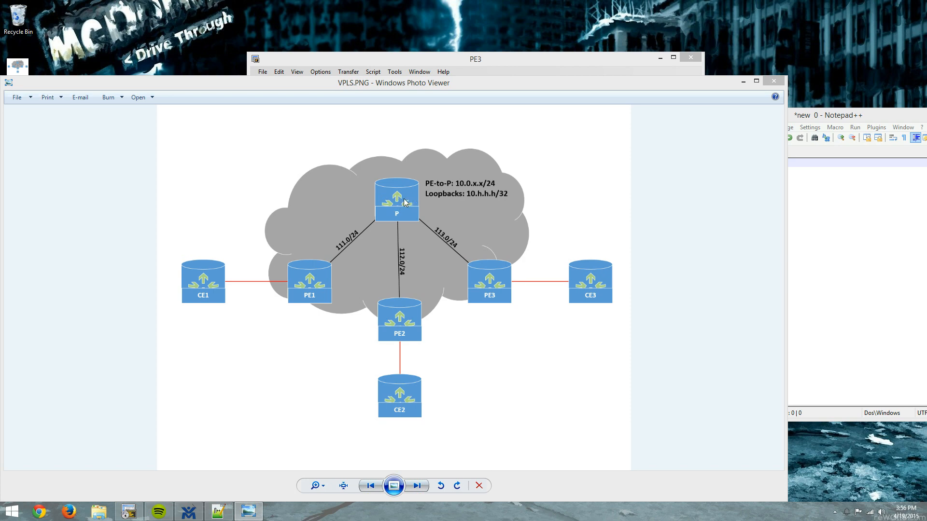
mouse_move(469, 188)
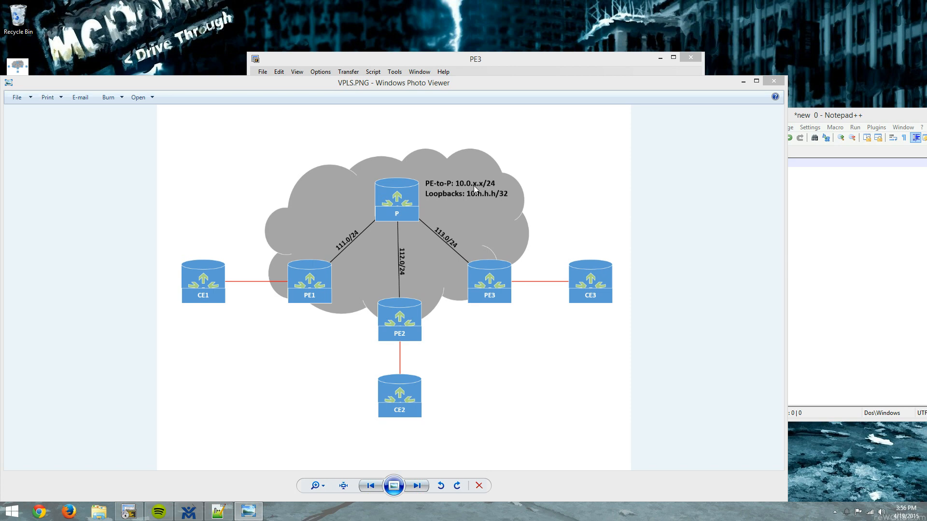
mouse_move(392, 258)
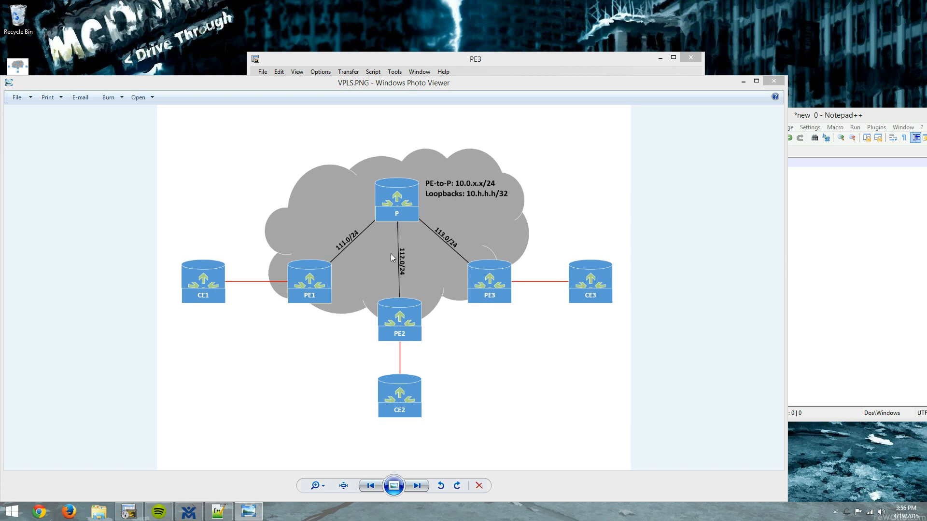
mouse_move(423, 223)
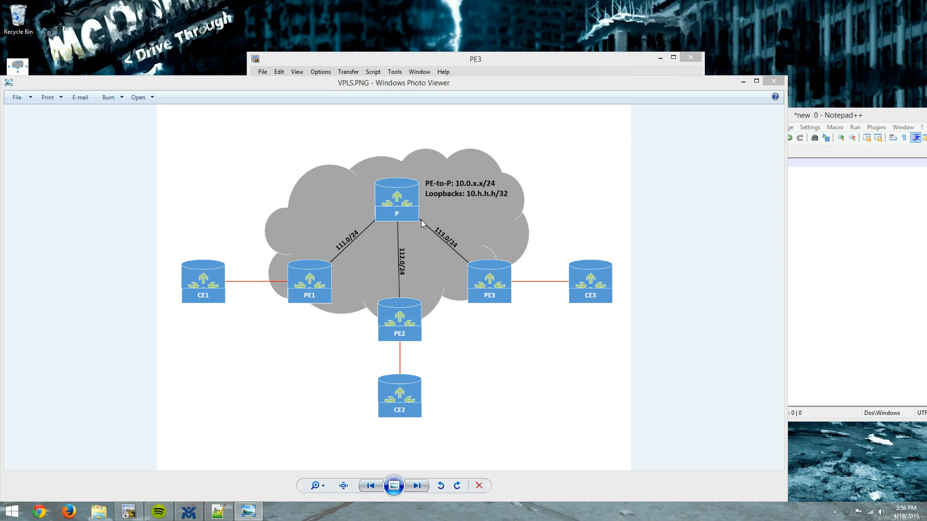
mouse_move(488, 211)
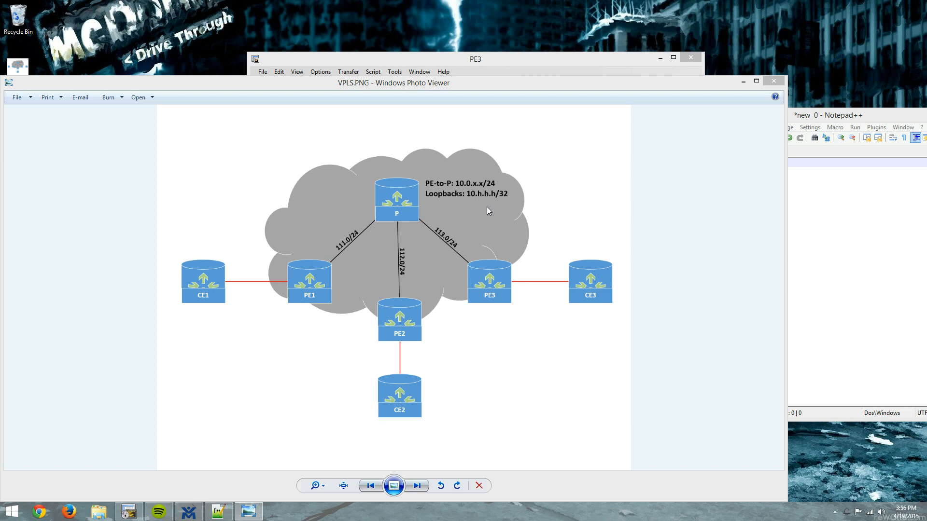
mouse_move(479, 208)
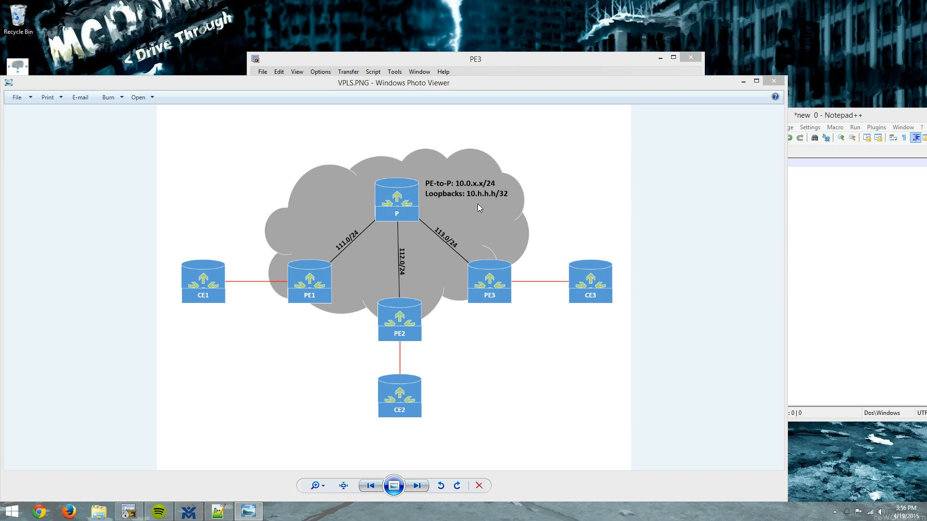
mouse_move(484, 200)
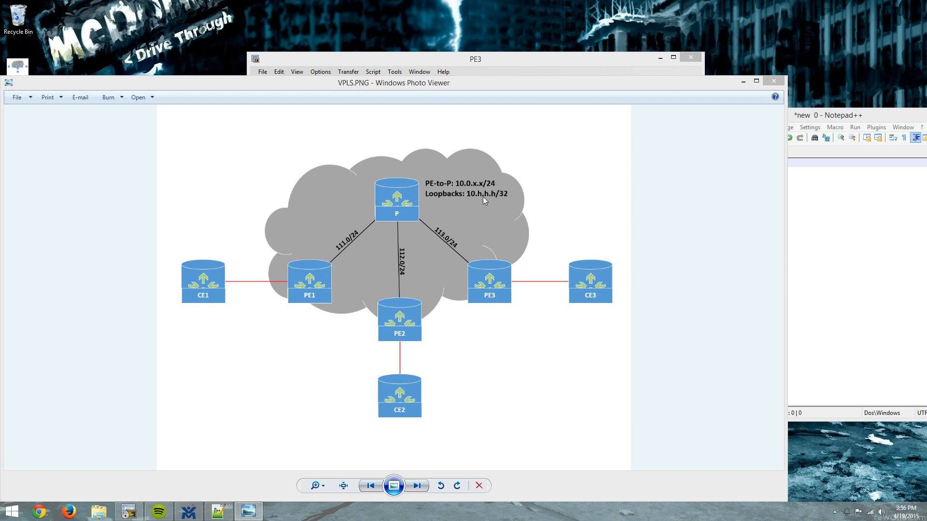
mouse_move(481, 219)
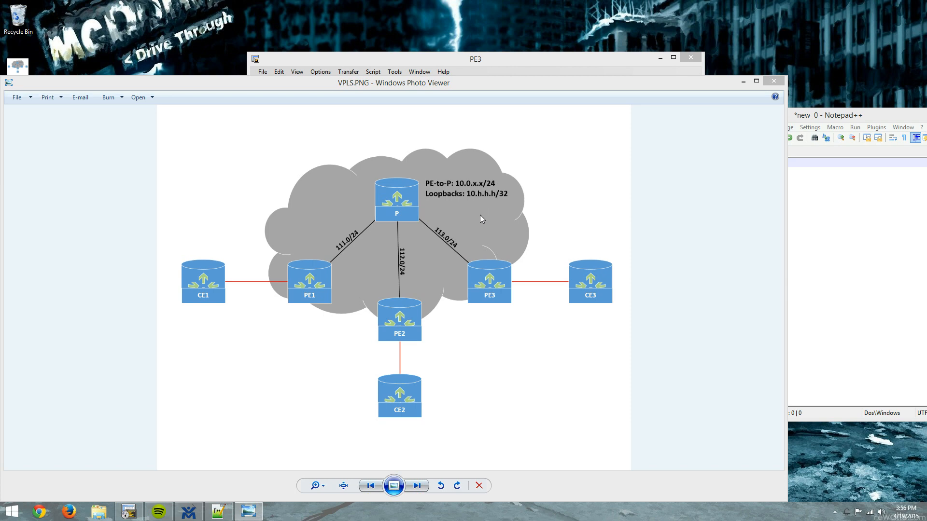
mouse_move(286, 100)
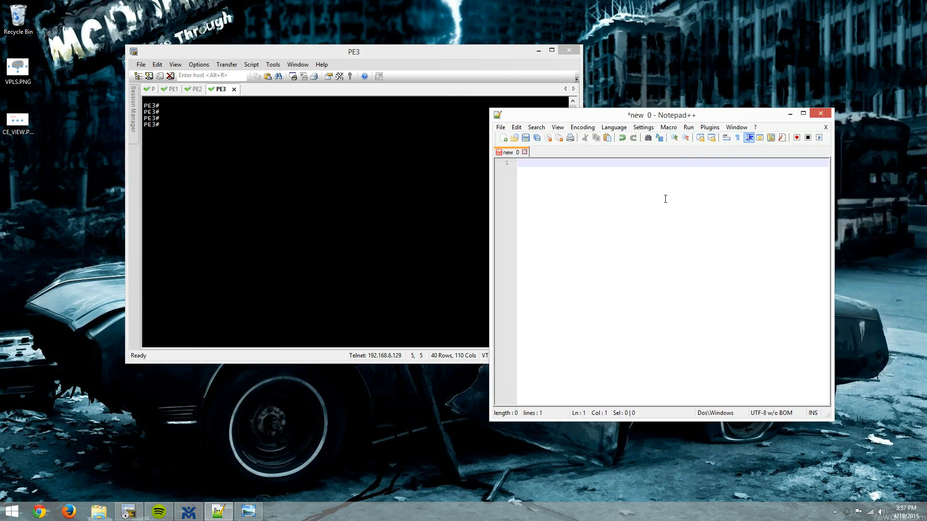
- Run 'show ip int br | ex unass' on PE3, showing Gi0/1 10.0.131.3 and Lo0 10.3.3.3
type("show ip int br | ex unass")
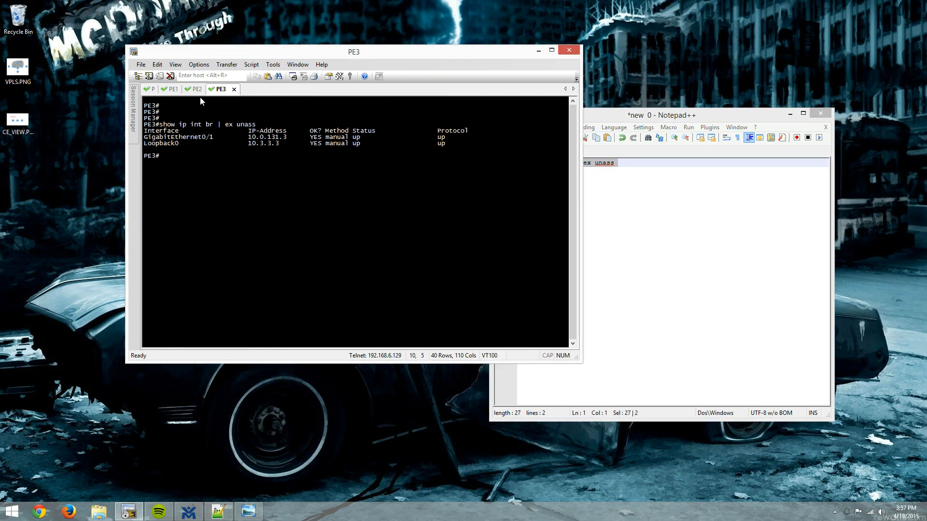
mouse_move(224, 163)
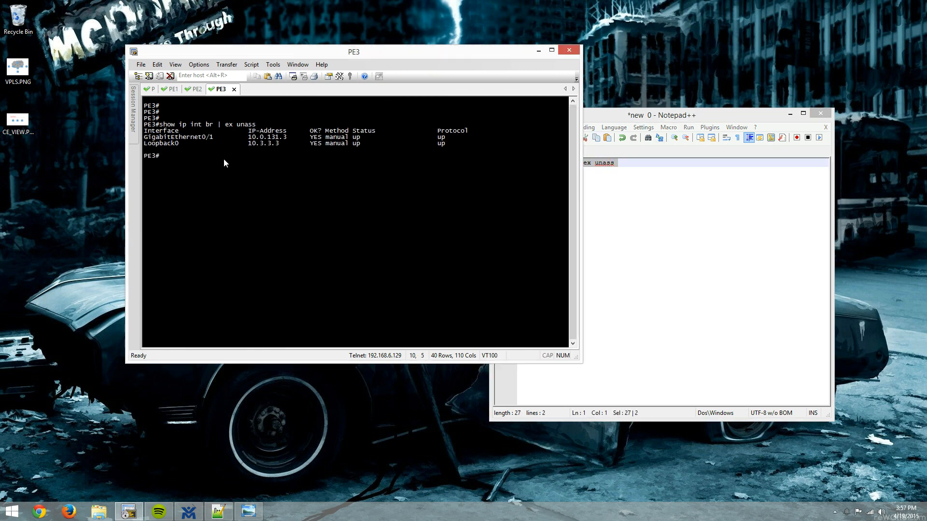
left_click(194, 89)
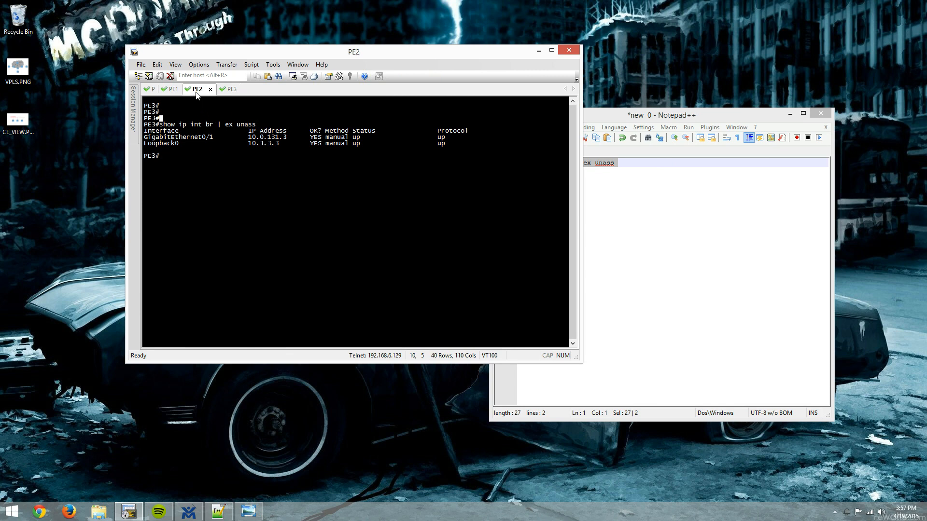
left_click(228, 88)
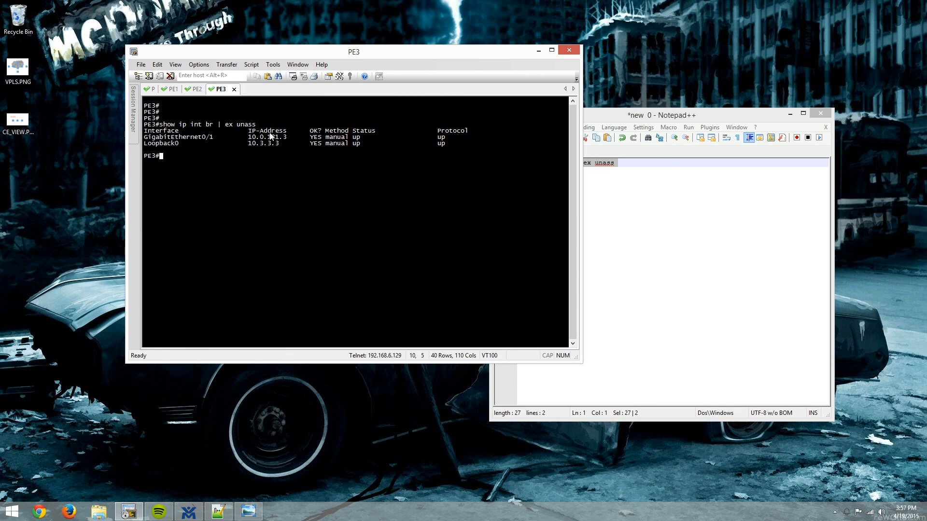
mouse_move(277, 140)
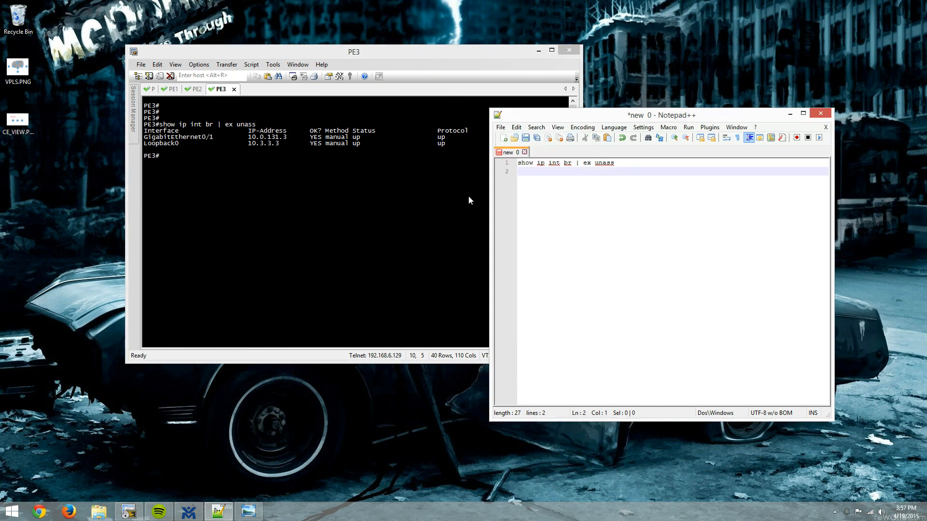
mouse_move(623, 270)
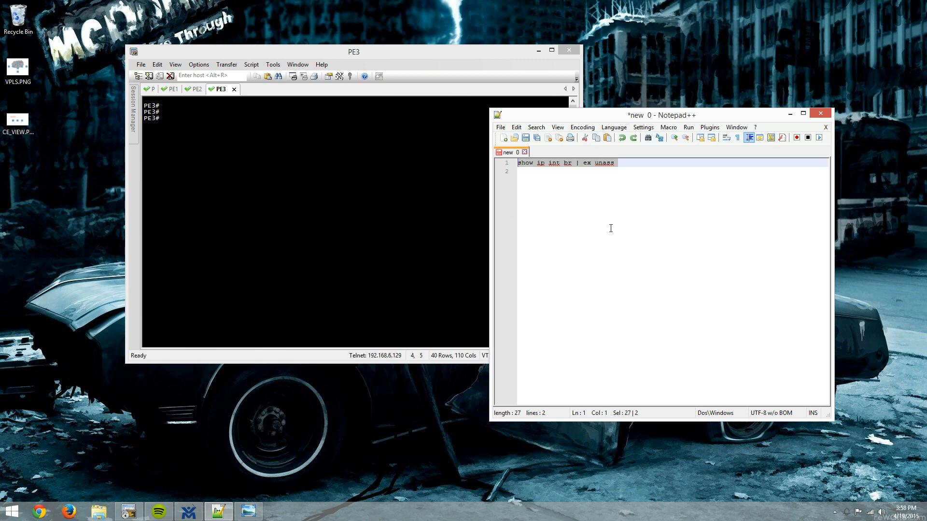
- Run the interface summary on PE3, PE2 and PE1, then 'show ver' on P
left_click(307, 165)
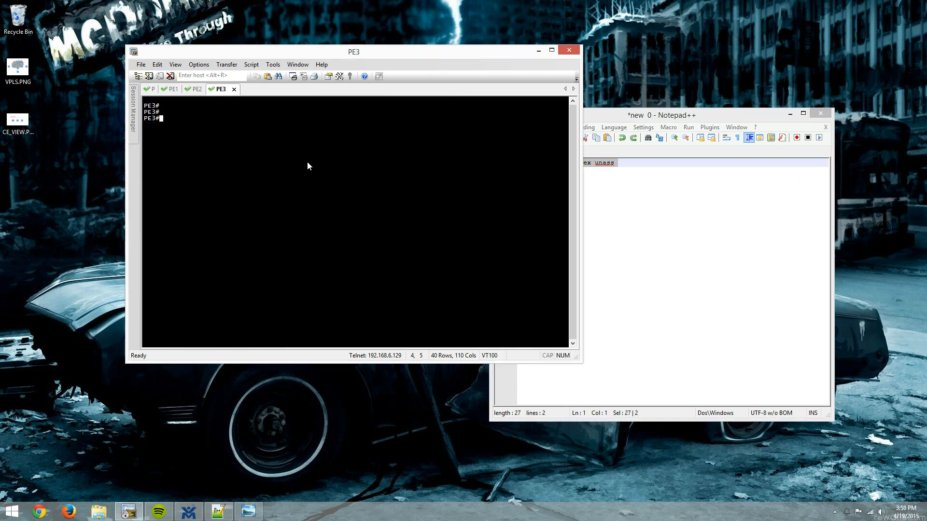
key("Return")
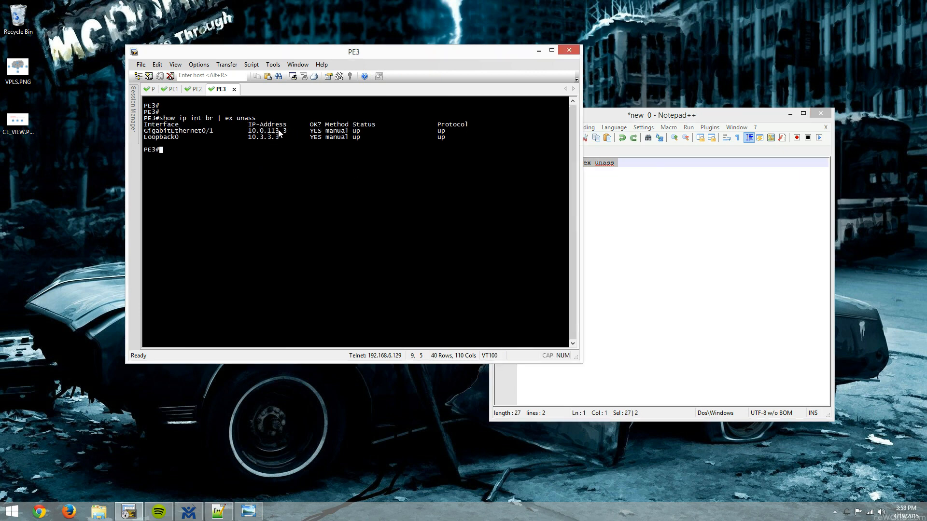
left_click(195, 89)
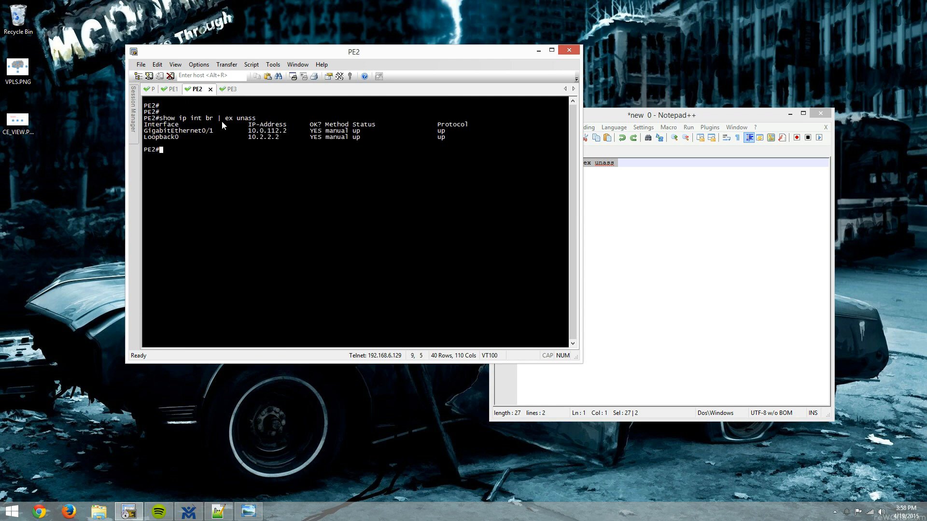
mouse_move(282, 143)
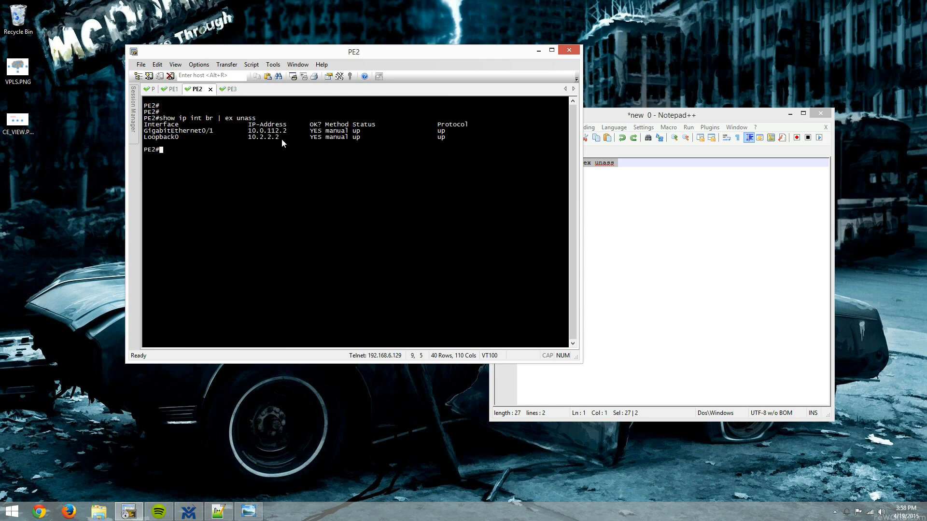
left_click(173, 89)
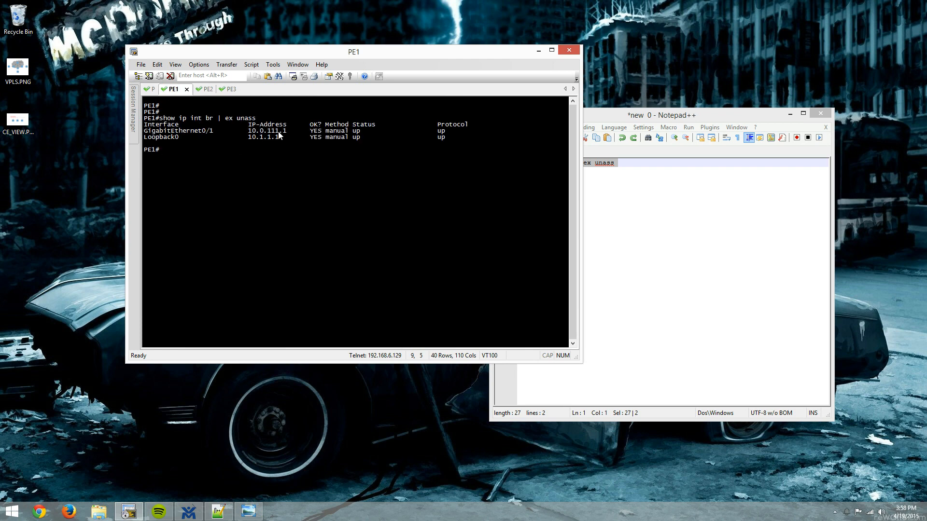
mouse_move(253, 140)
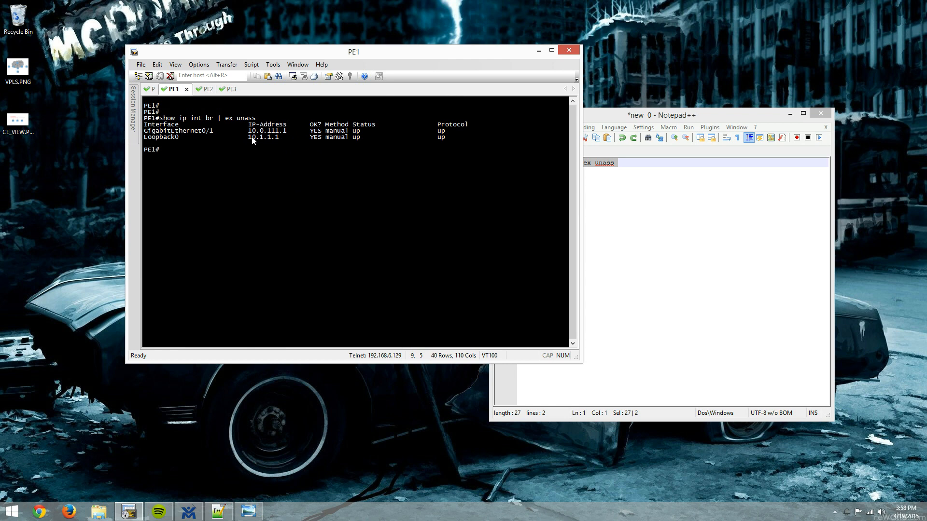
mouse_move(126, 106)
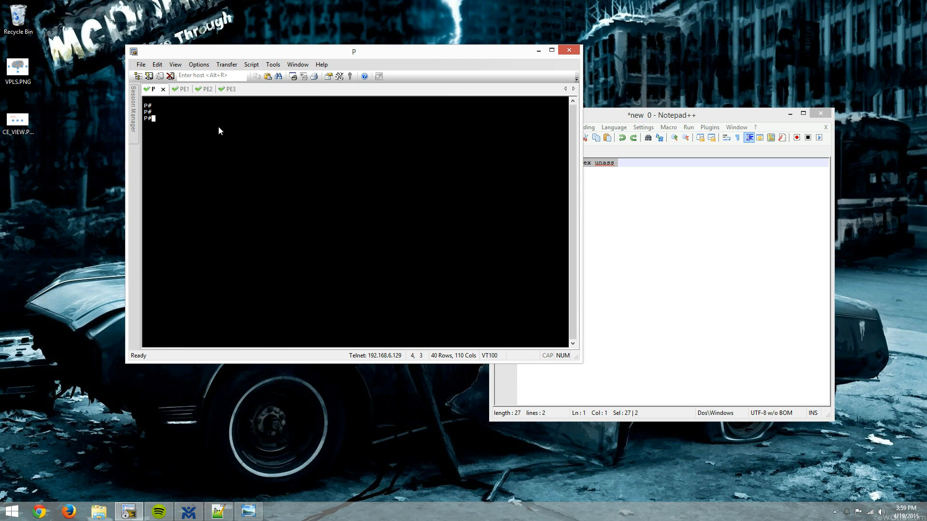
type("show ver")
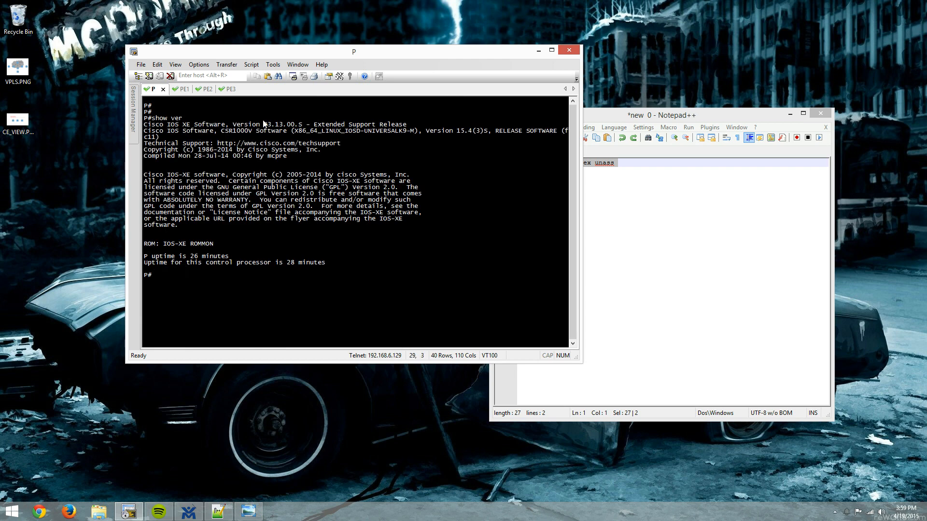
key("Return")
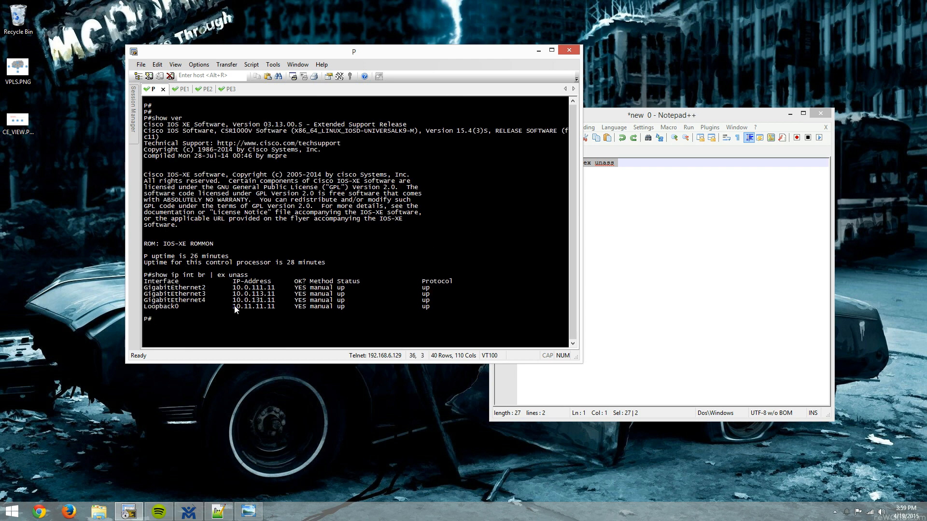
mouse_move(242, 308)
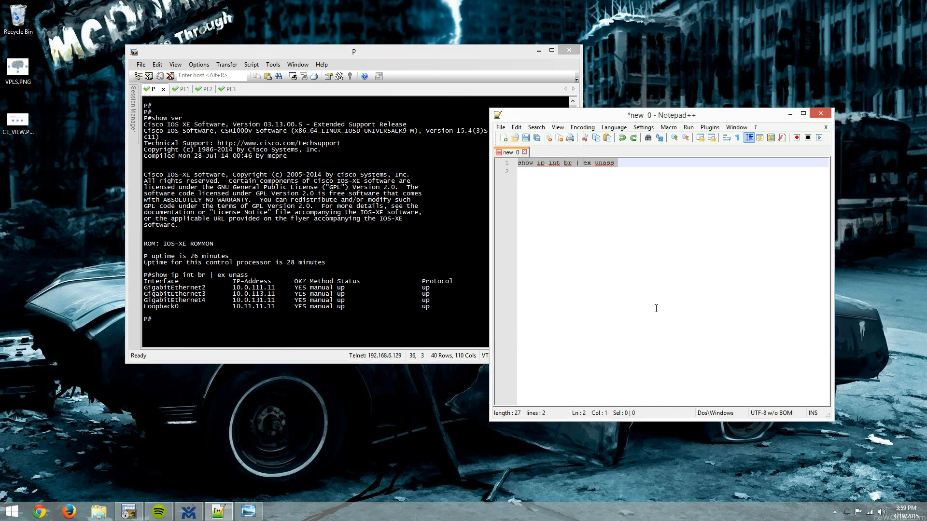
- Readdress P's Gi3 to 10.0.112.11 and Gi4 to 10.0.113.11, then verify interfaces
type("conf t")
type("int gi3")
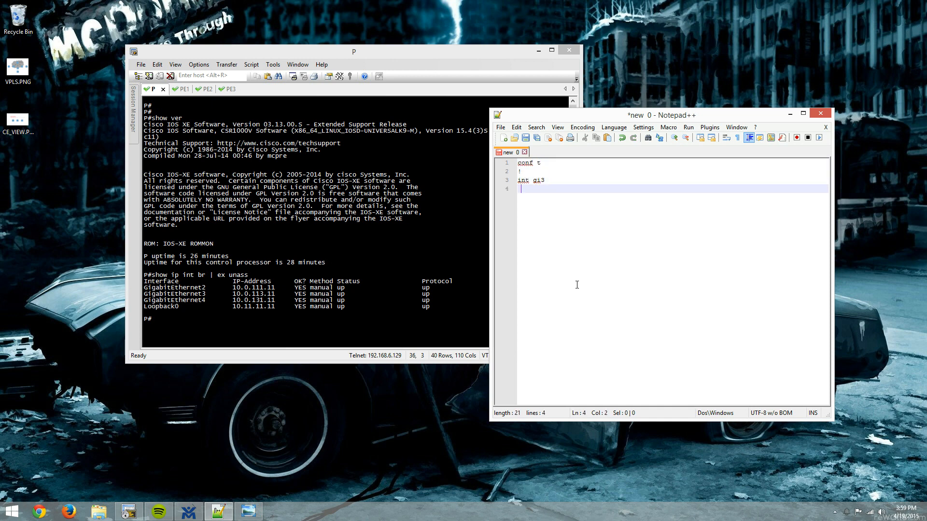
type("ip addr")
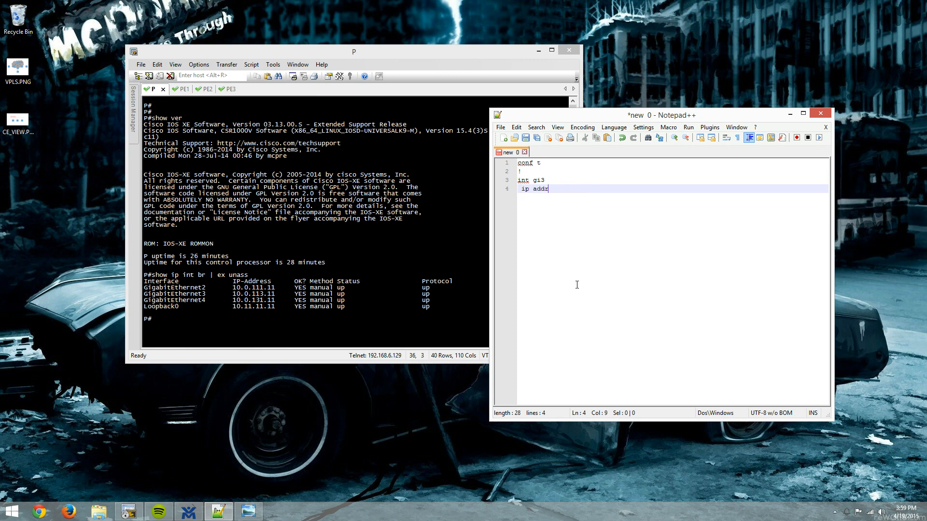
type("ess 10.0.112")
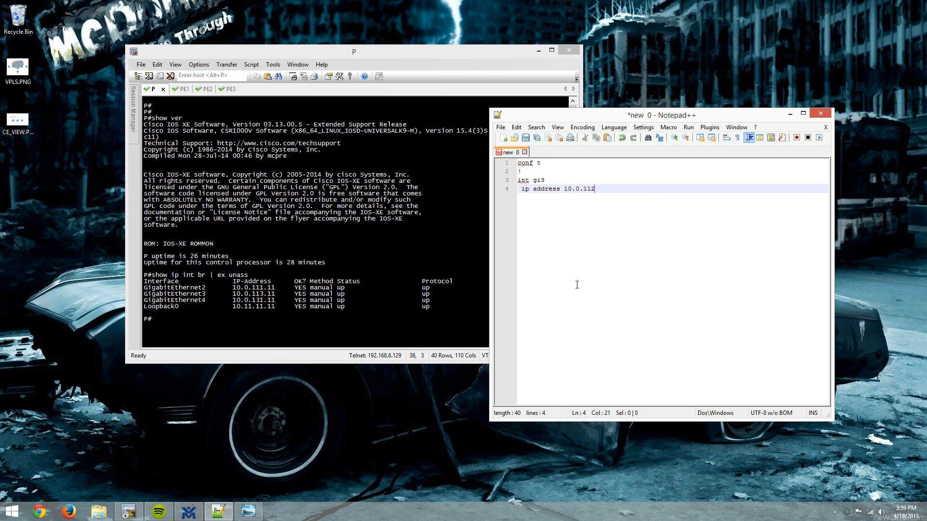
type("11 255.255.255.0")
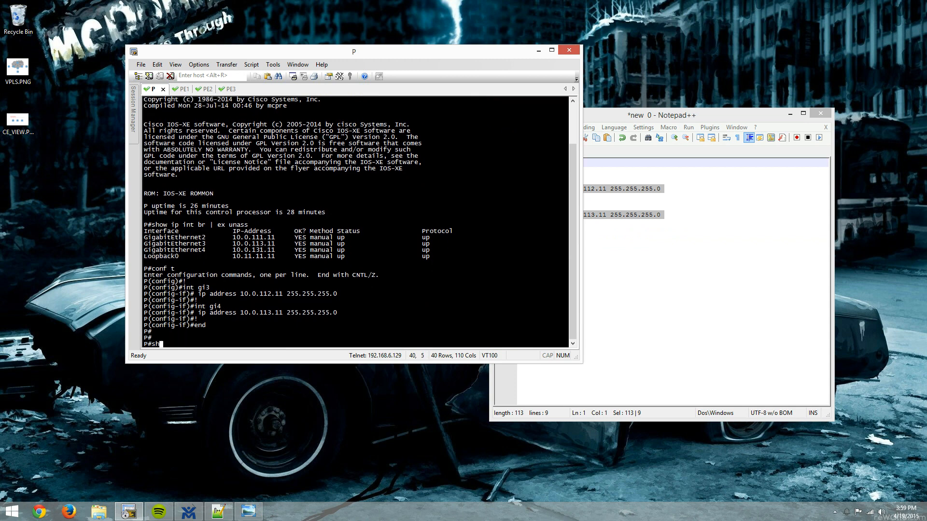
type("show ip int br | e")
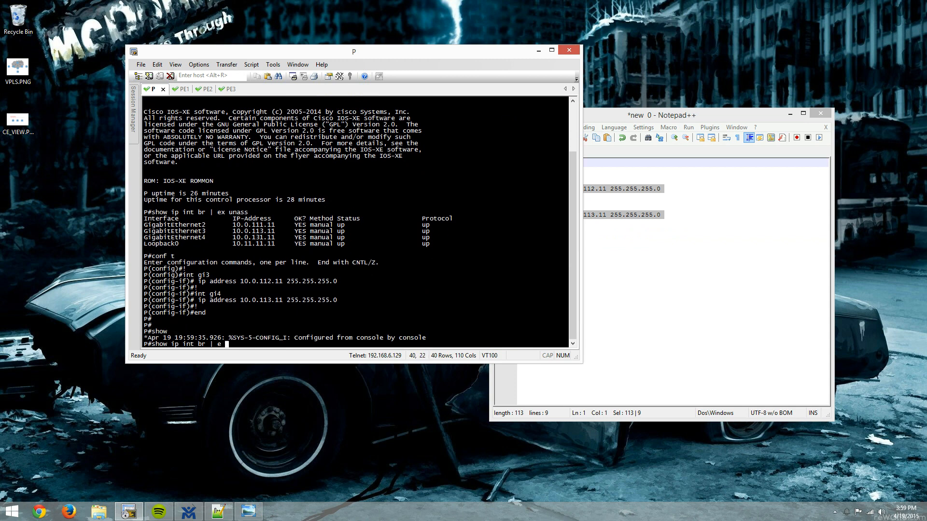
key("Return")
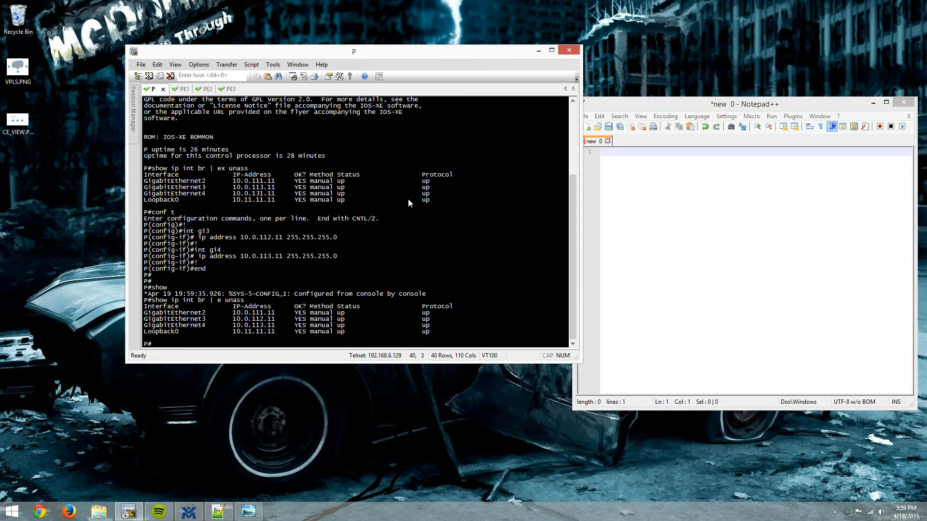
- Ping 10.0.111.1, 10.0.112.2 and 10.0.113.3 from router P, each succeeding
type("ping 10.0.11")
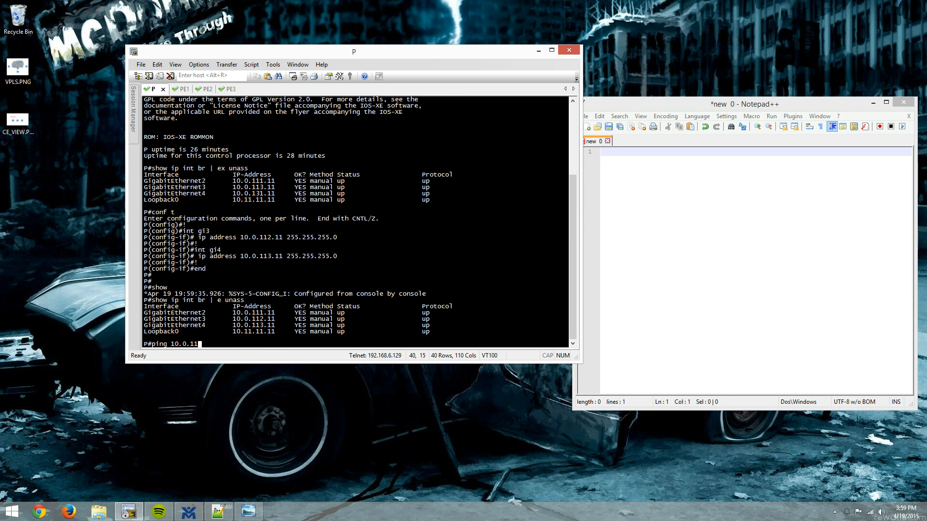
key("Return")
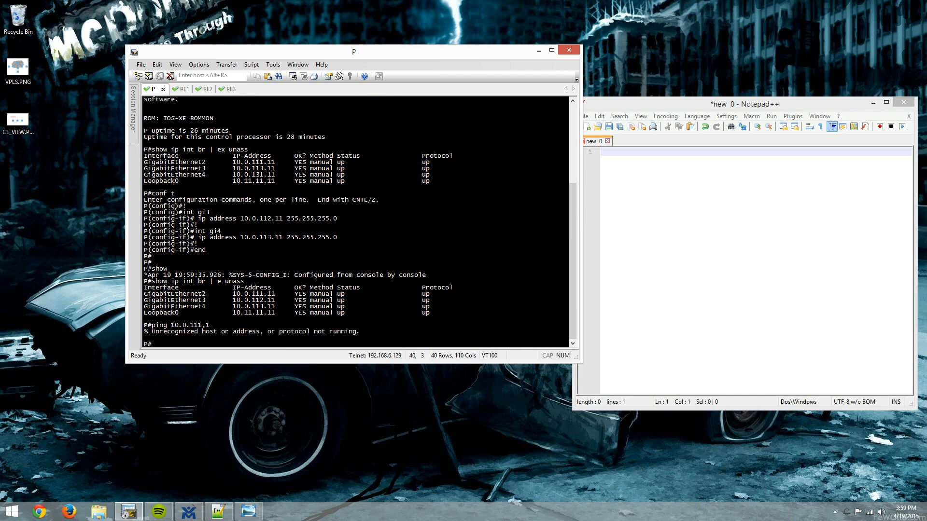
key("Return")
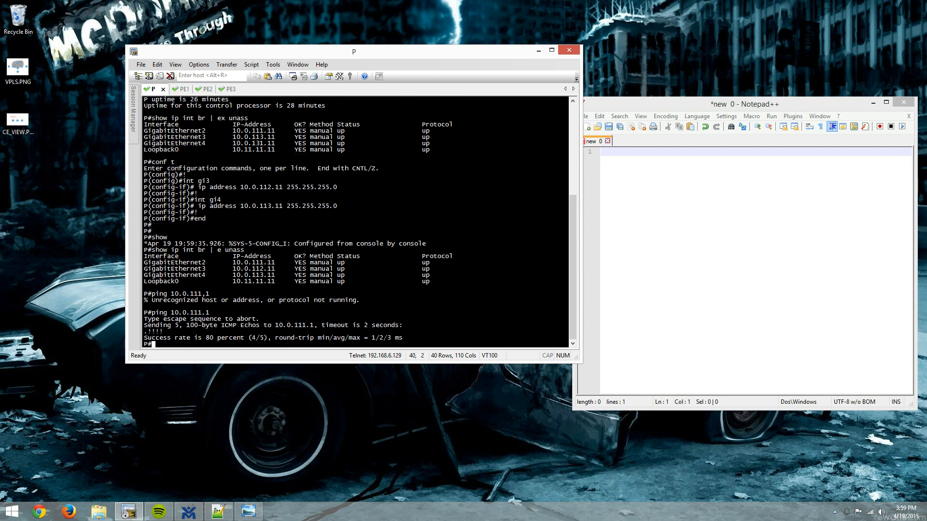
type("ping 10.0.111.2")
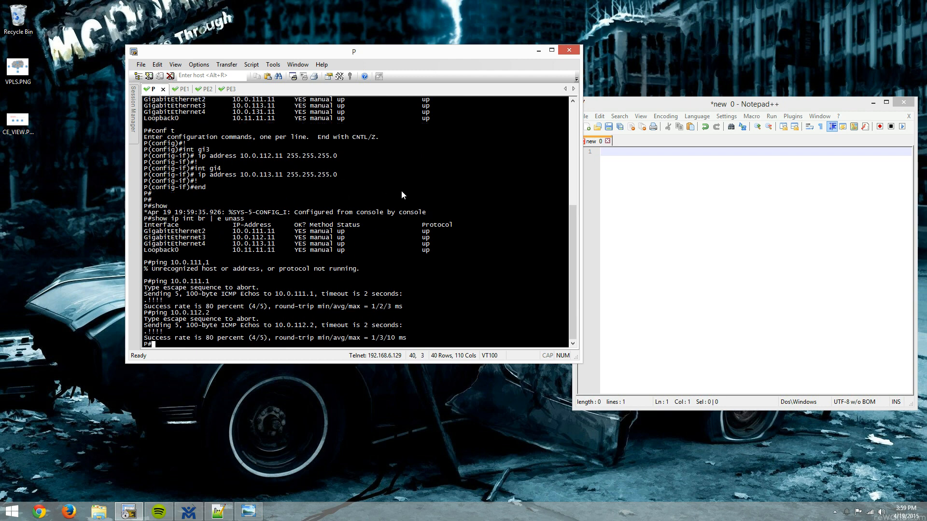
type("ping 10.0.112.3")
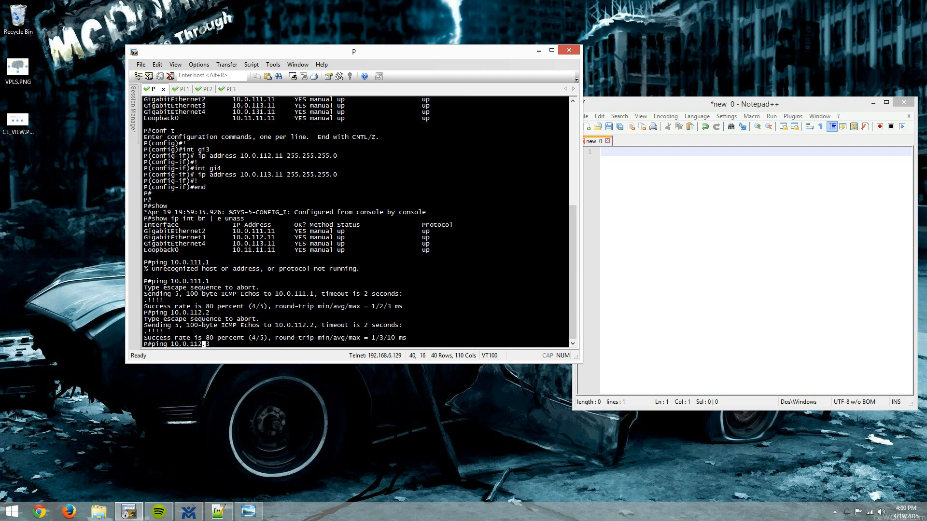
type("3")
key("Return")
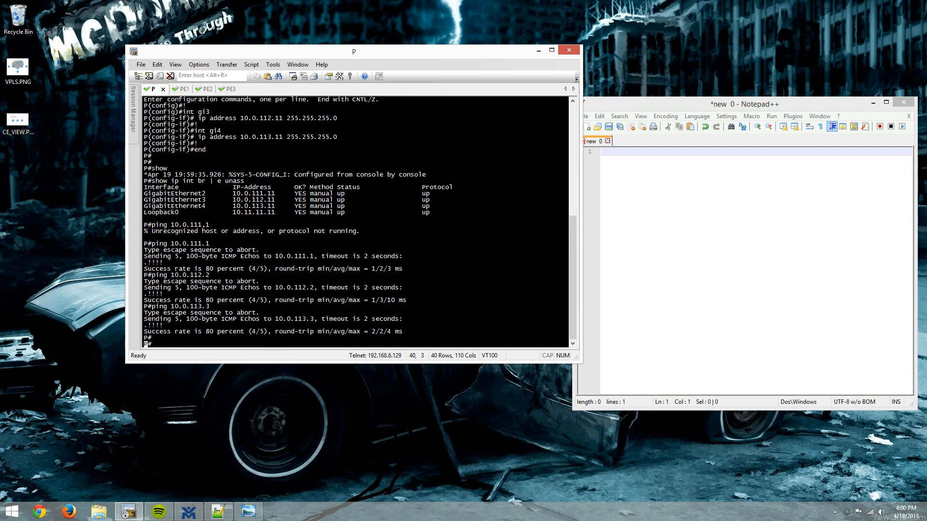
scroll("down", 3)
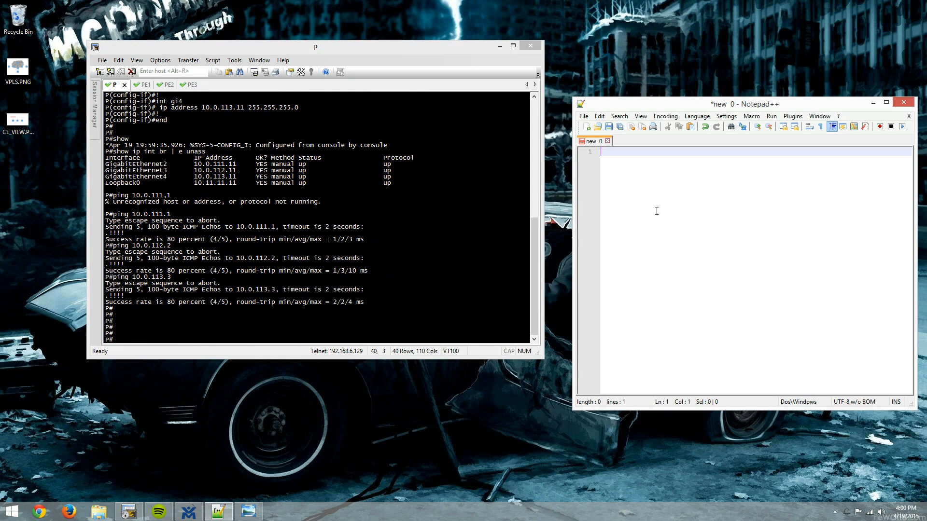
- Draft 'router ospf 1' with 'network 10.0.0.0 0.255.255.255 area 0' for router P
type("cpmf")
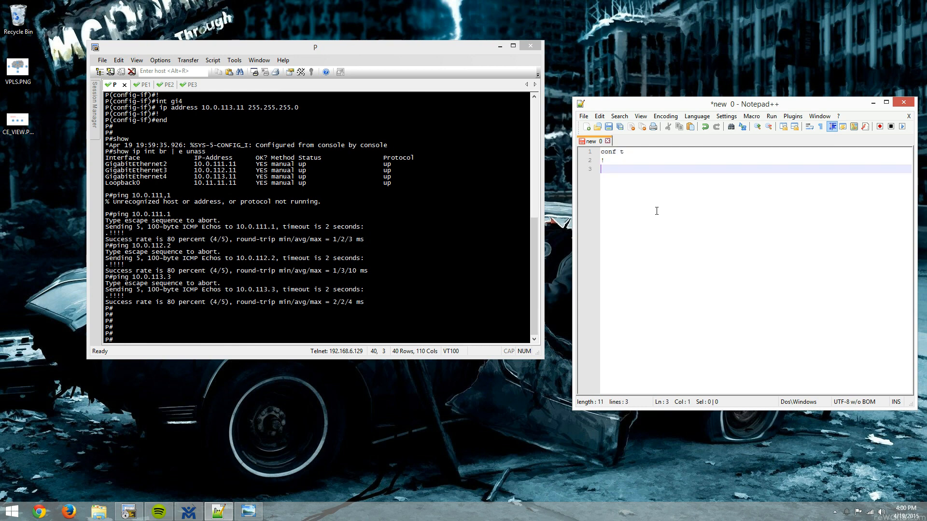
type("router ospf 1")
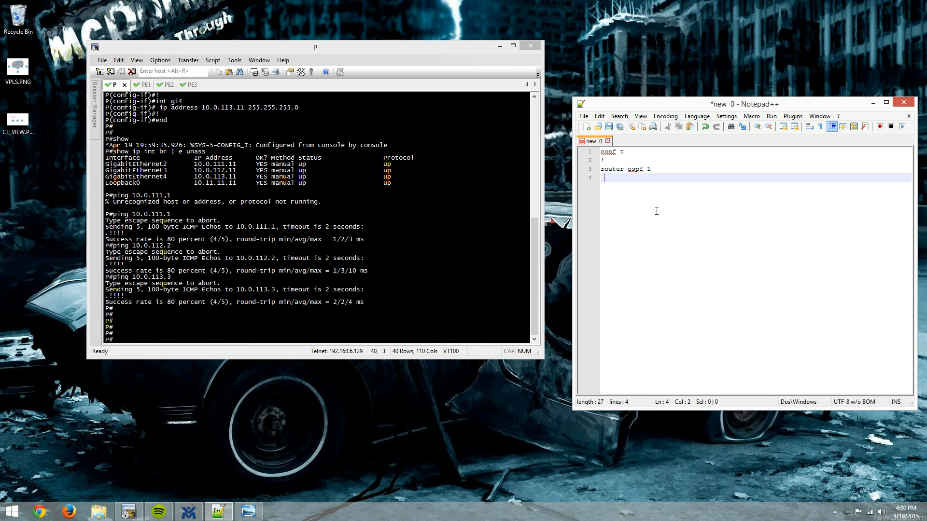
type("network 10")
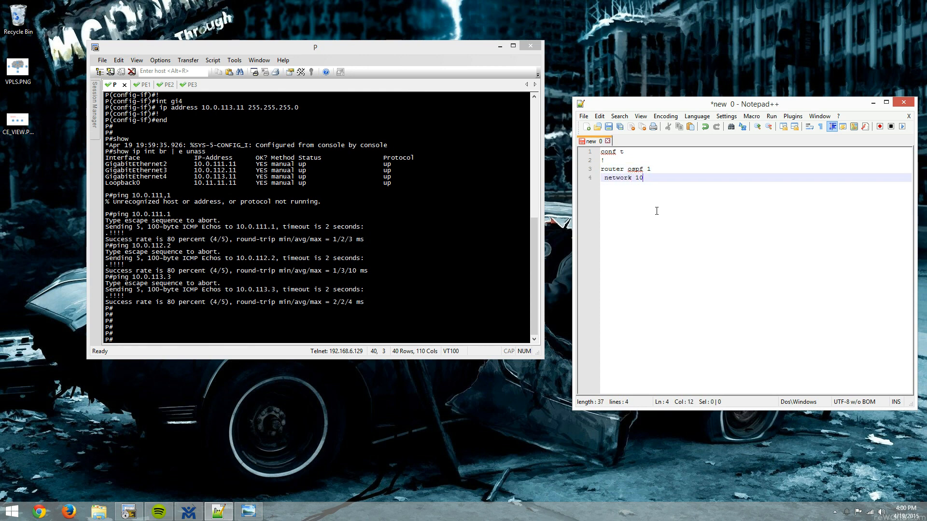
type(".0.0.0 0.255")
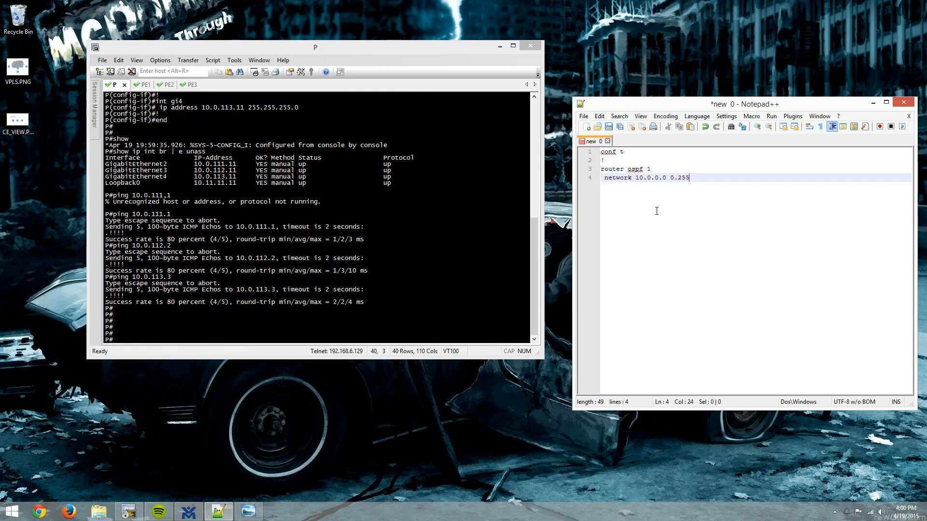
type(".255.255 ar")
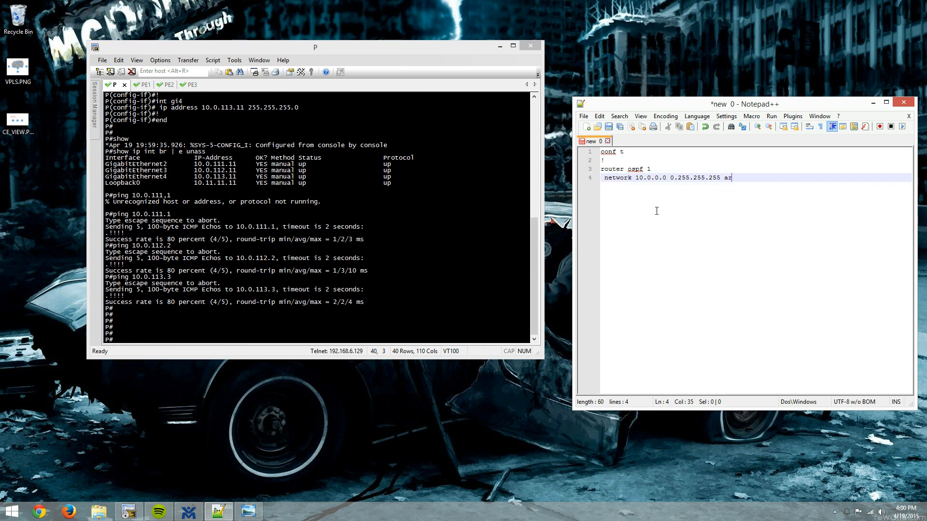
type("ea")
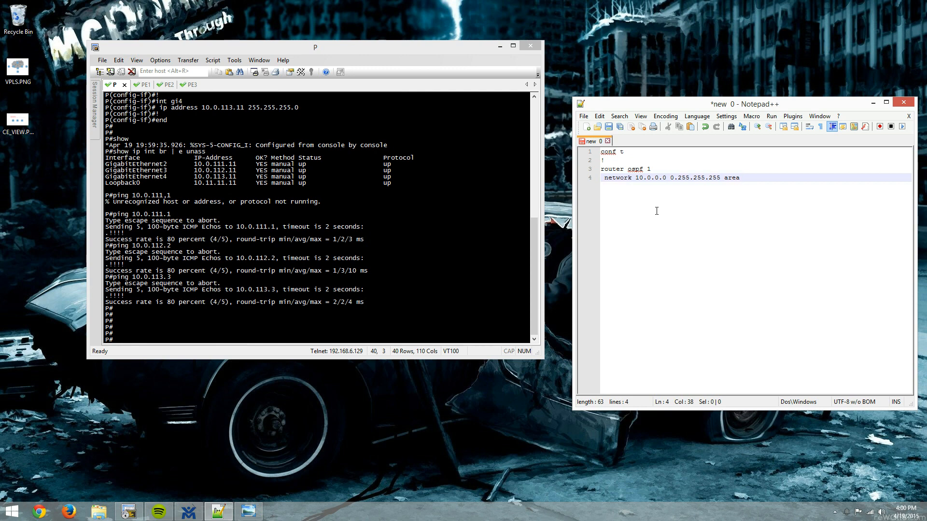
type("0")
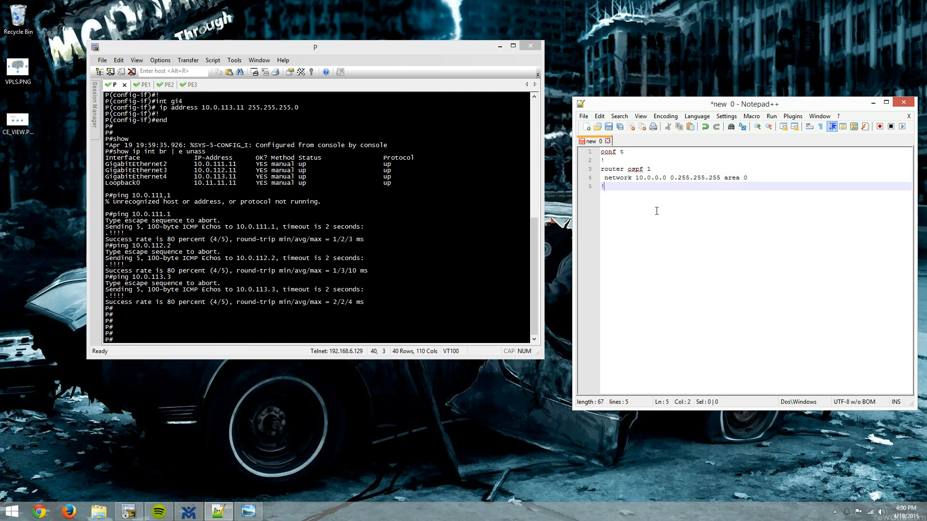
key("ctrl+a")
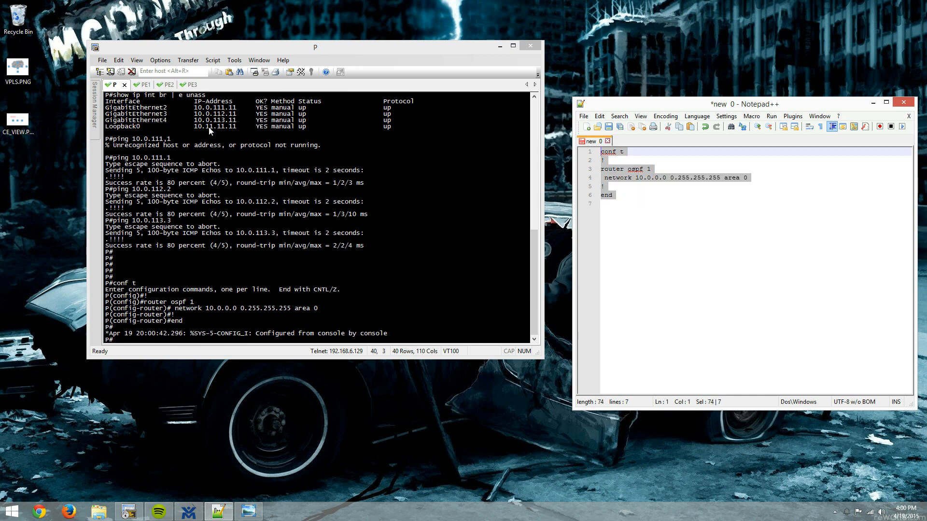
- Apply OSPF on PE1 and PE3 and confirm P lists three FULL neighbors
left_click(135, 84)
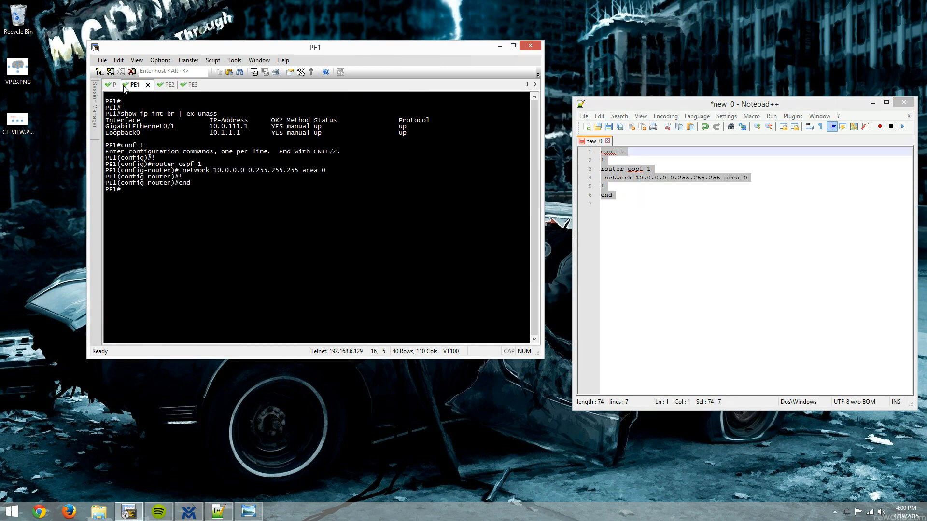
left_click(182, 85)
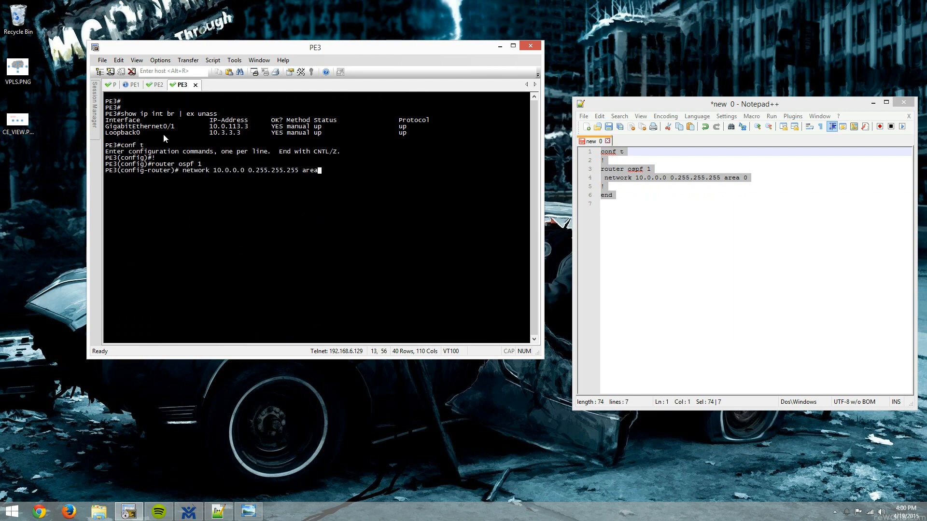
left_click(157, 85)
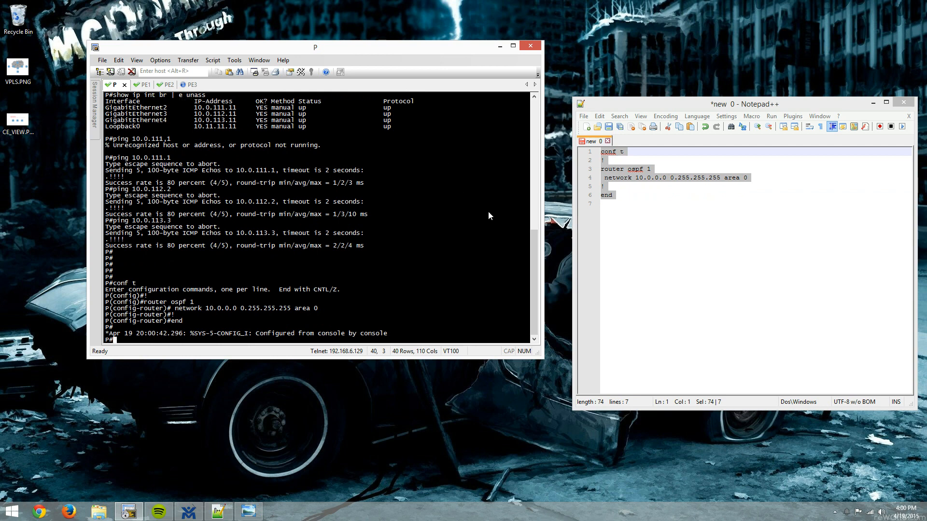
type("show ip ospf")
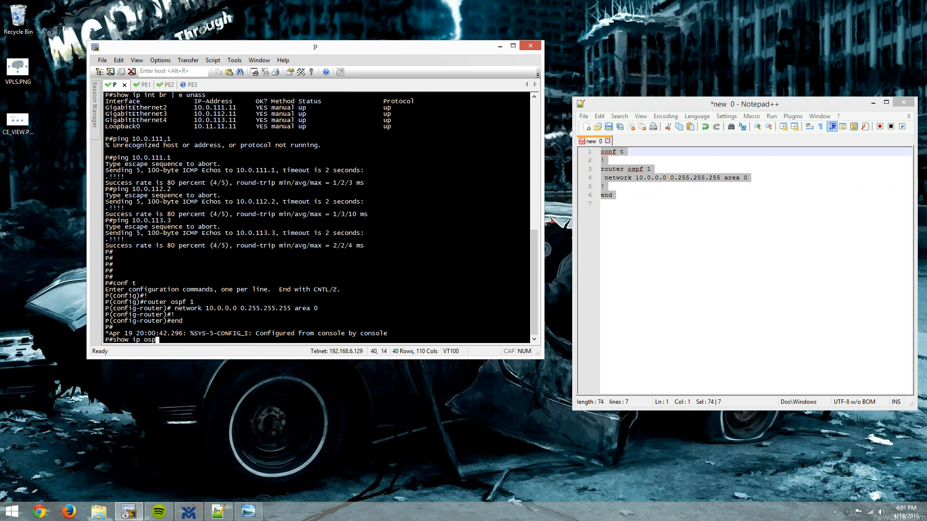
type("f neighbor")
key("Return")
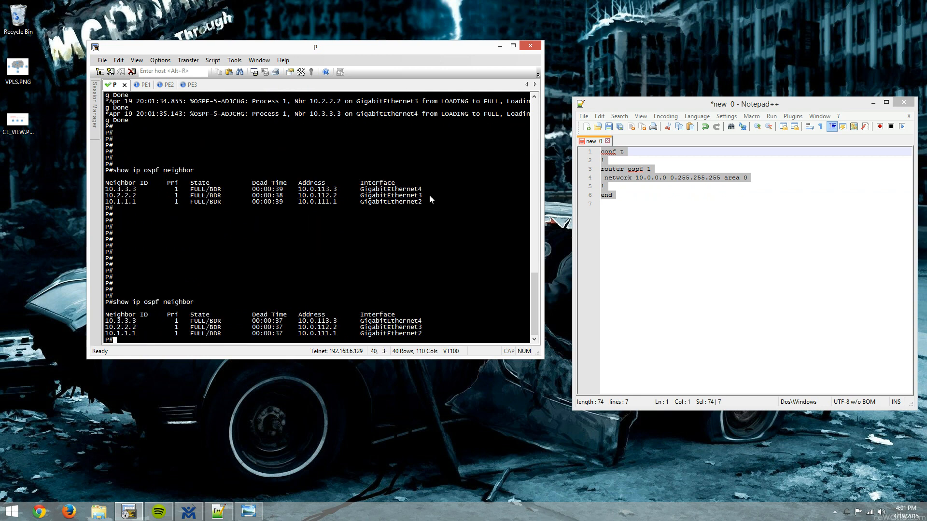
- Check PE1, then list OSPF-learned routes on PE3 with 'show ip route ospf'
left_click(132, 84)
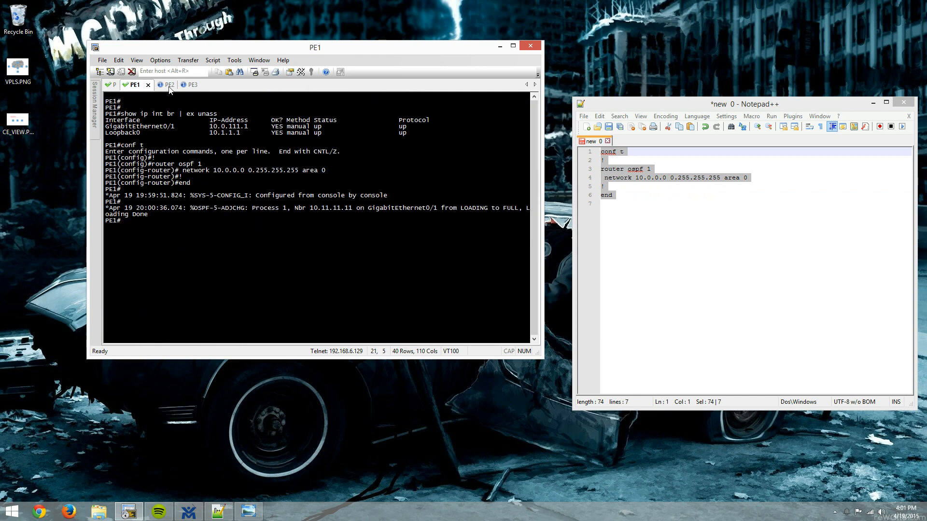
left_click(192, 84)
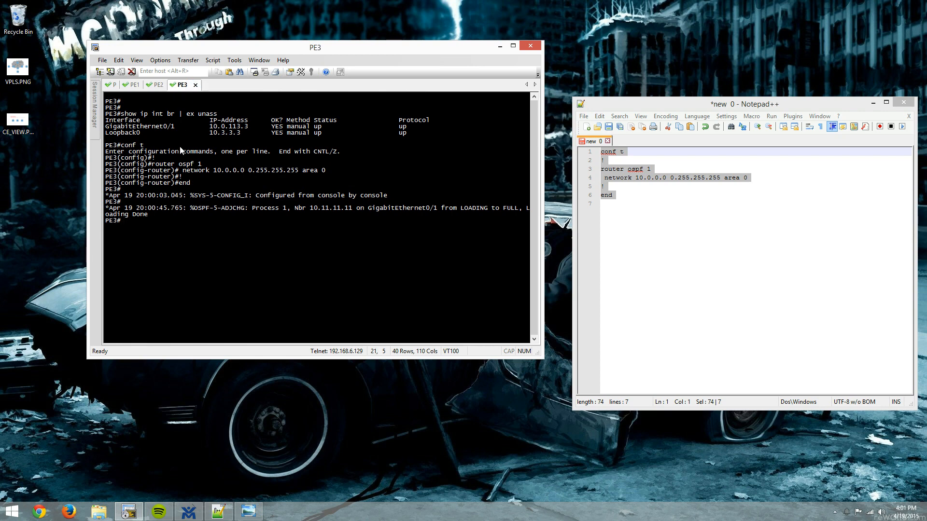
type("show ip route ospf")
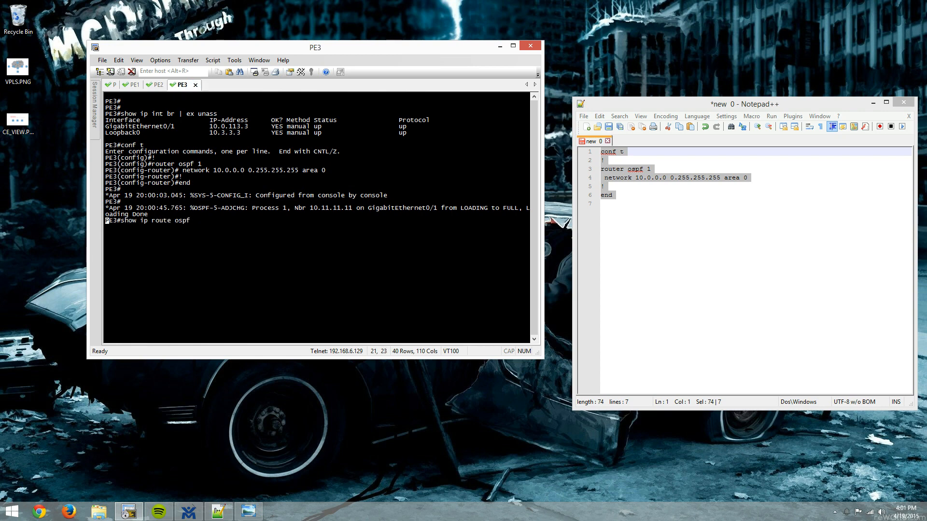
- Ping 10.1.1.1 from PE3 sourced from lo0, succeeding at 100 percent
type("ping")
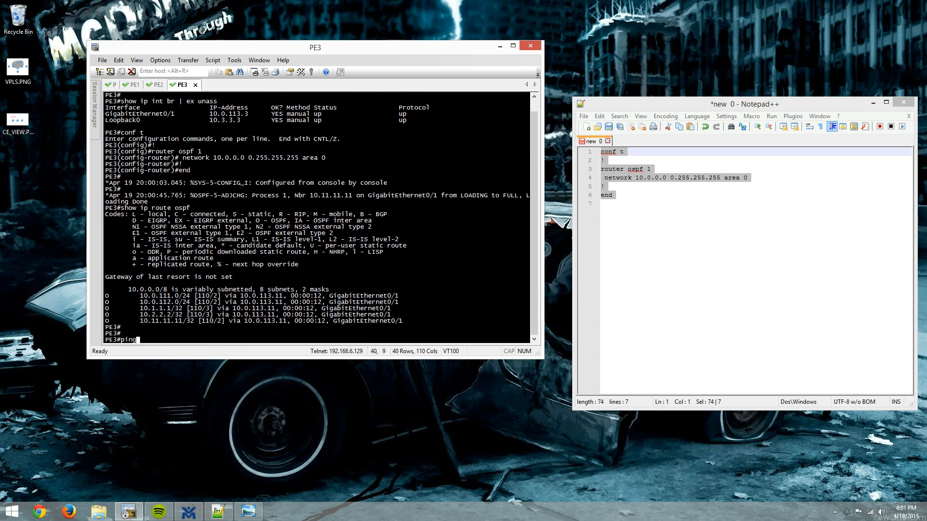
type("10.1.1.1")
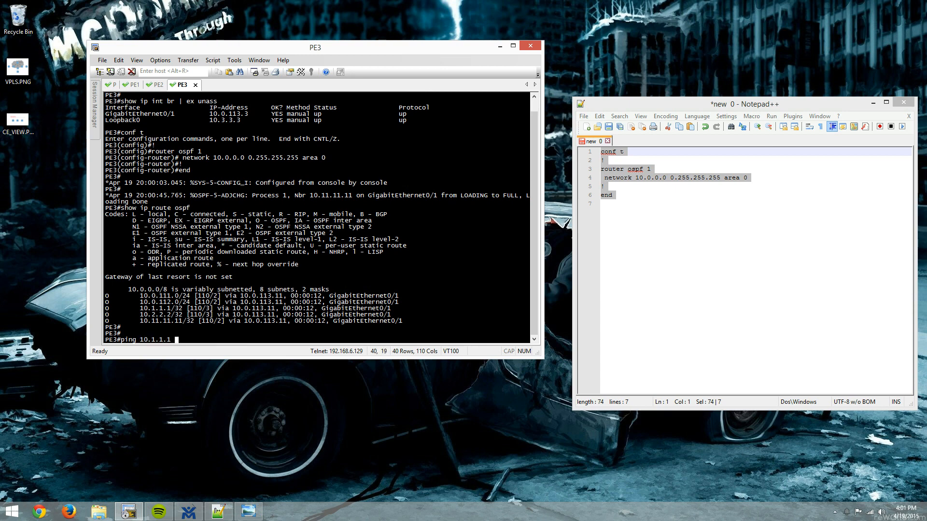
type("so lo0")
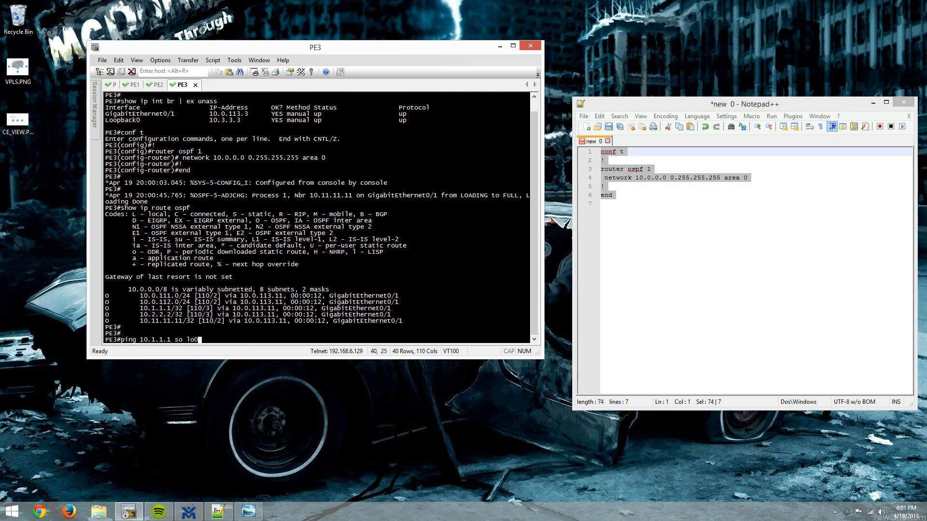
key("Return")
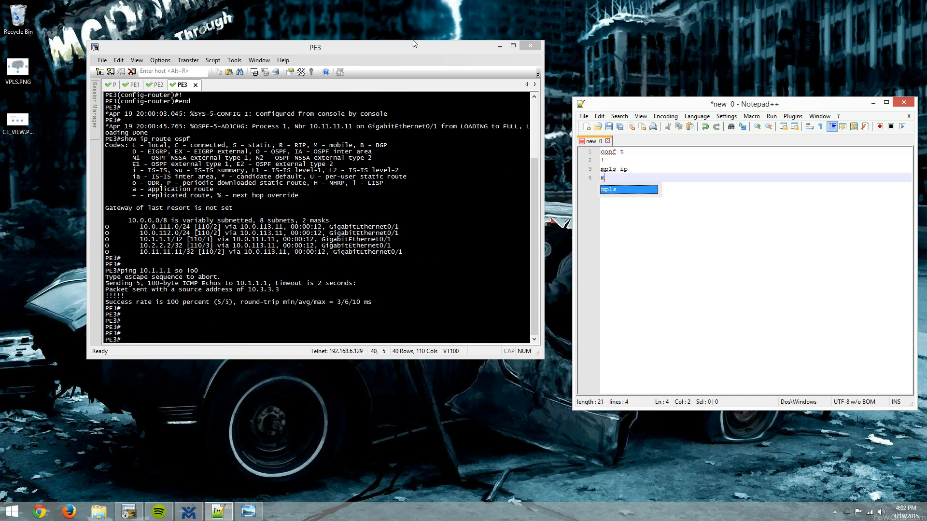
- Draft conf t, mpls ip, mpls ldp router-id lo0, and mpls ip under gi0/1
type("pls ldp")
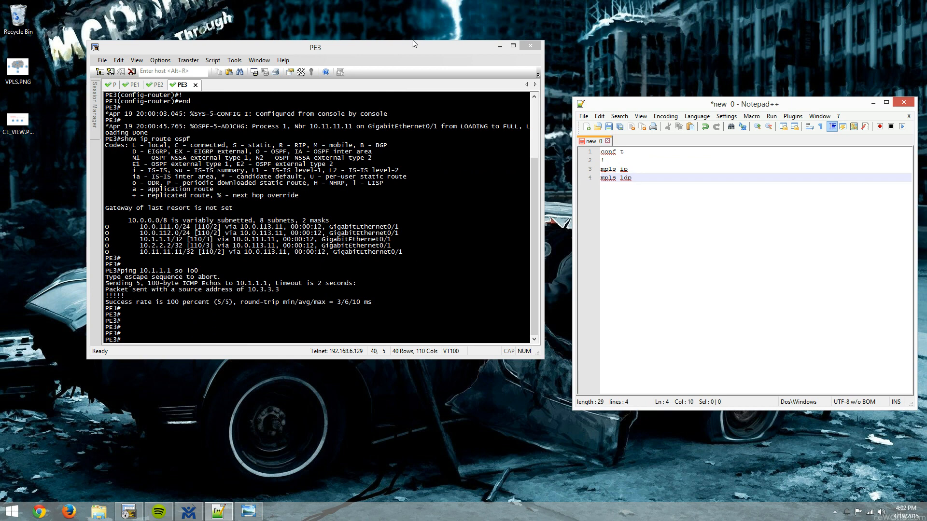
type("router")
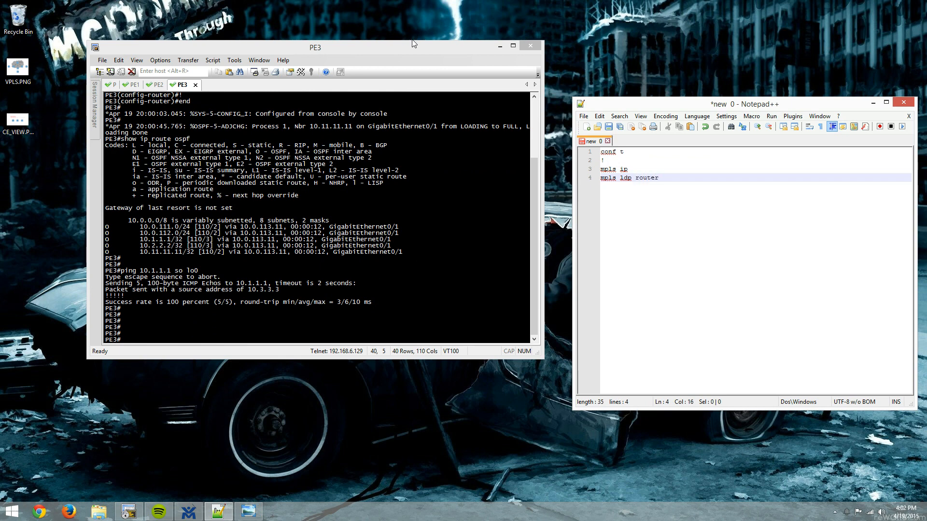
type("-id lo0")
type("!")
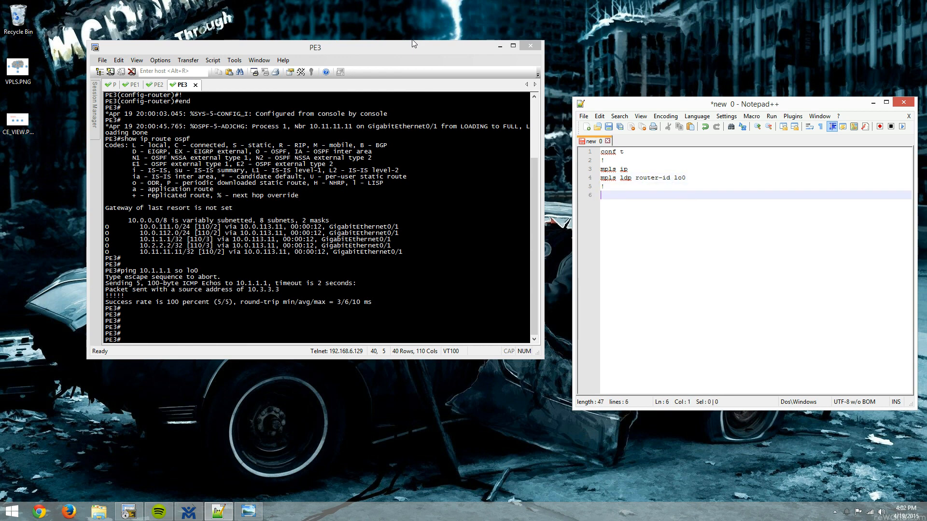
type("int")
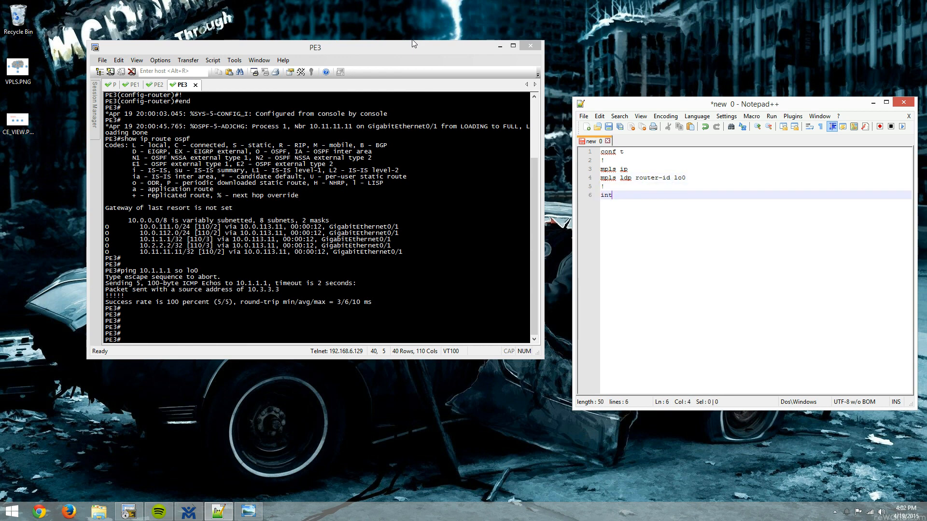
type("gi0/1")
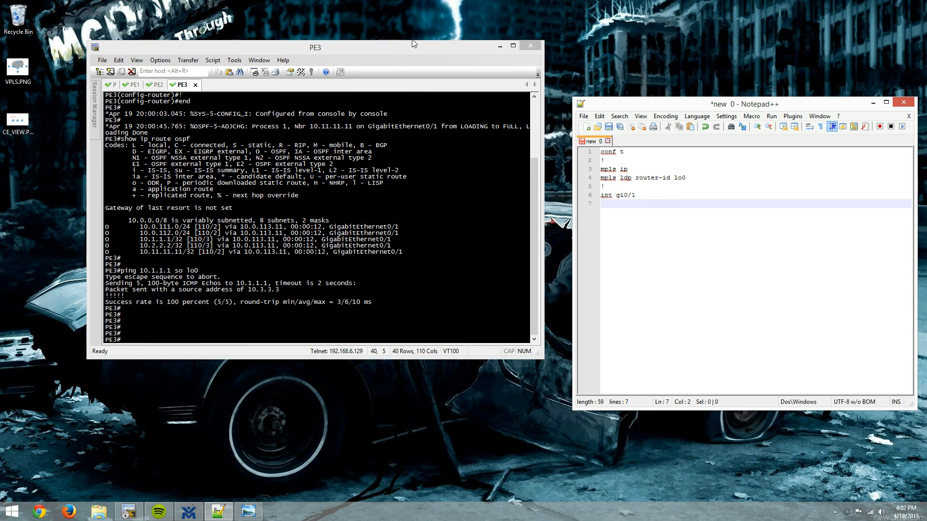
type("mpls ip")
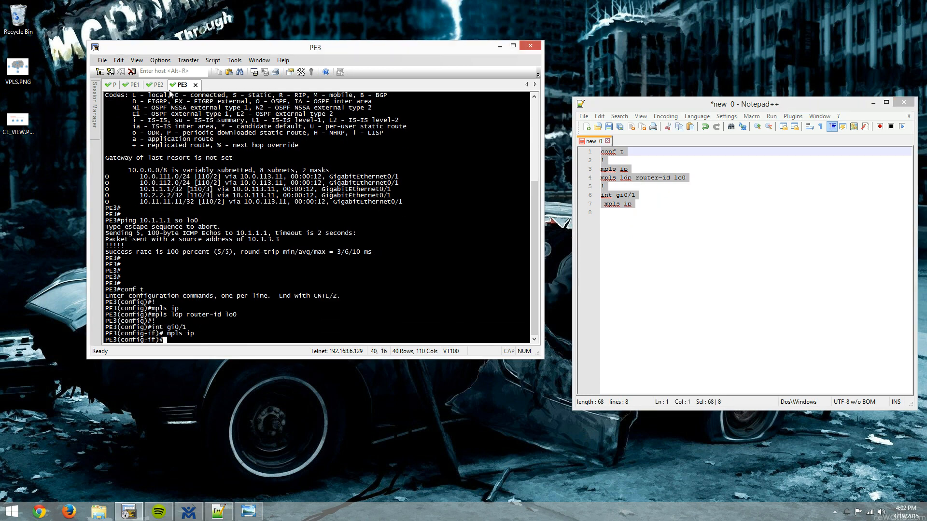
- Apply the MPLS snippet on PE3, PE1, and on P for Gi2–Gi4, then end
left_click(132, 84)
type("int gi2")
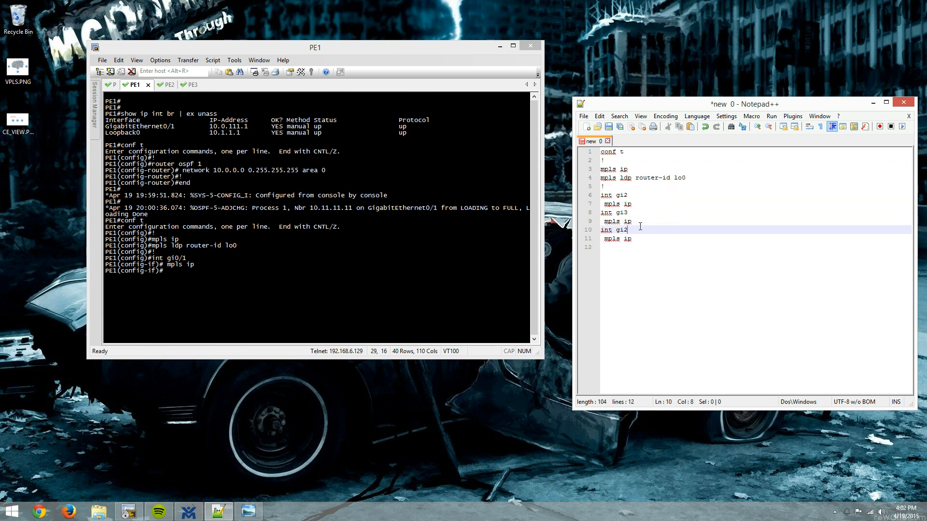
key("ctrl+a")
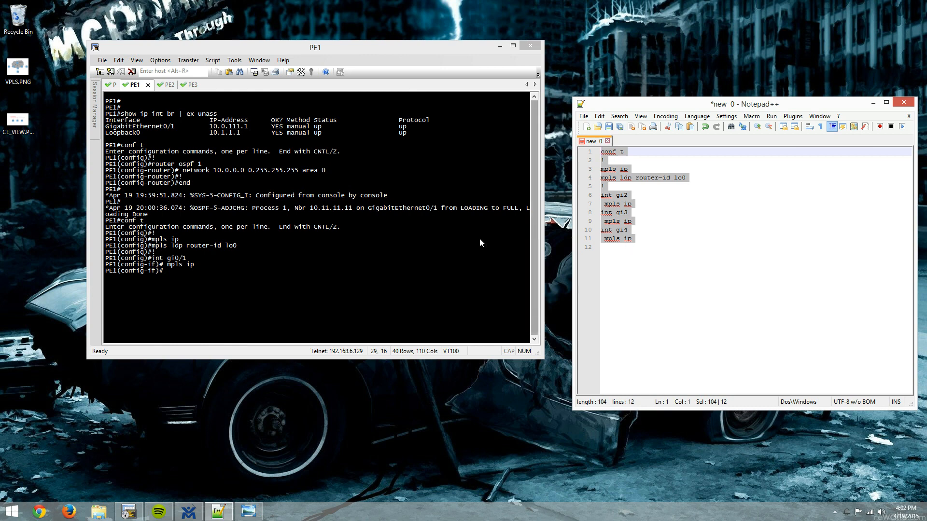
left_click(111, 84)
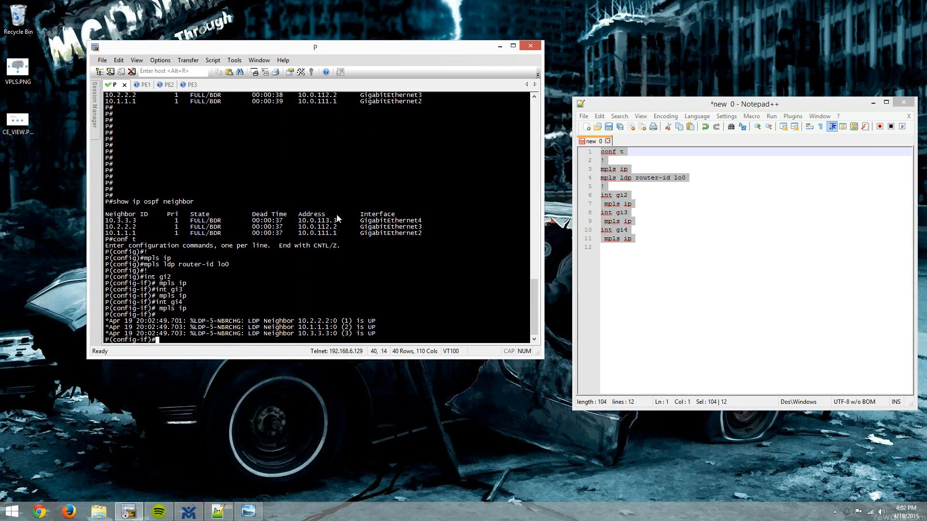
type("end")
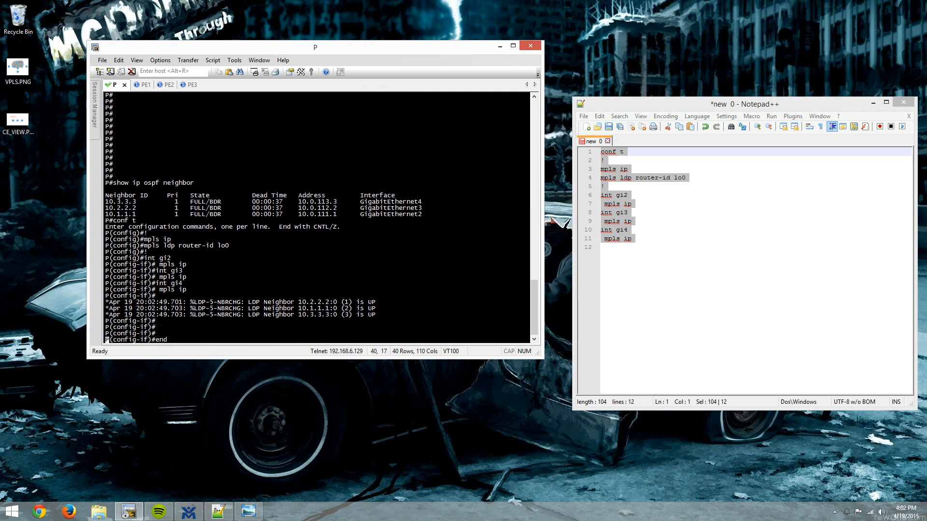
left_click(144, 84)
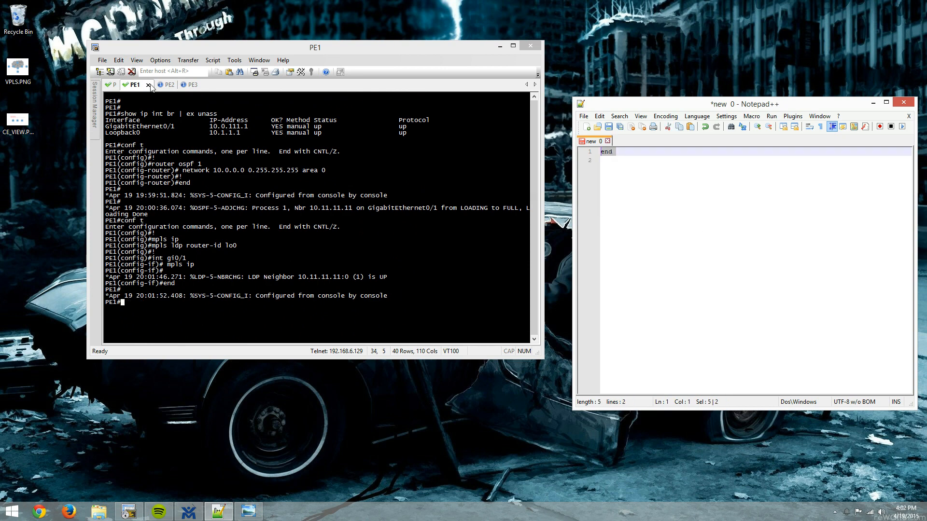
- Run 'show mpls forwarding-table' on PE3, listing labels 16–20 via G0/1
left_click(189, 85)
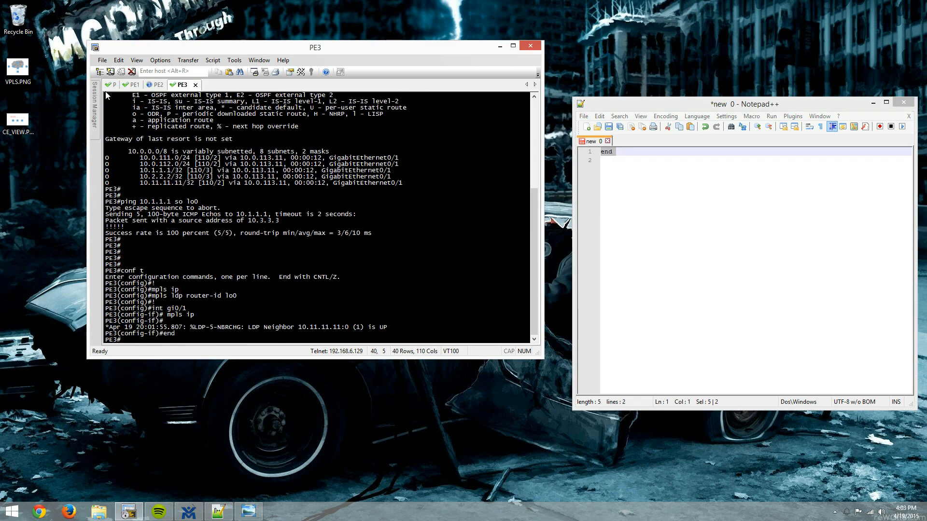
type("show")
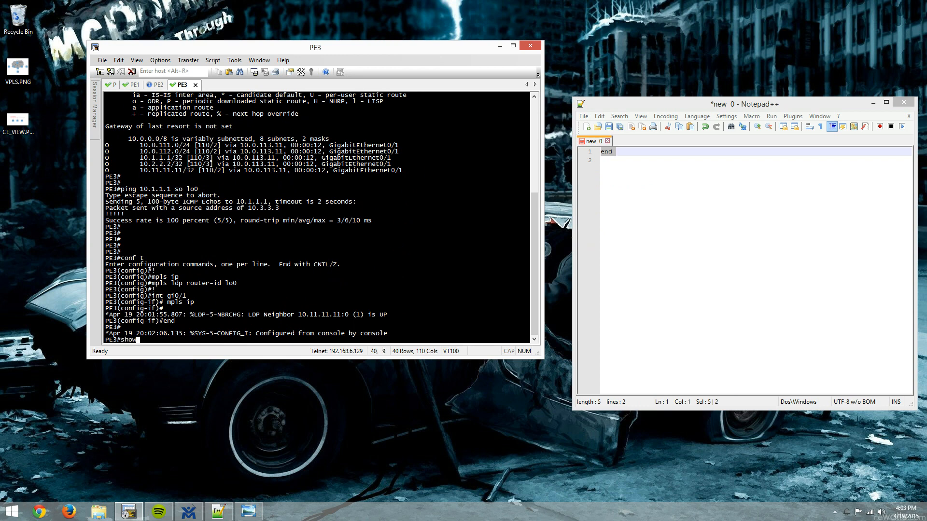
type("mpls forwarding-table")
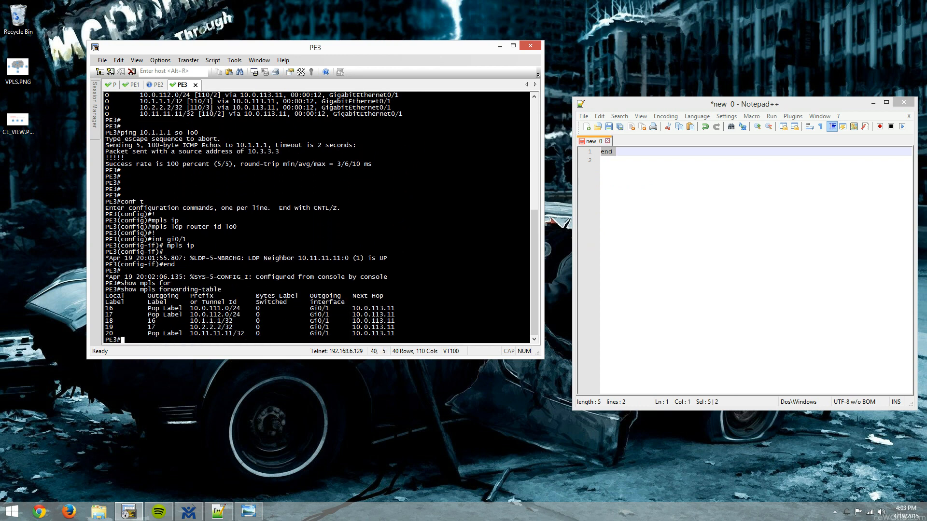
mouse_move(487, 241)
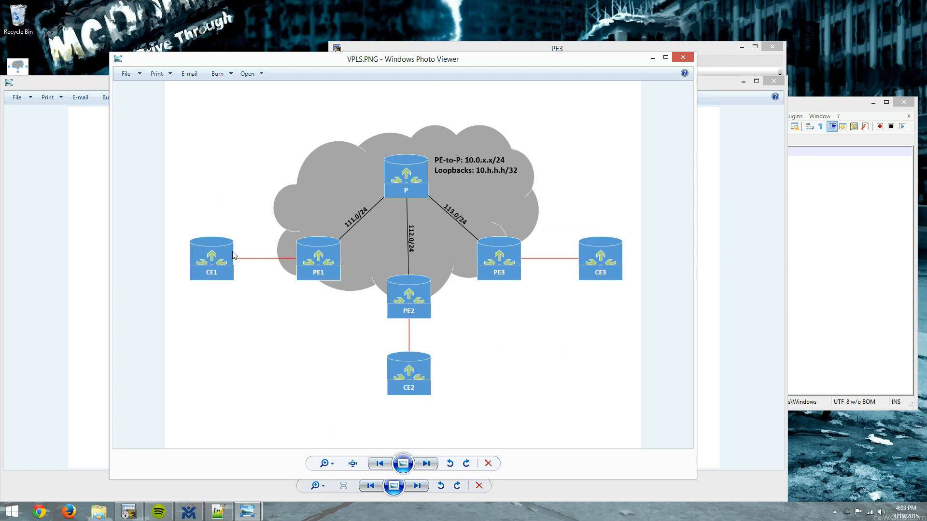
mouse_move(212, 260)
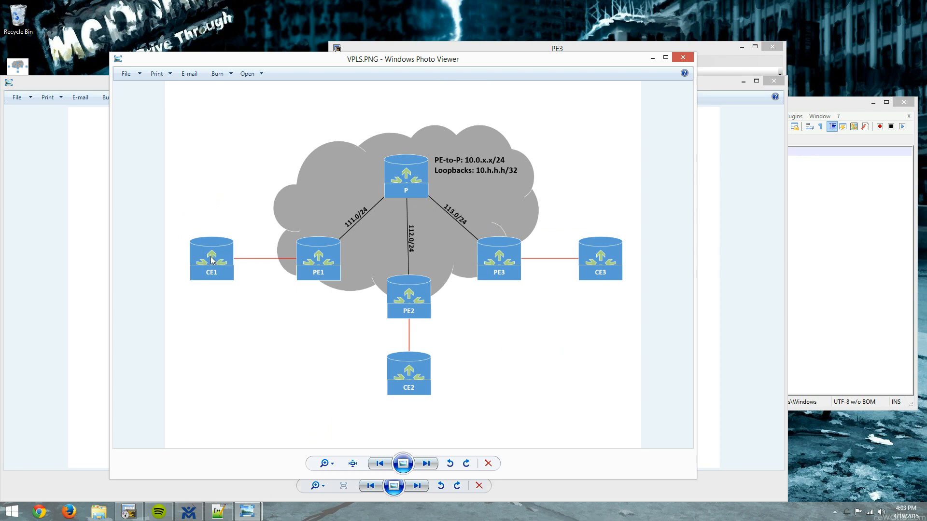
mouse_move(422, 318)
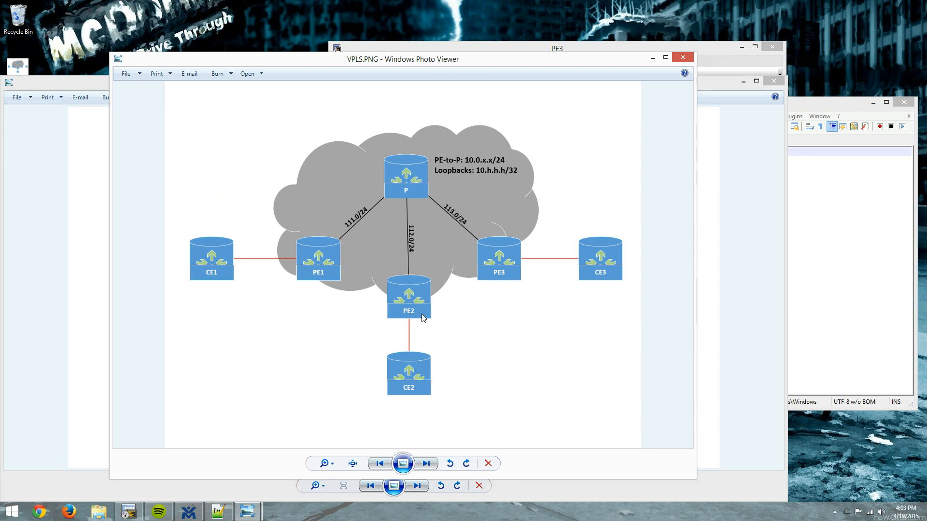
mouse_move(271, 261)
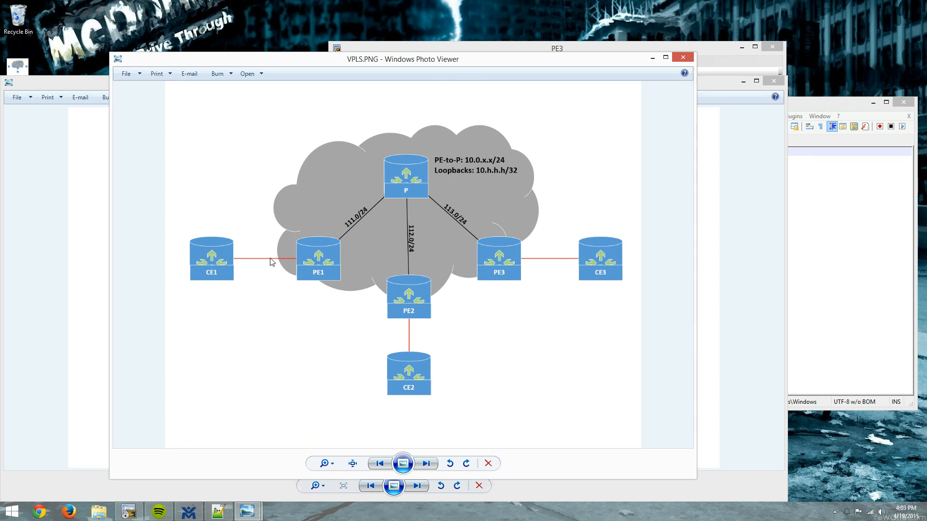
mouse_move(521, 351)
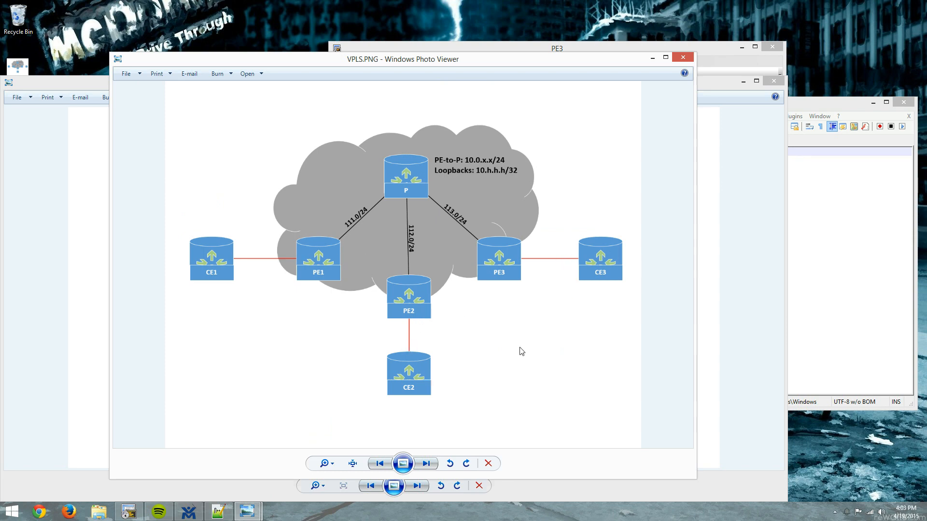
mouse_move(514, 318)
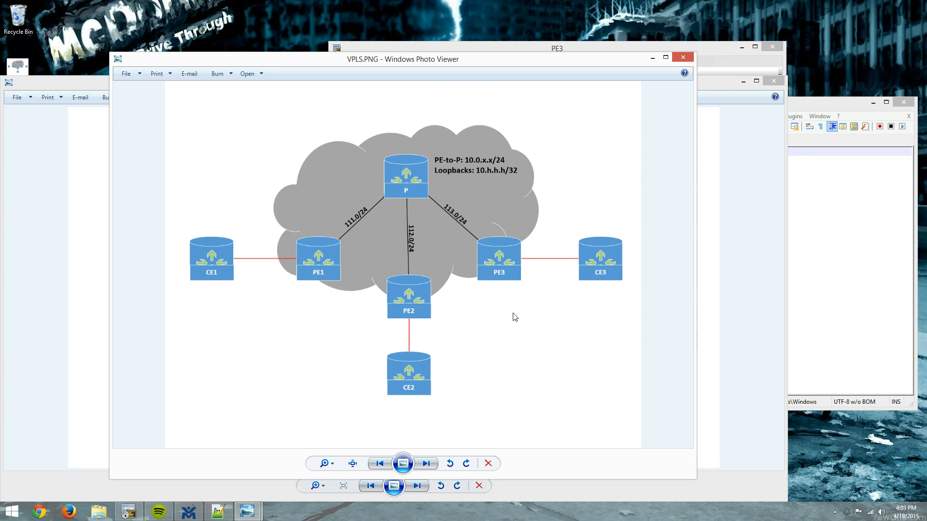
mouse_move(231, 234)
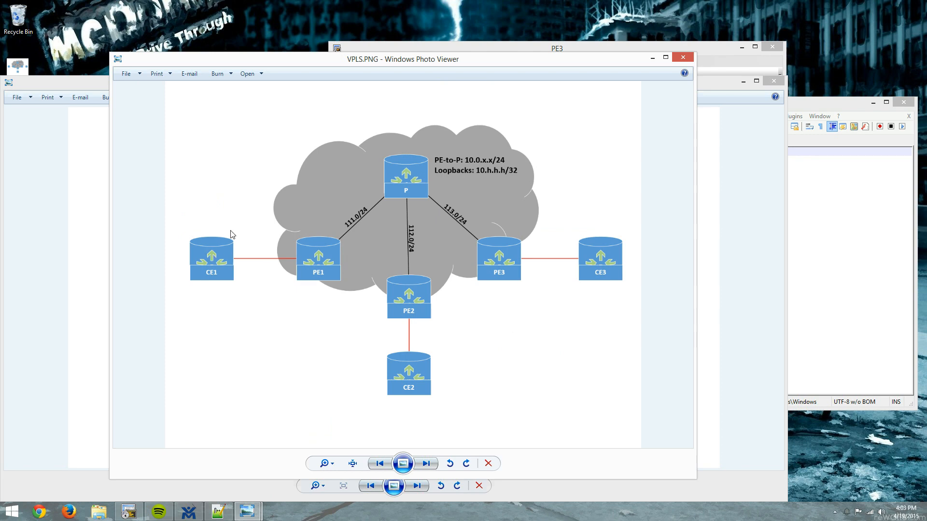
mouse_move(443, 146)
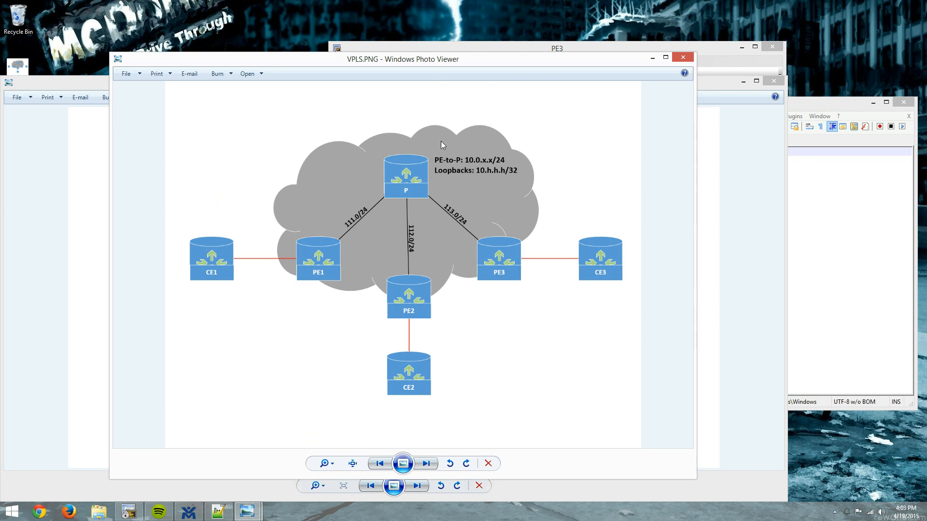
mouse_move(328, 227)
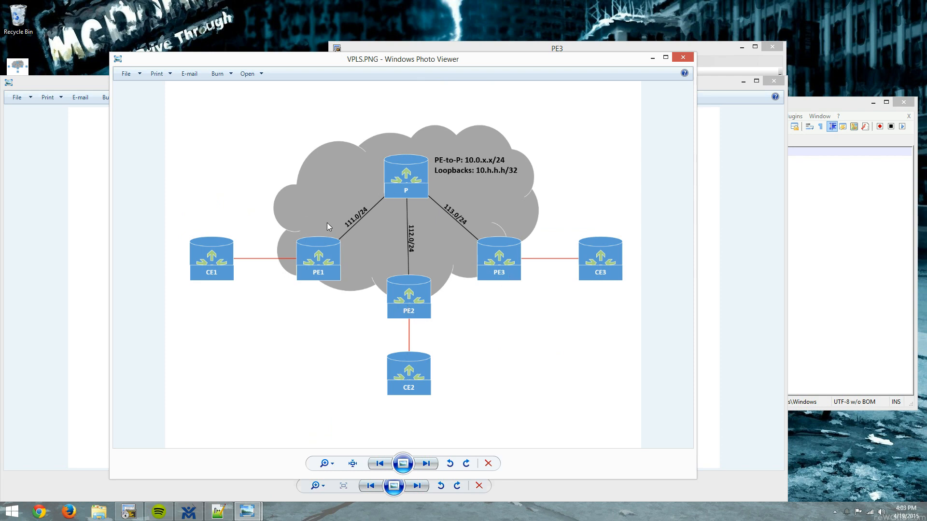
- Open the CE_VIEW diagram of CE1–CE3 on 192.168.123.0/24 with their loopbacks
left_click(427, 463)
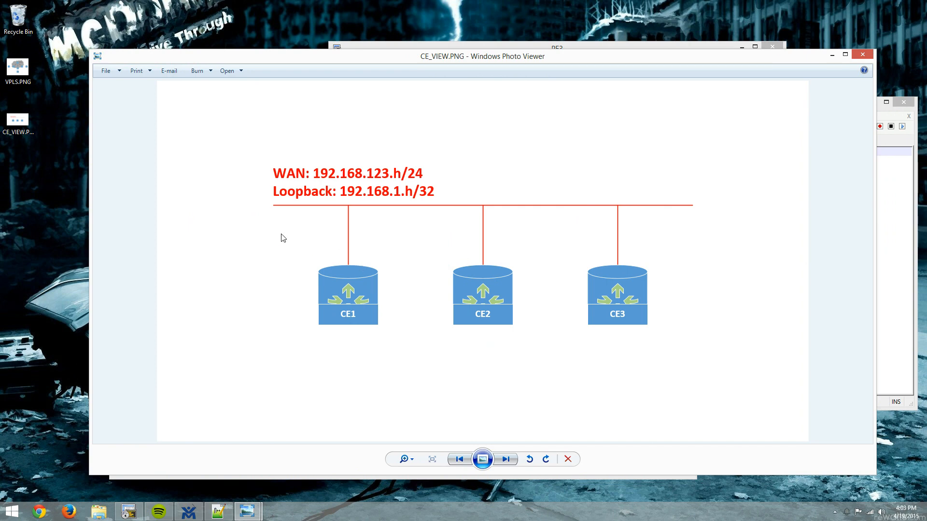
mouse_move(363, 210)
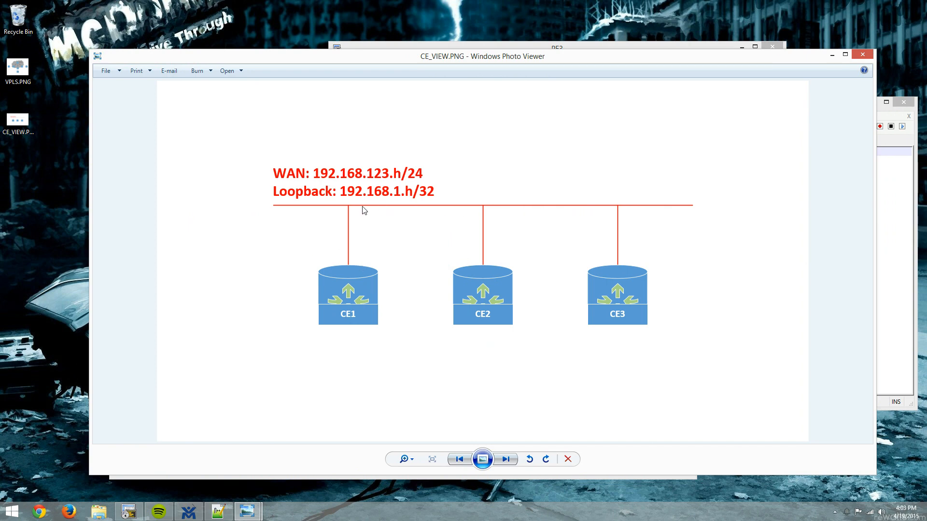
mouse_move(270, 187)
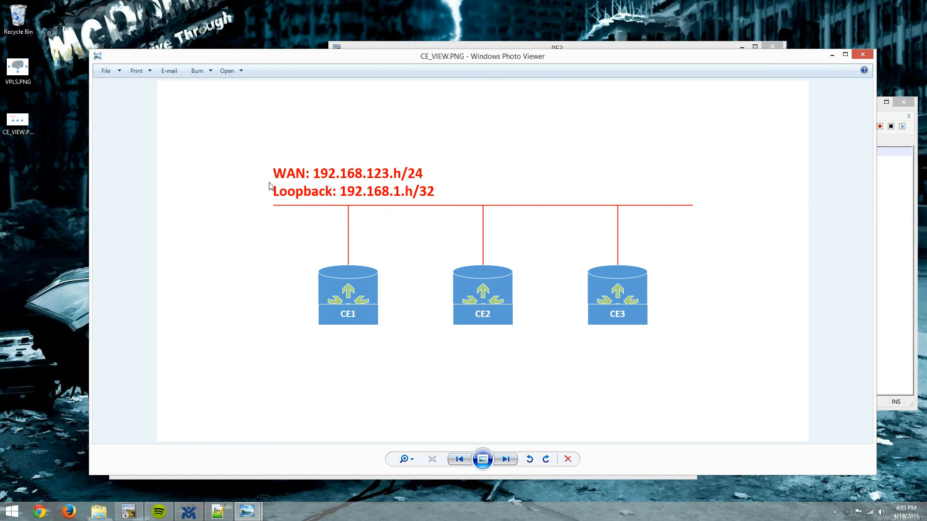
mouse_move(314, 179)
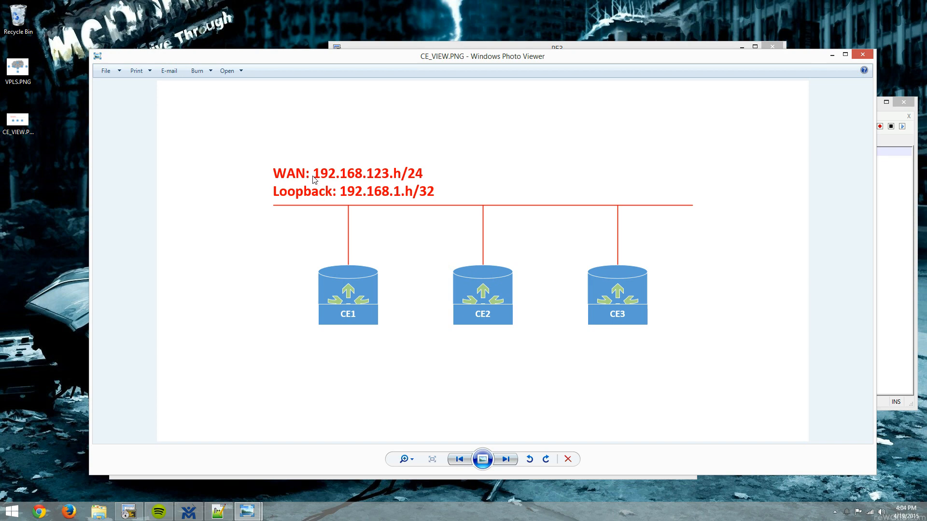
mouse_move(328, 180)
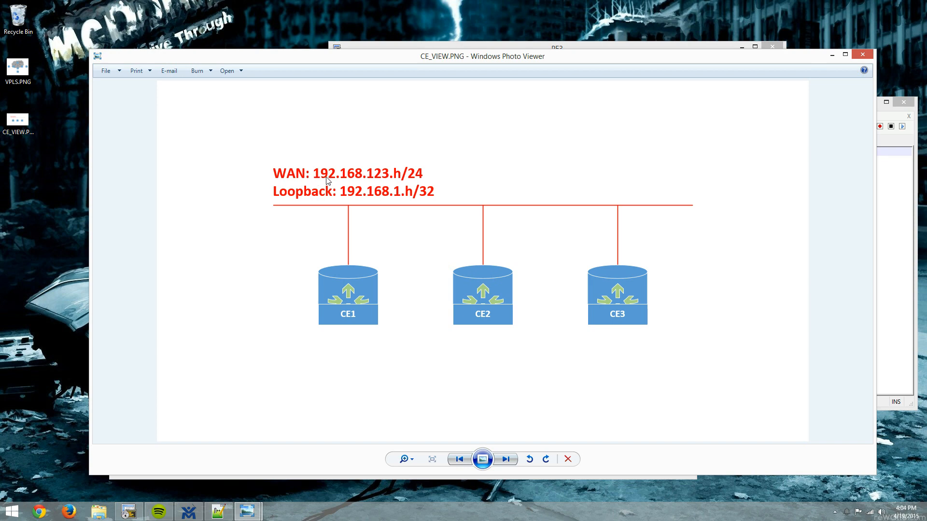
mouse_move(435, 242)
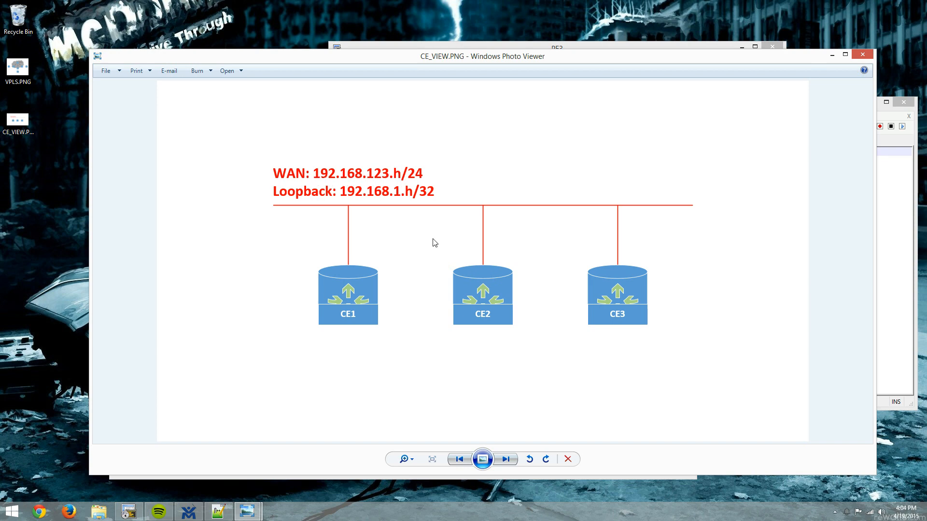
mouse_move(290, 195)
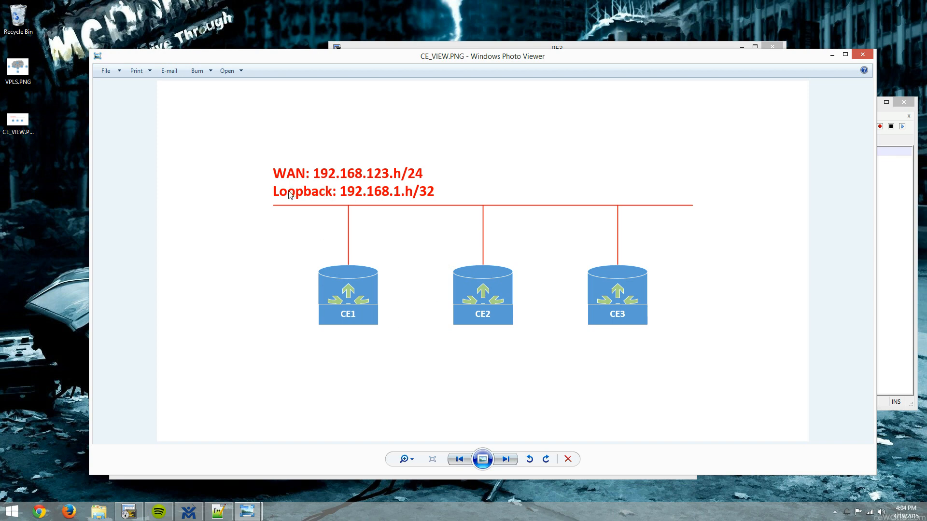
mouse_move(414, 200)
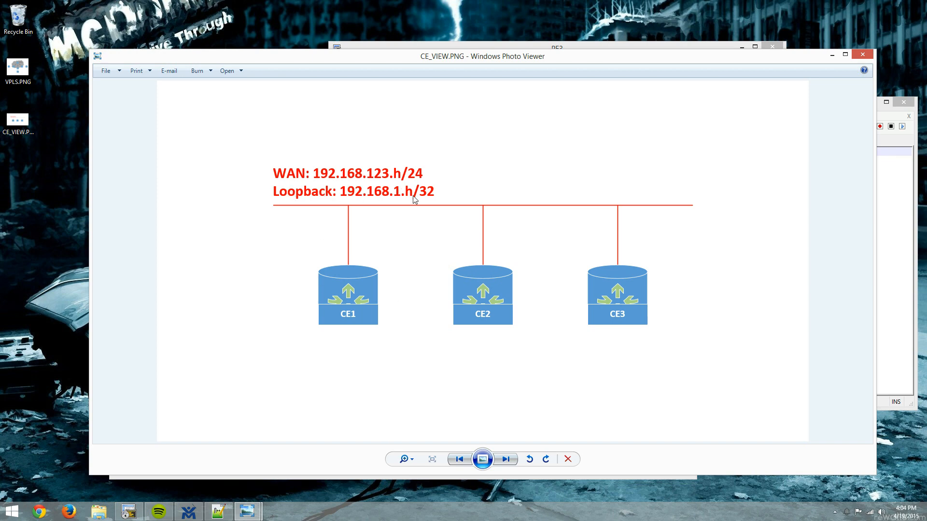
mouse_move(507, 333)
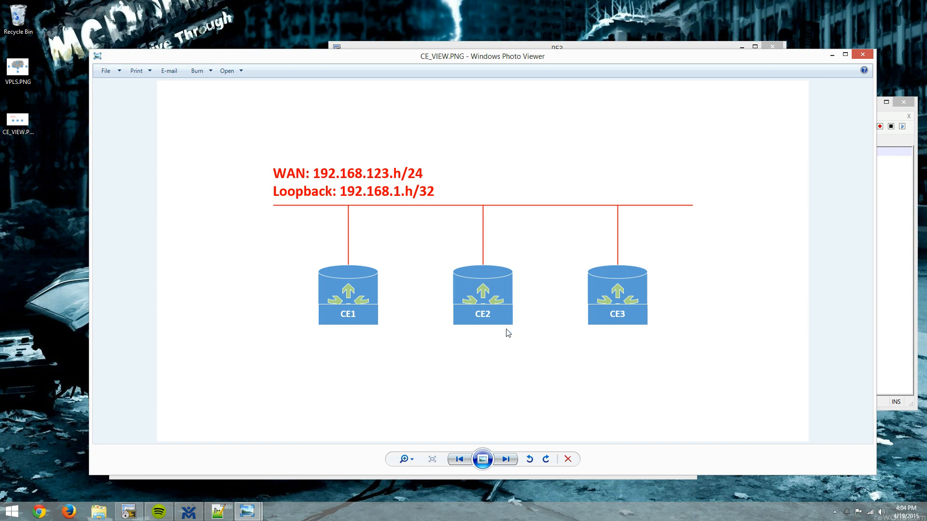
mouse_move(753, 84)
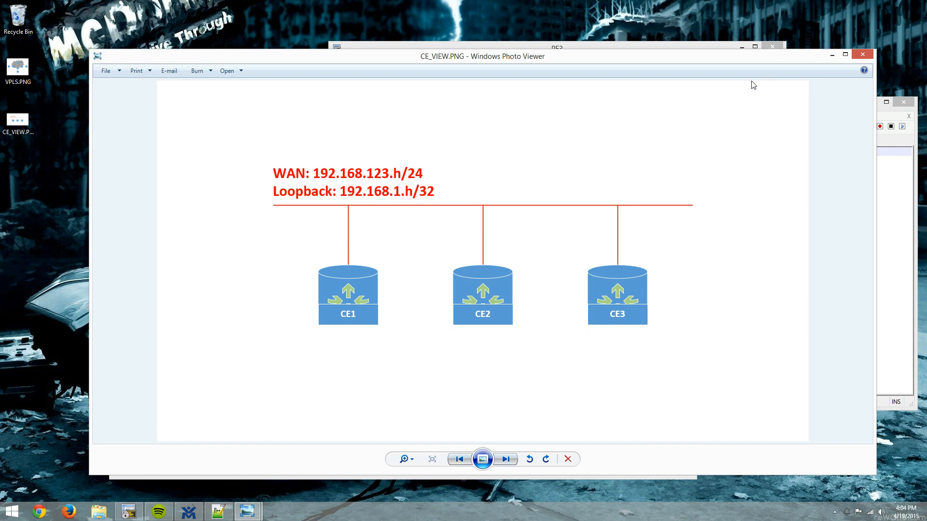
mouse_move(517, 217)
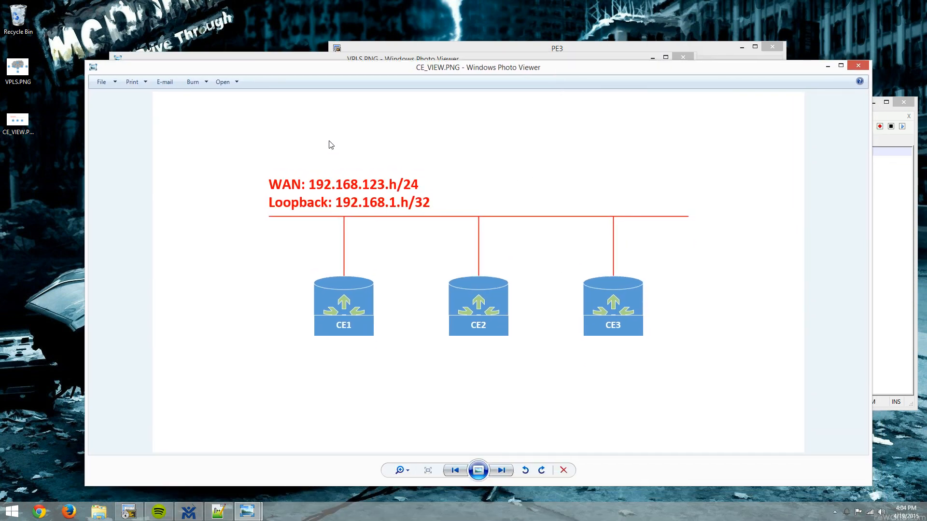
mouse_move(493, 132)
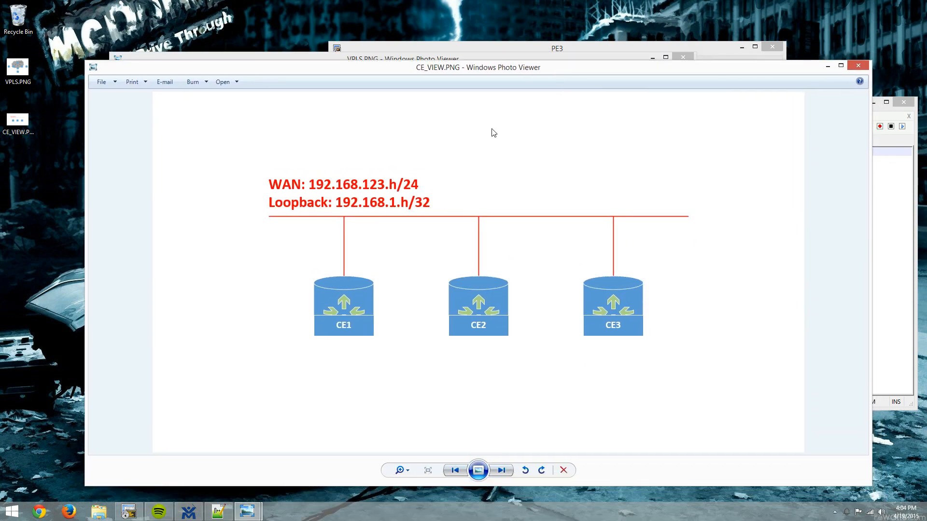
mouse_move(643, 232)
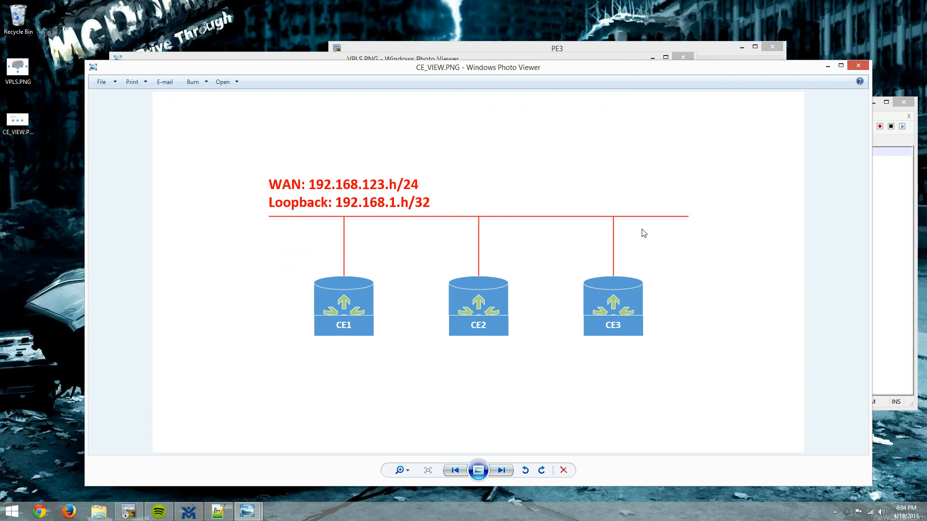
mouse_move(834, 72)
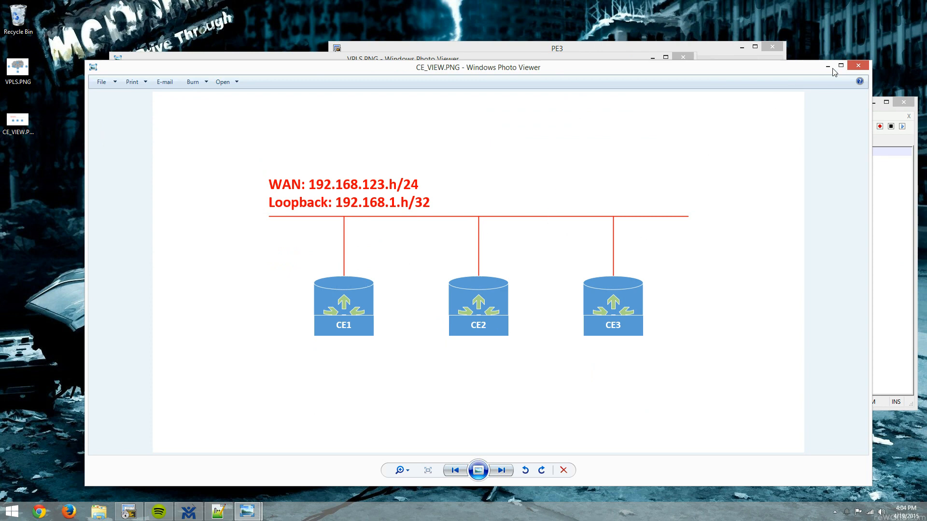
- Minimize the diagram image to return to PE3's MPLS forwarding table
left_click(857, 66)
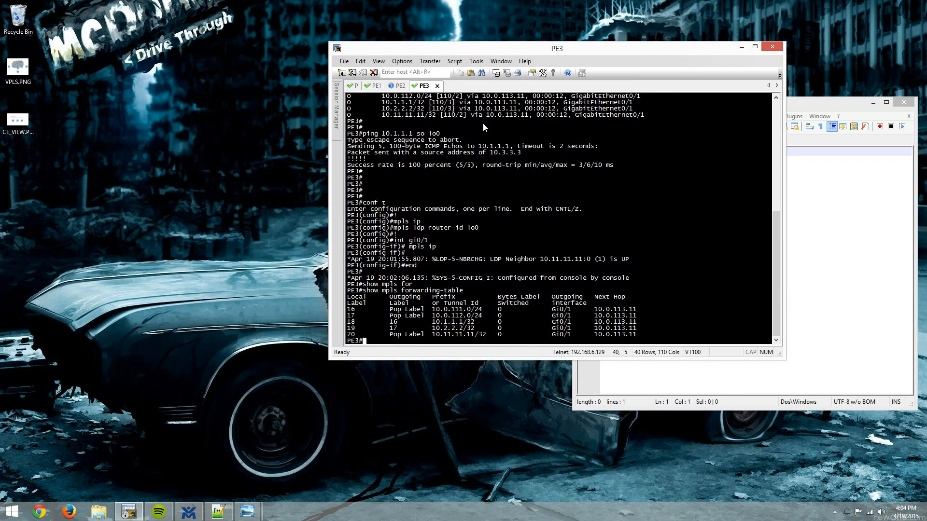
mouse_move(374, 93)
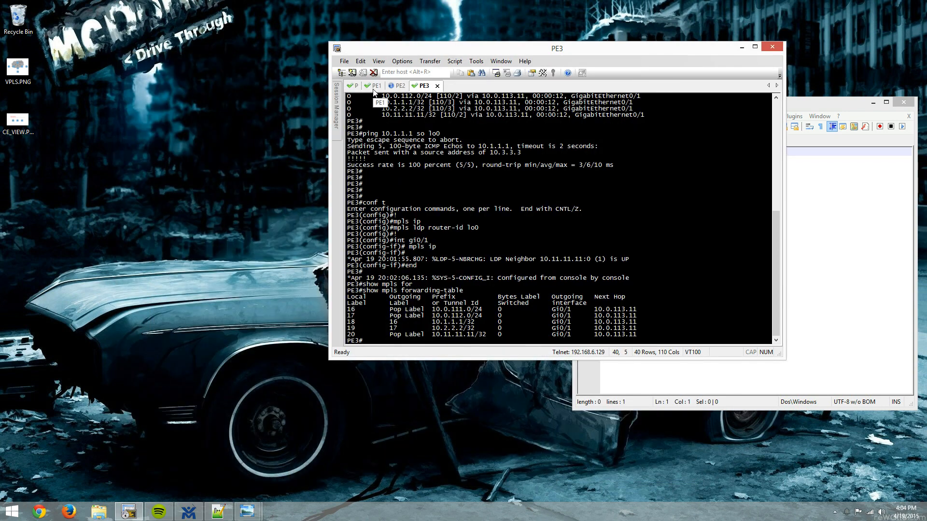
mouse_move(386, 92)
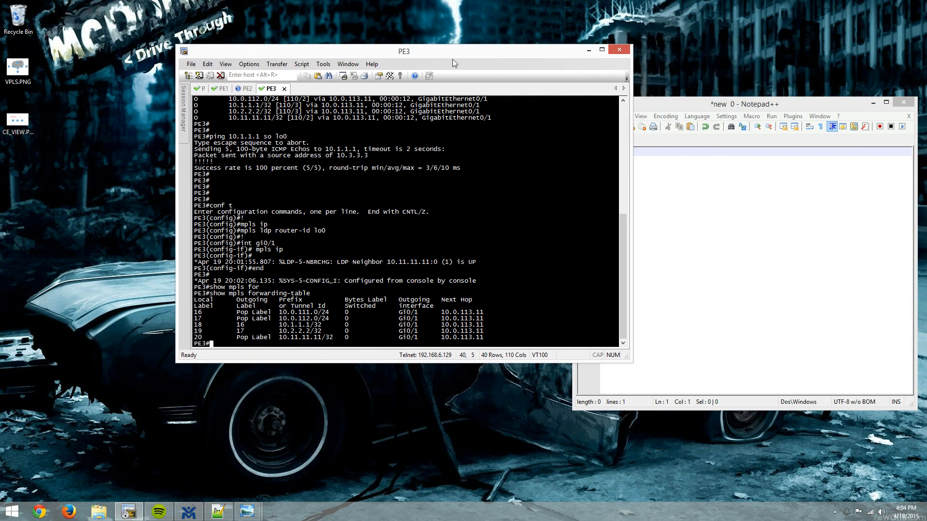
mouse_move(566, 202)
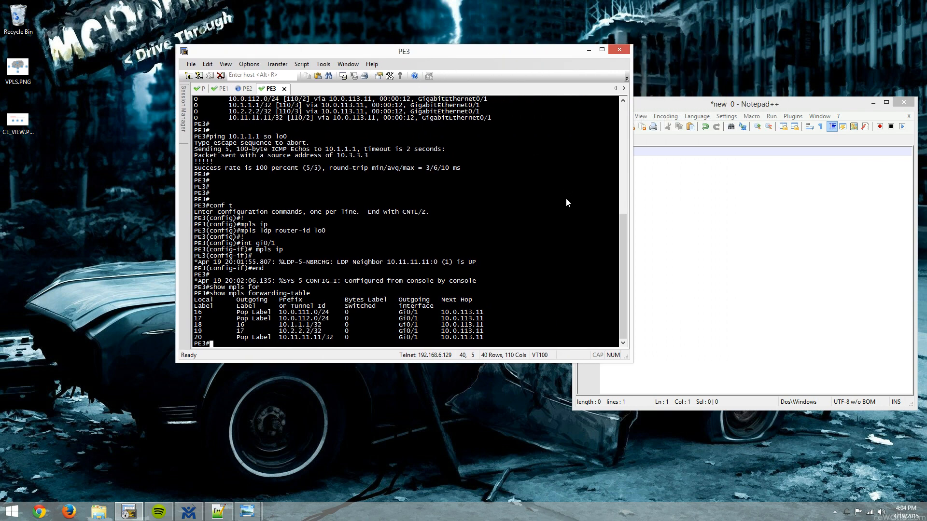
mouse_move(335, 312)
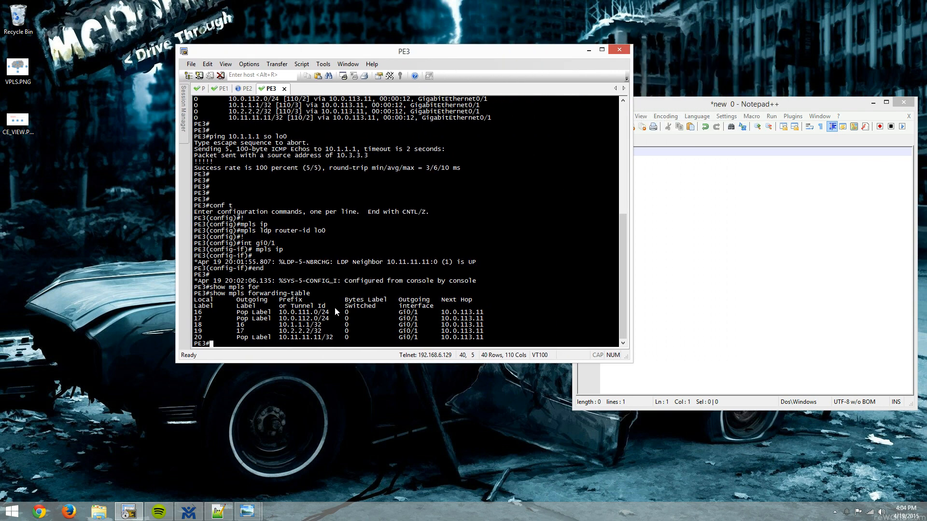
mouse_move(333, 273)
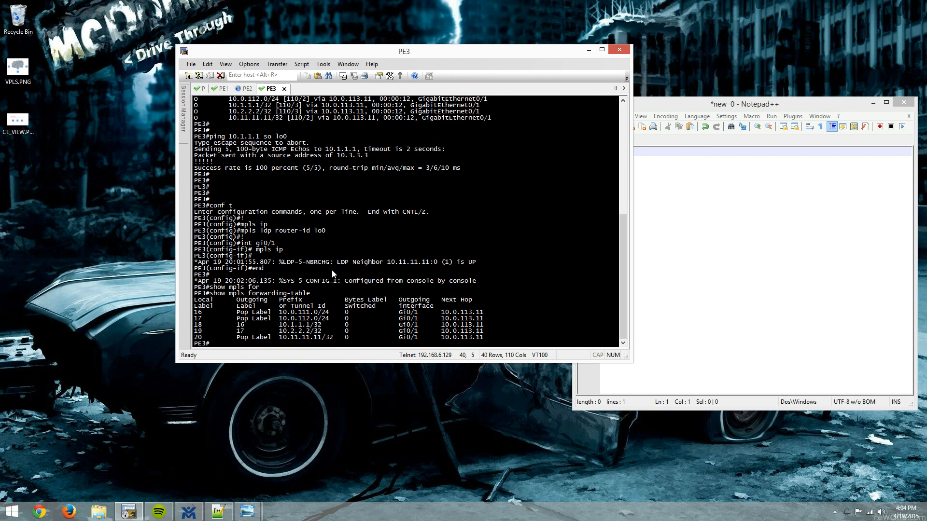
mouse_move(318, 245)
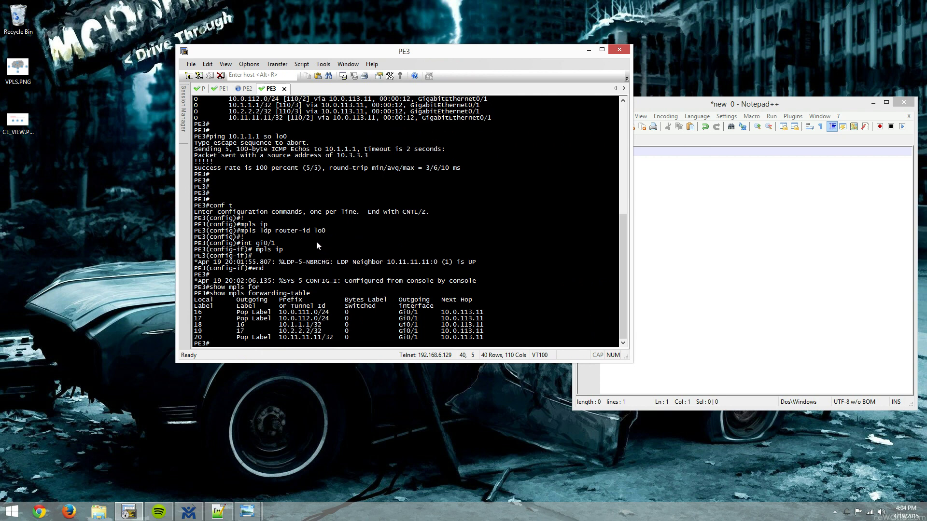
mouse_move(298, 234)
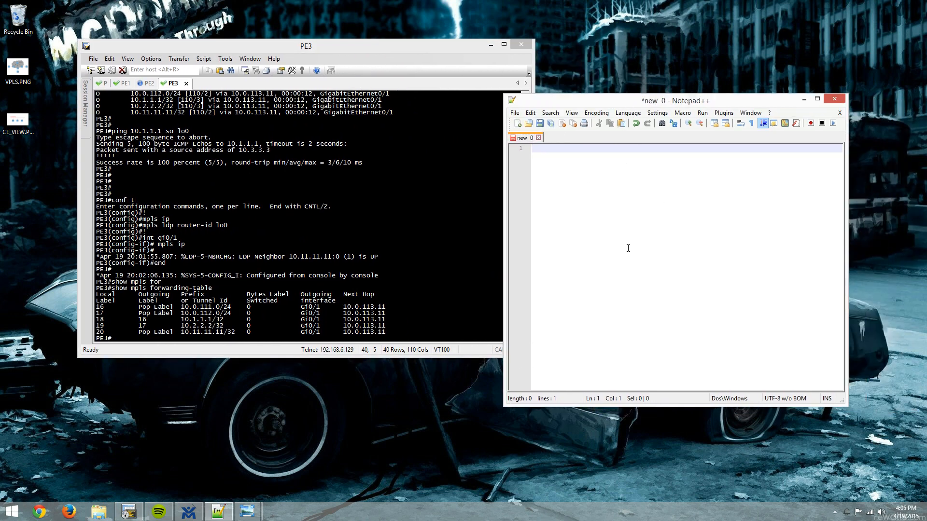
- Draft 'conf t' and 'int gi0/2' in Notepad++, then bring up the VM Maestro topology
type("conf t")
type("int g")
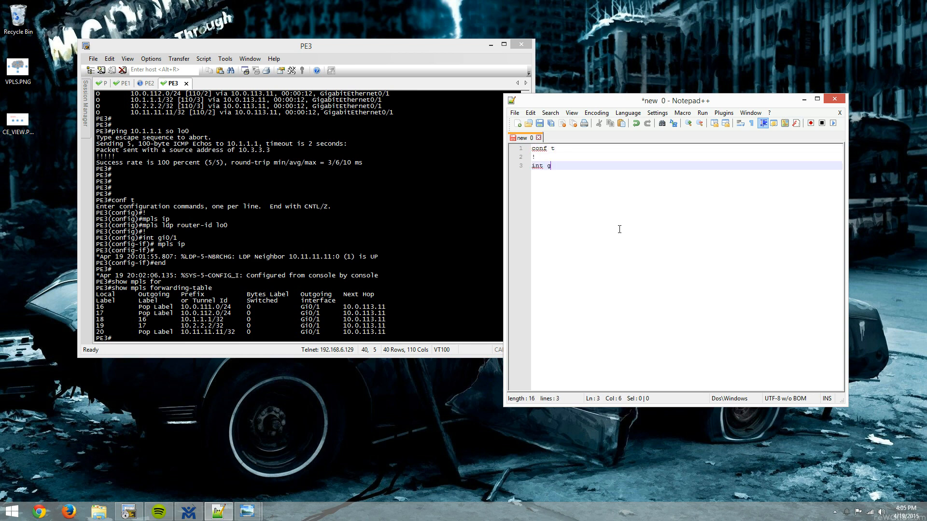
type("i0/2")
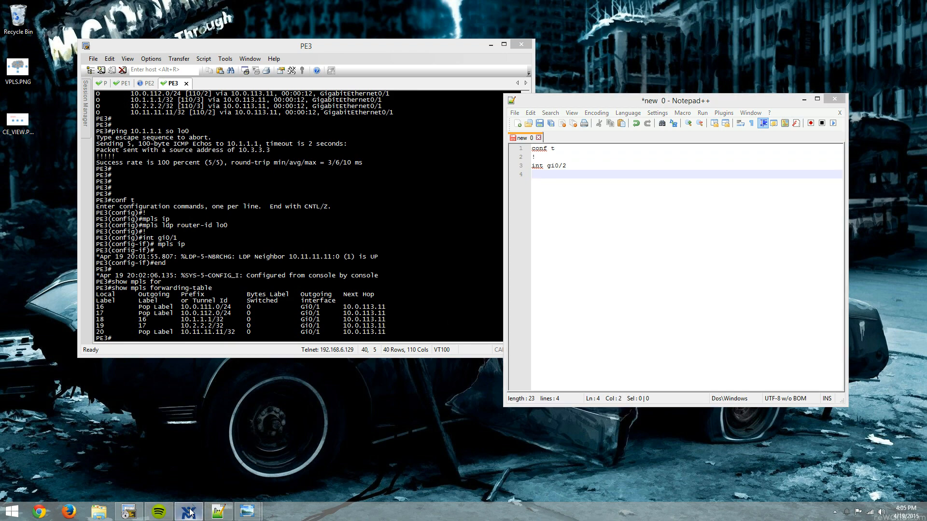
left_click(187, 512)
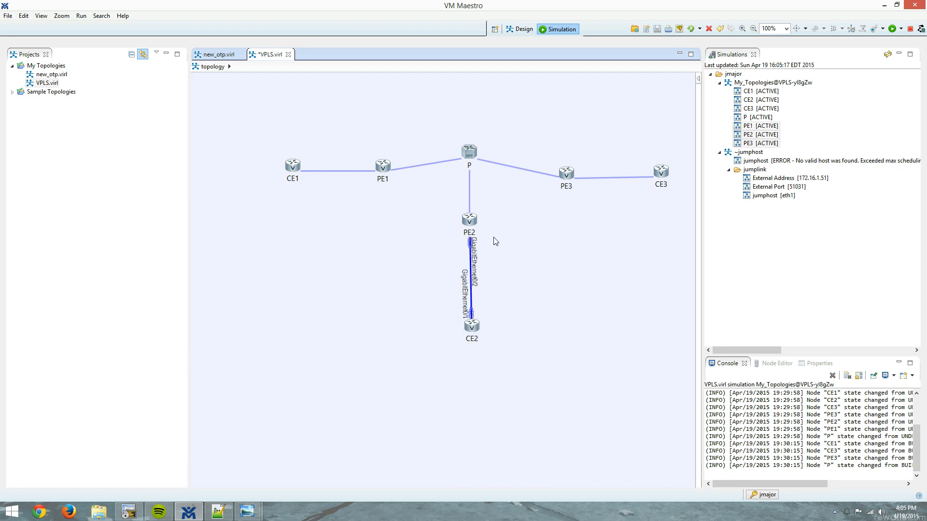
mouse_move(467, 332)
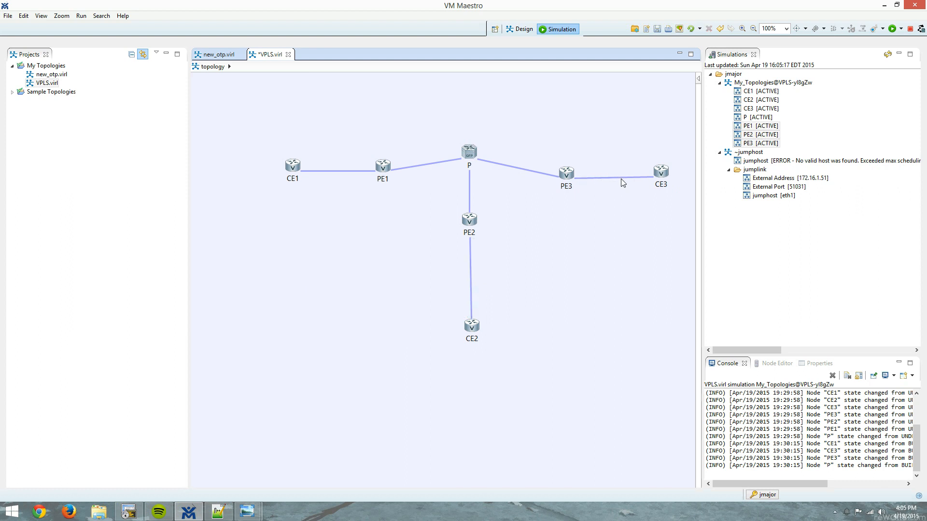
mouse_move(626, 185)
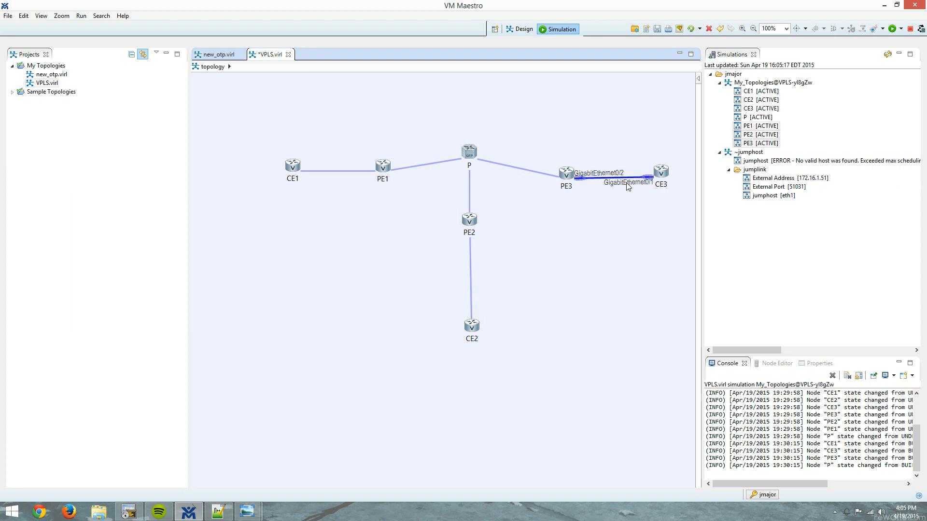
mouse_move(662, 172)
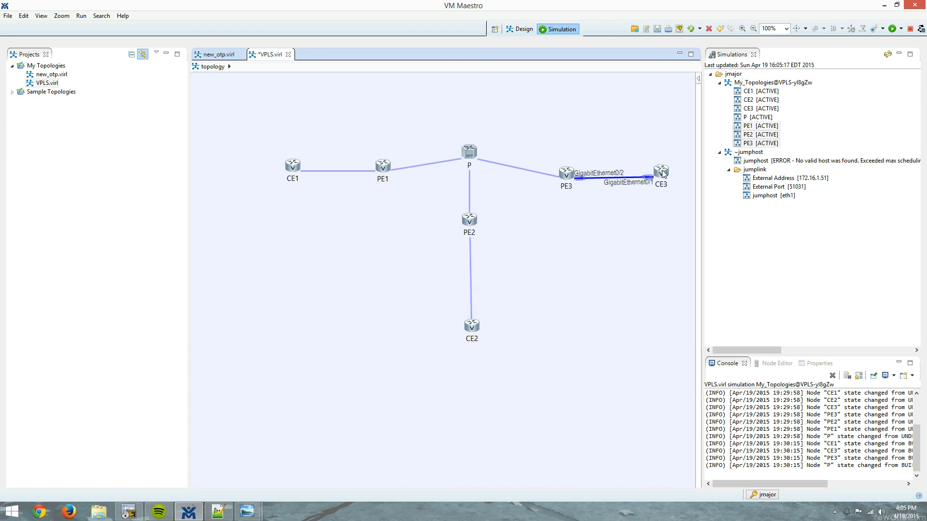
mouse_move(666, 277)
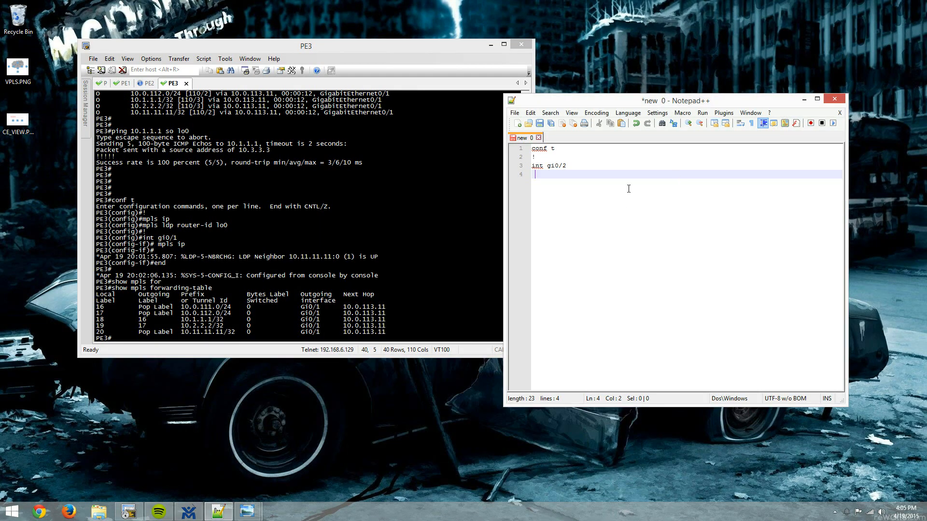
- Add 'no shut', 'no cdp enable' and a partial 'xconnect 10.11.' under gi0/2
type("no shut")
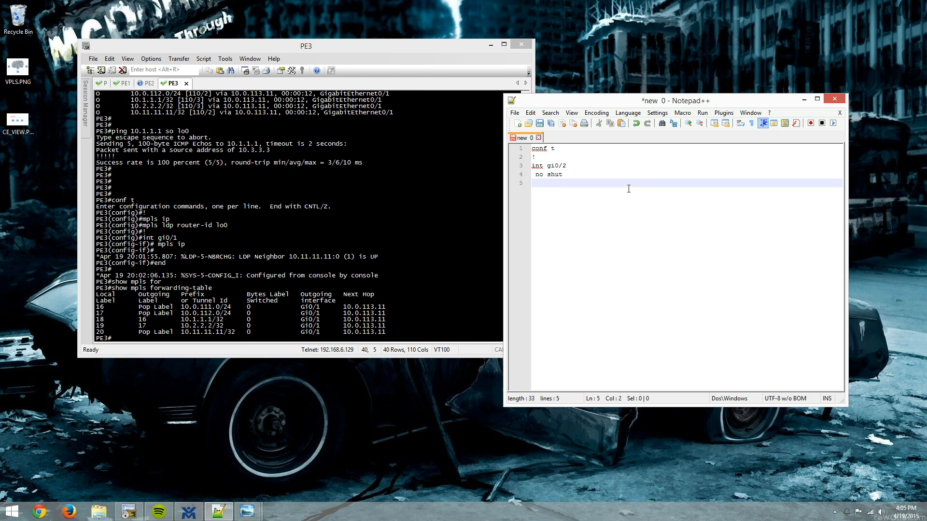
type("no cdp")
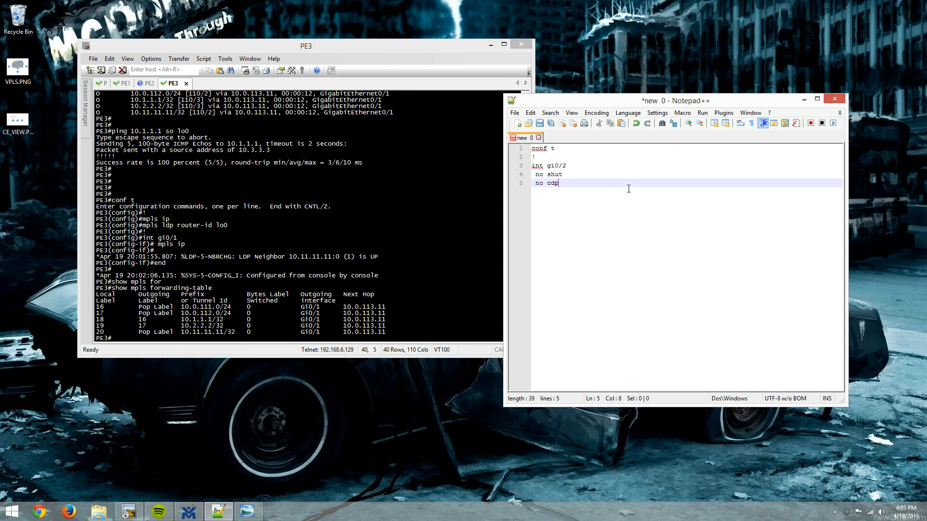
type("enable")
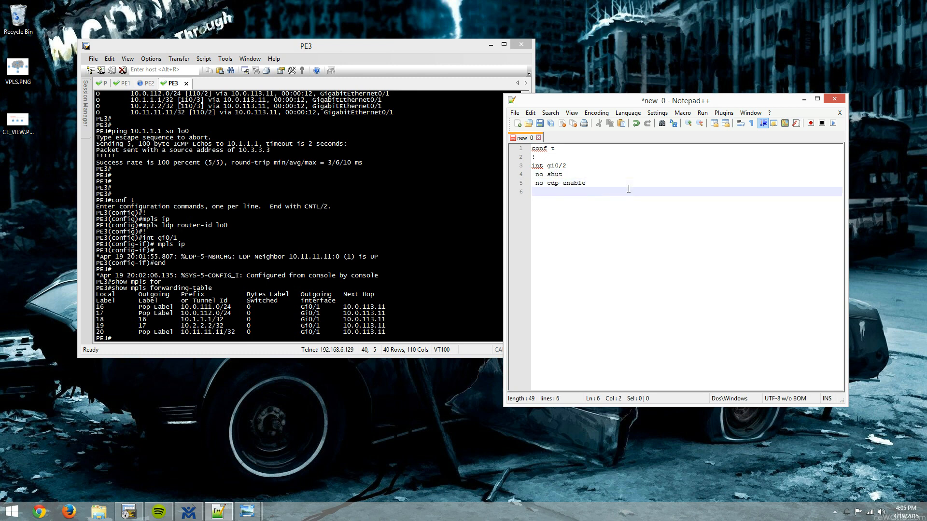
type("xc")
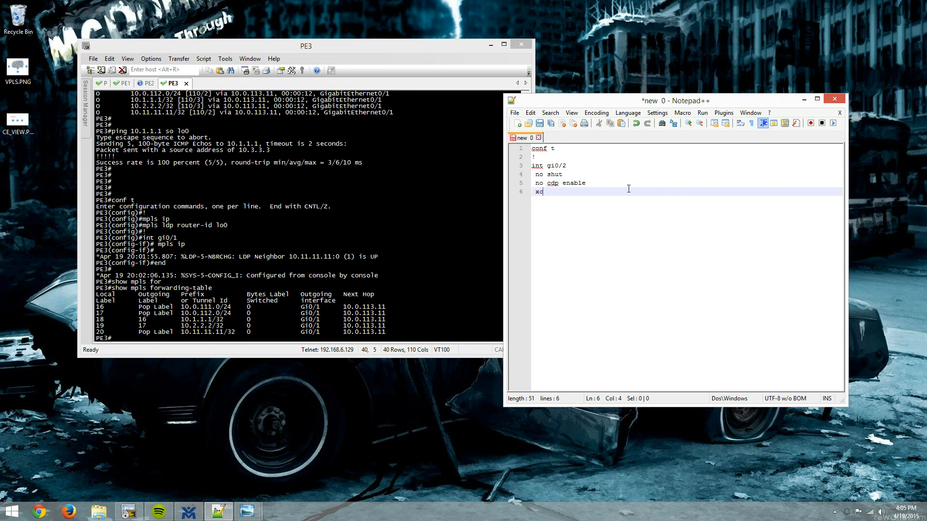
type("onnect")
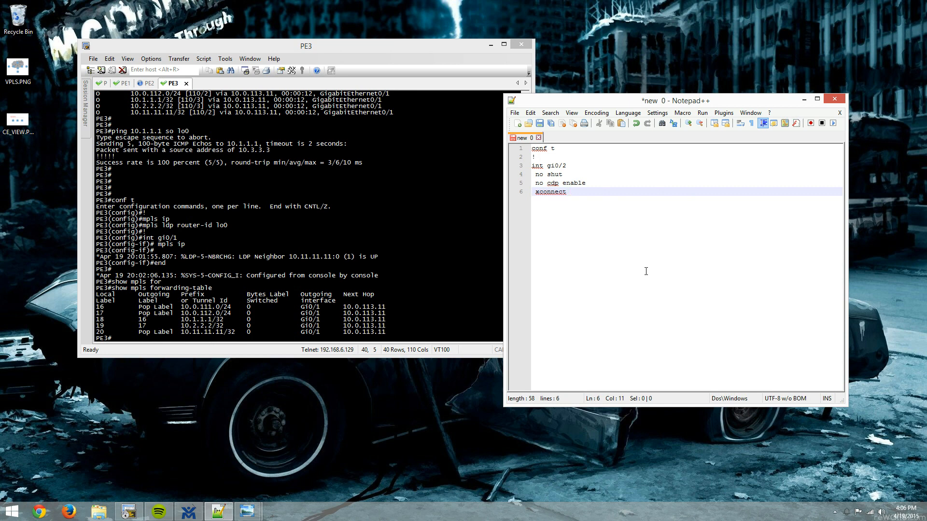
type("10.11.11.11")
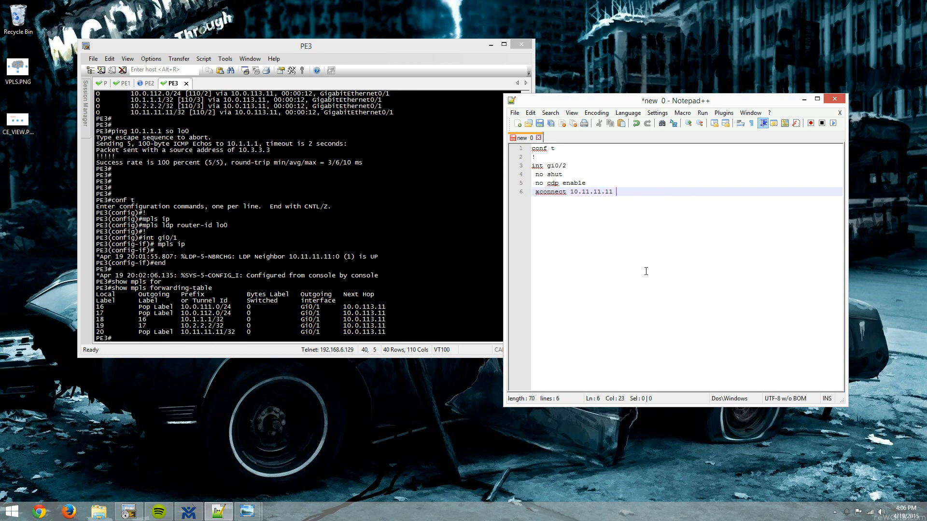
- Run 'show run int lo0' on P to confirm Loopback0 is 10.11.11.11/32
left_click(102, 82)
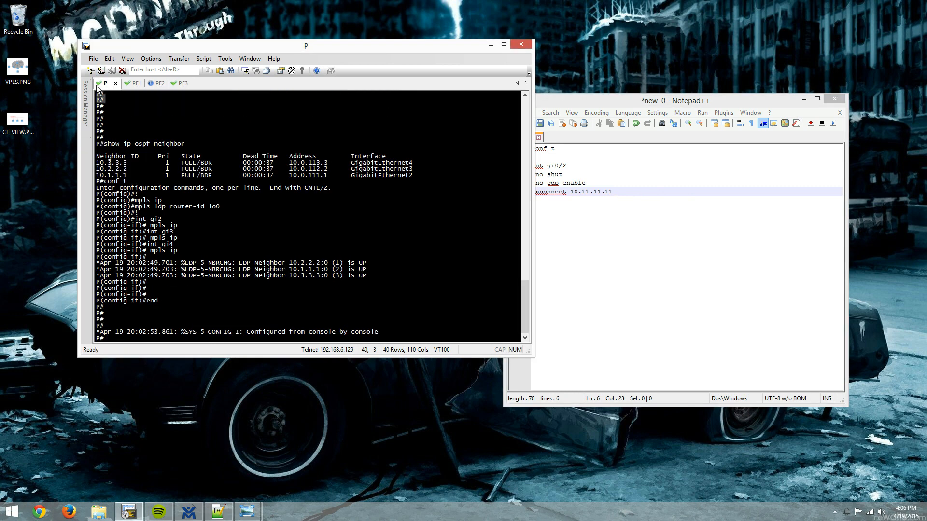
type("show run int l")
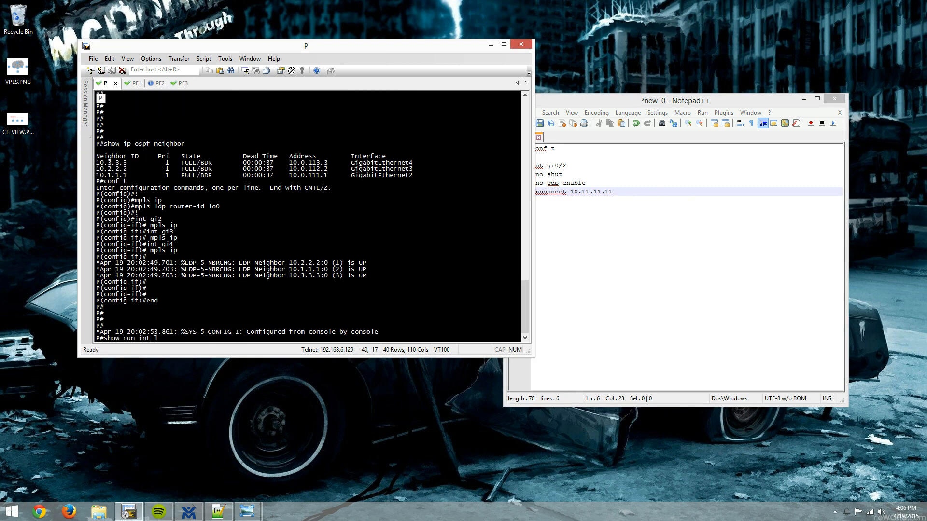
key("Return")
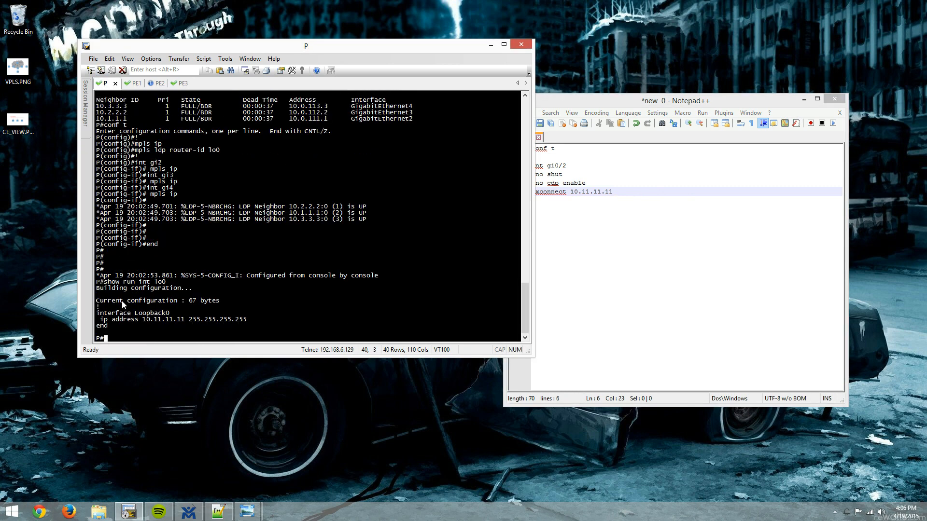
mouse_move(679, 229)
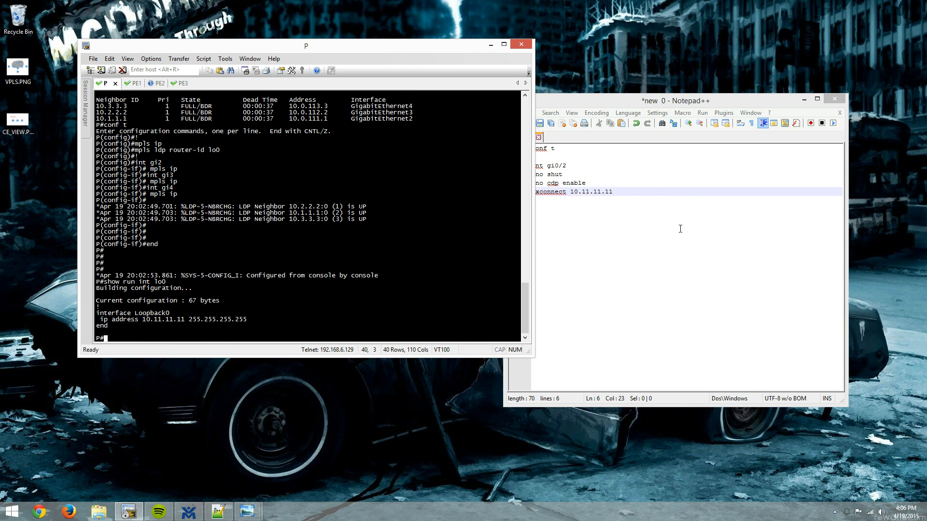
- Complete the snippet line as 'xconnect 10.11.11.11 123 encap mpls'
type("encap")
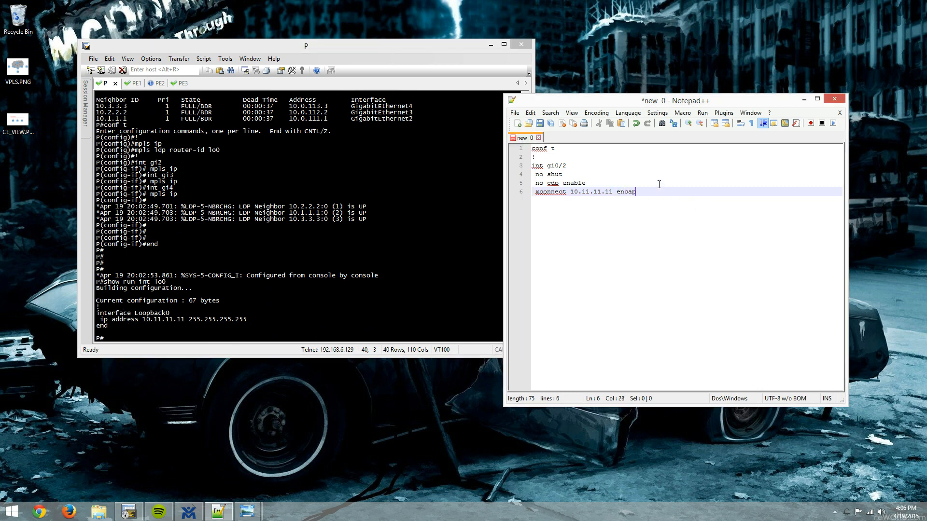
type("mpls")
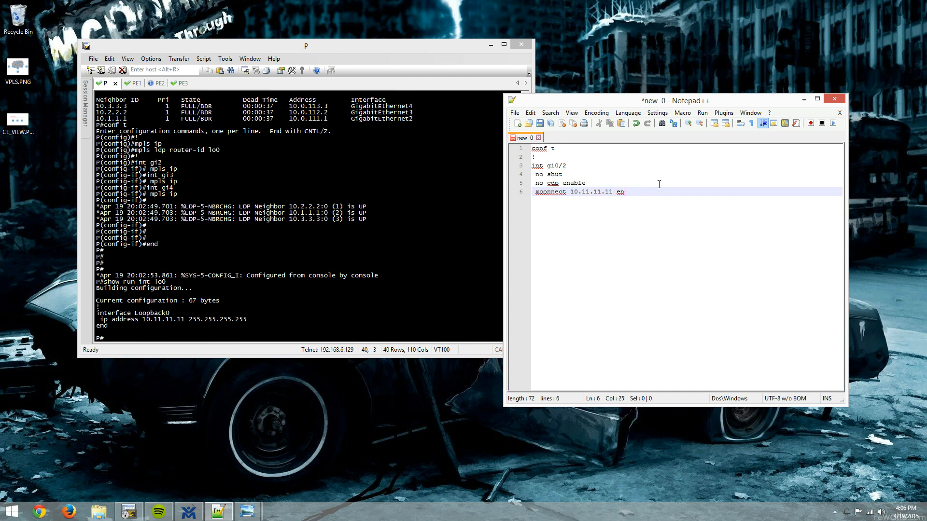
type("123 encap mpls")
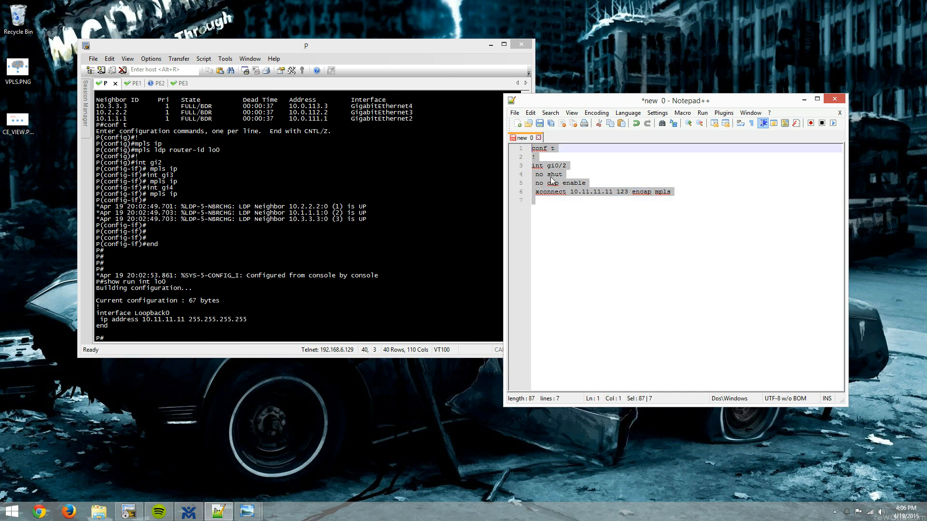
- Paste the gi0/2 xconnect snippet into PE1, PE2 and PE3, ending with 'end'
left_click(123, 83)
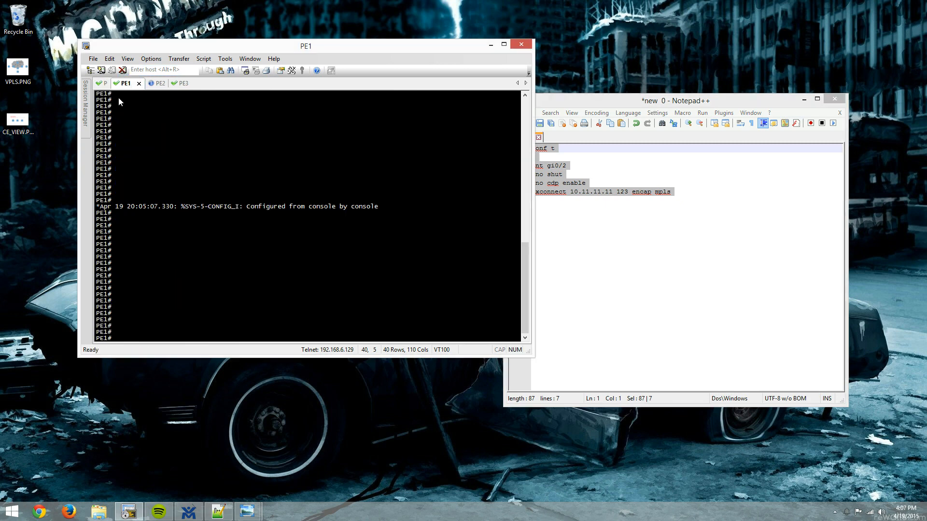
mouse_move(369, 174)
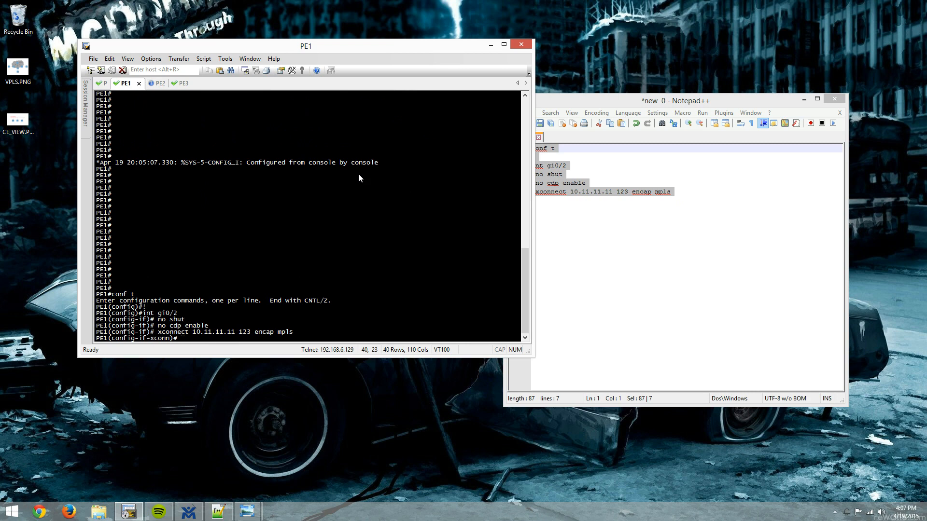
type("?")
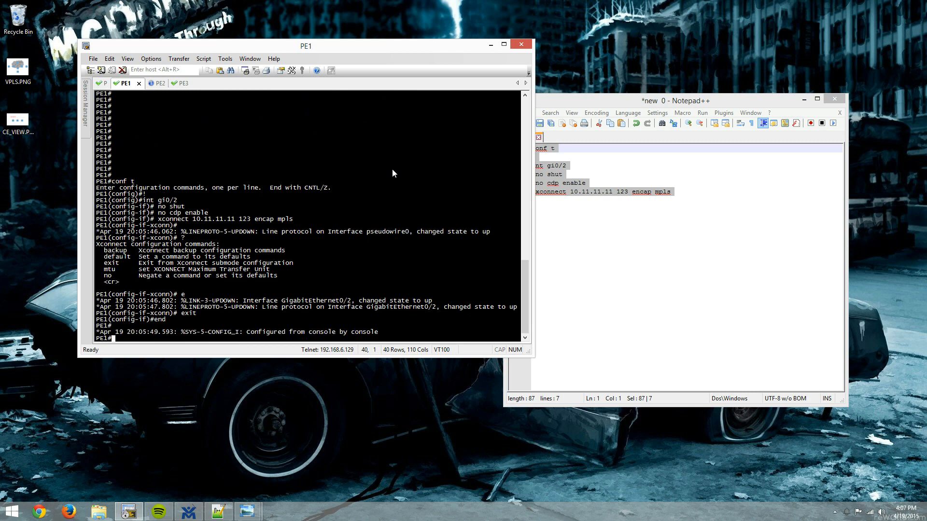
left_click(595, 210)
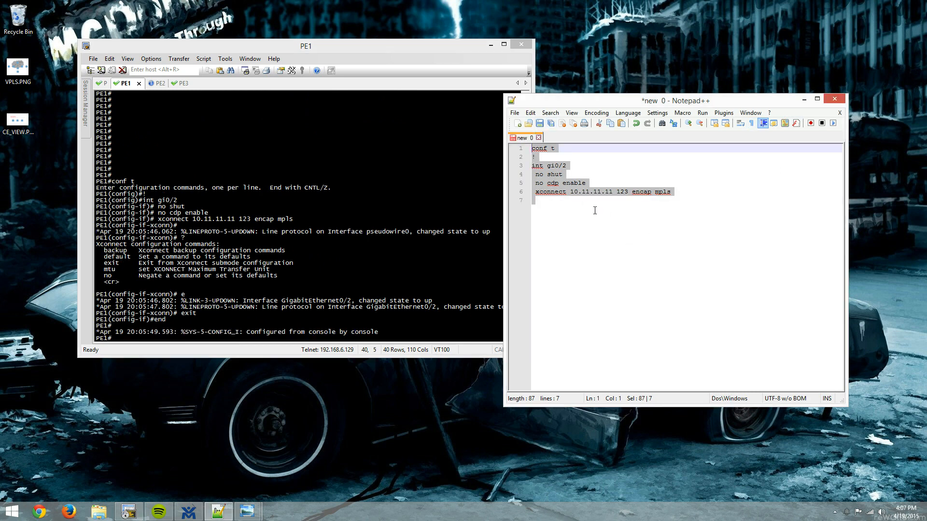
mouse_move(158, 92)
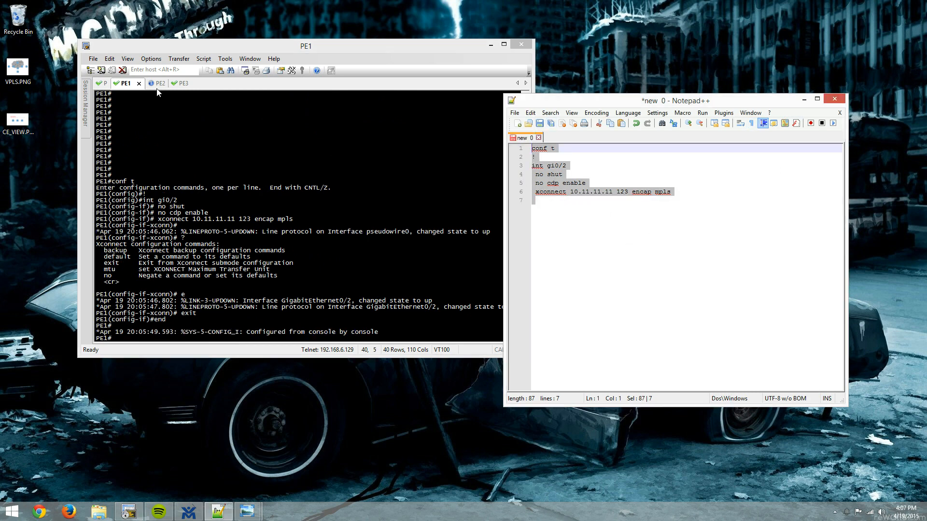
left_click(151, 82)
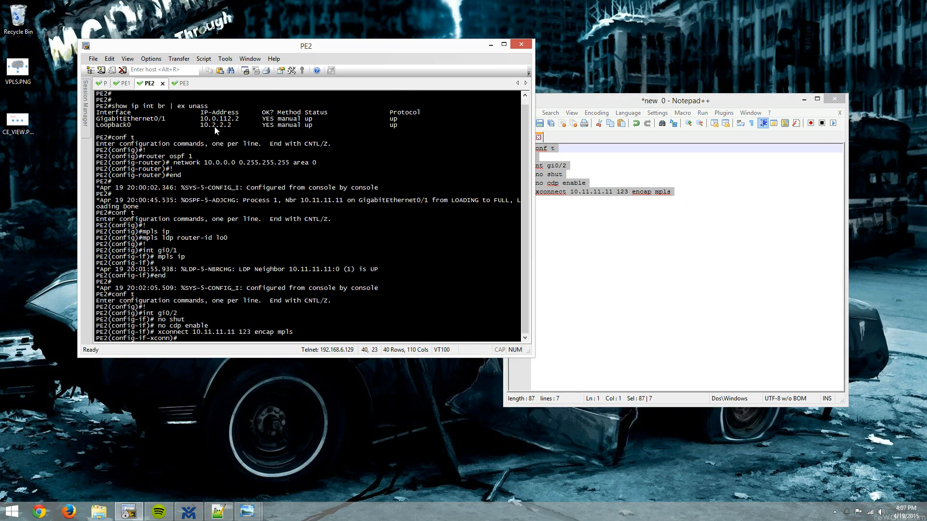
key("Return")
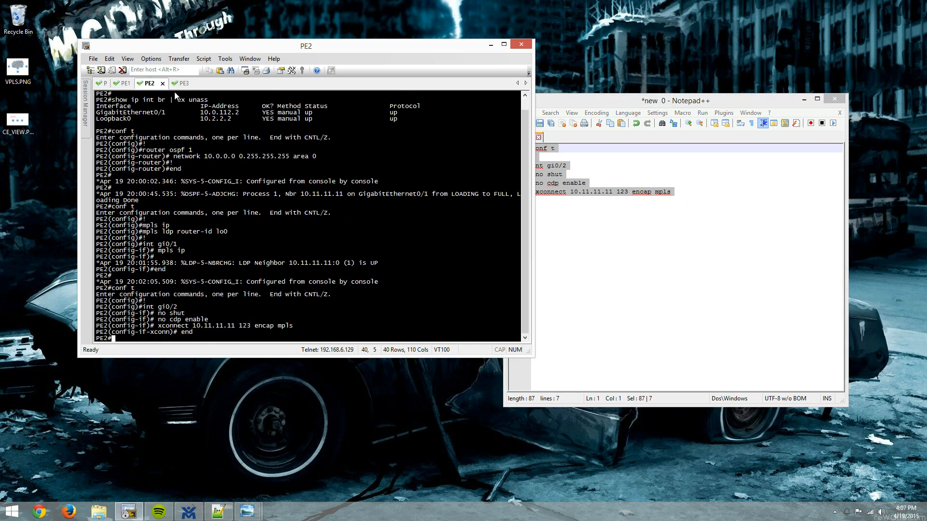
left_click(172, 82)
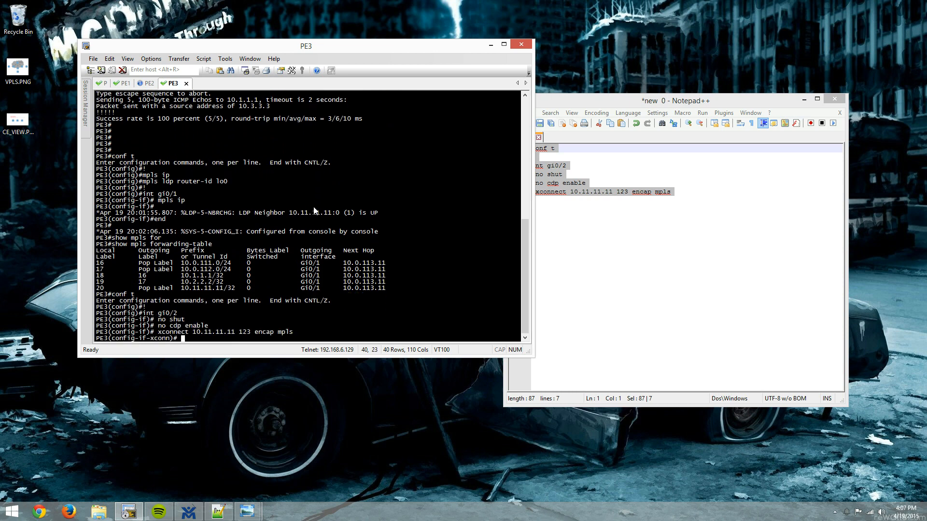
type("end")
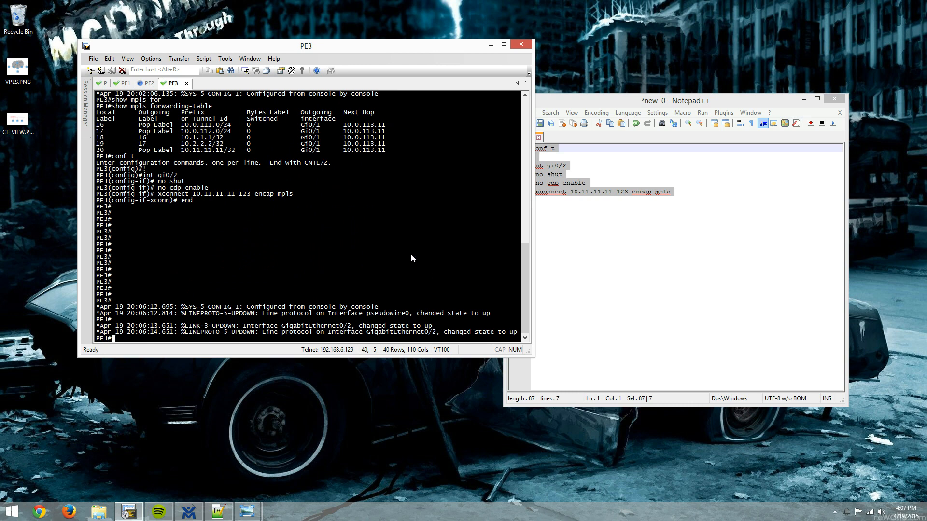
- Run 'show mpls l2transport vc' on PE3 and highlight the DOWN VC 123 to 10.11.11.11
type("show mpls l2transport")
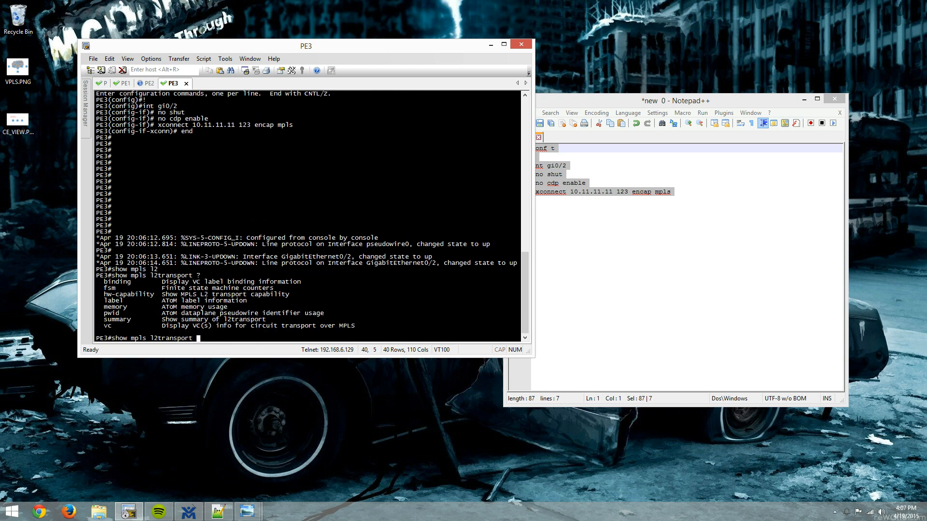
type("vc ?")
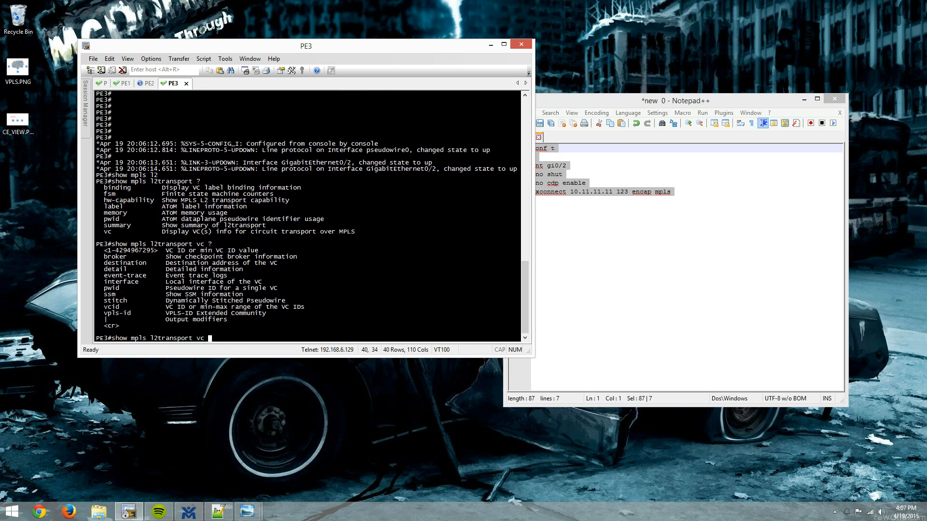
key("Return")
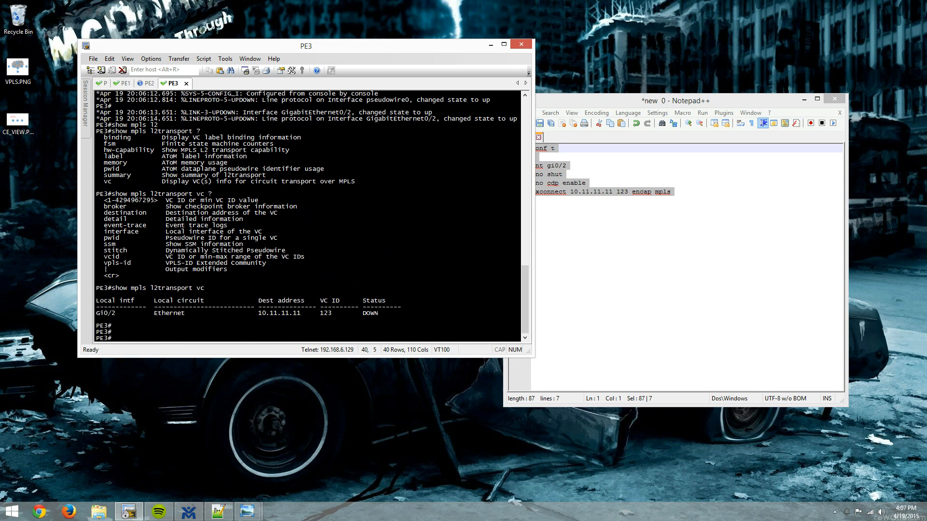
mouse_move(412, 250)
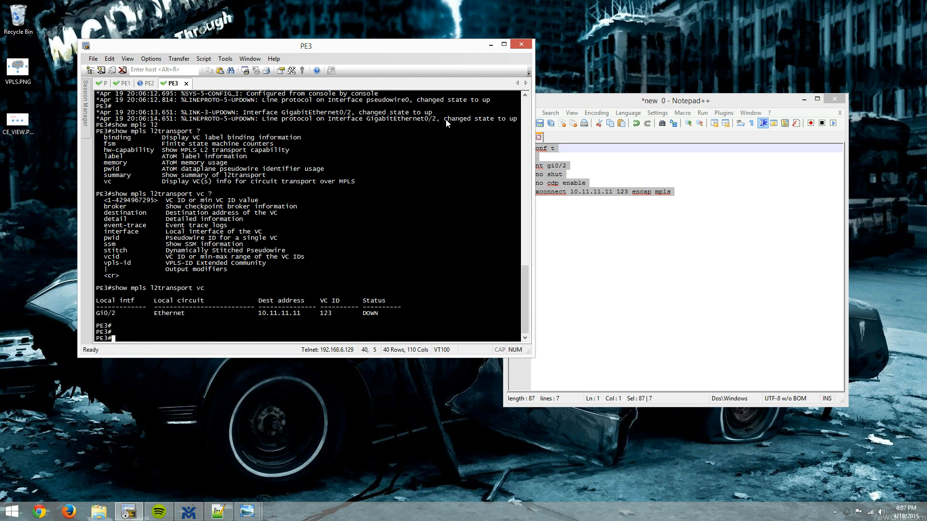
mouse_move(290, 300)
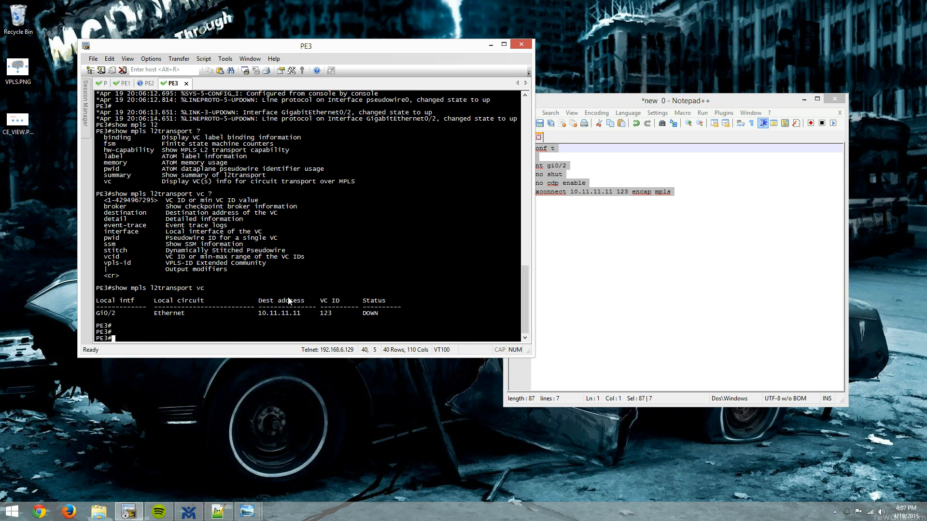
double_click(279, 313)
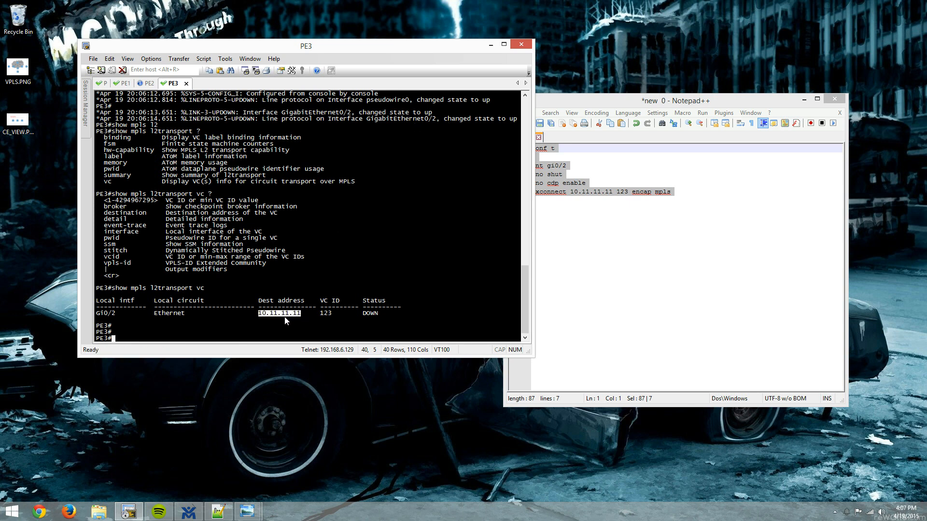
- Run 'show mpls forwarding-table' on PE3, noting label 21's l2ckt entry dropping with No Label
type("sh")
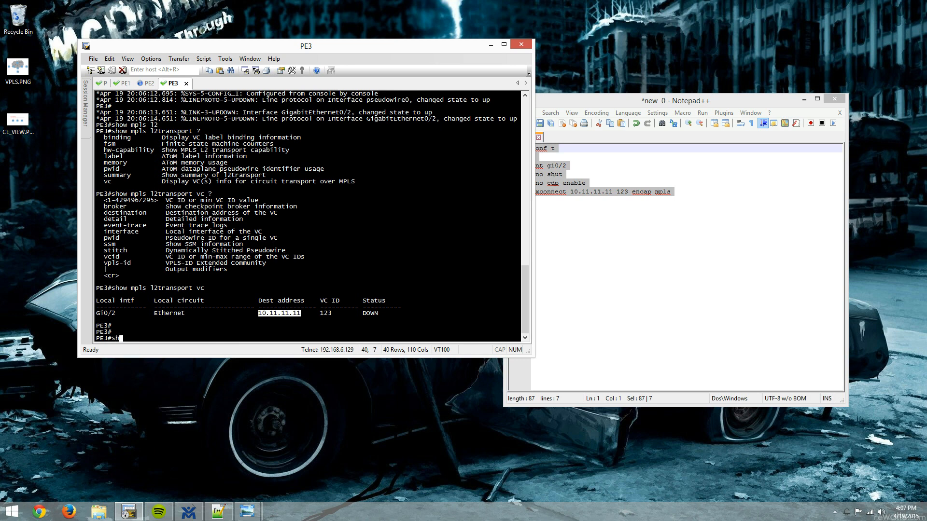
type("show mpls forwarding-table")
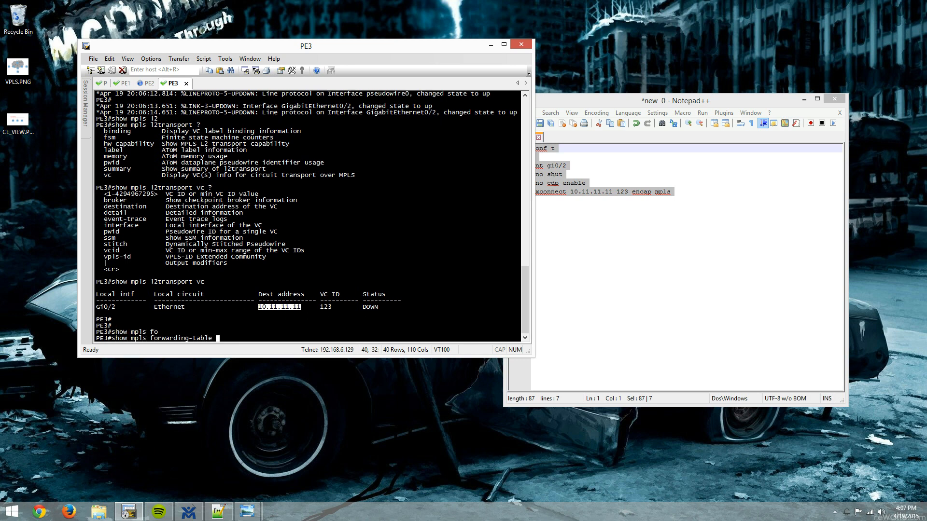
key("Return")
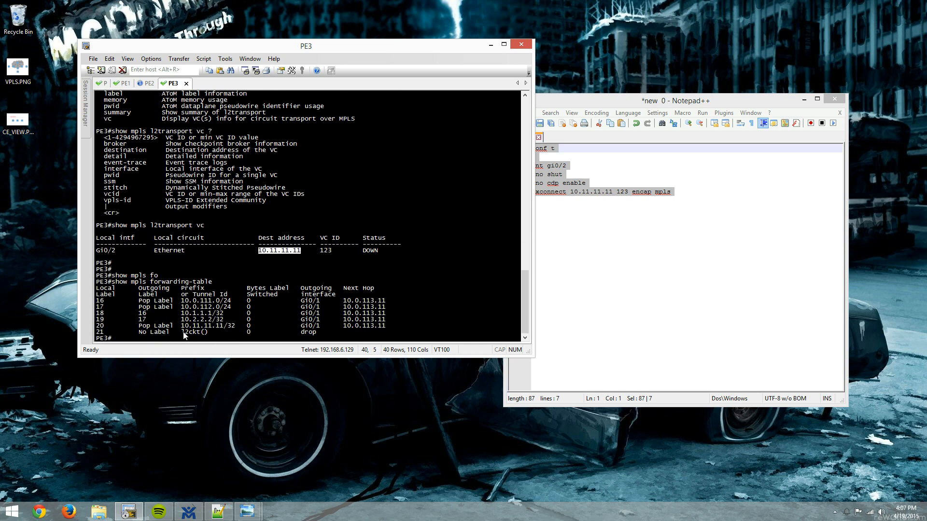
mouse_move(121, 332)
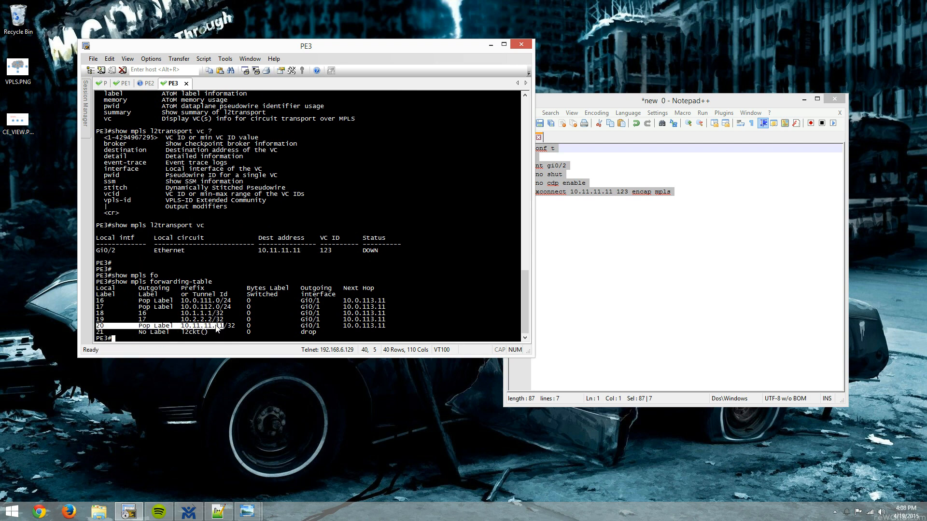
mouse_move(145, 336)
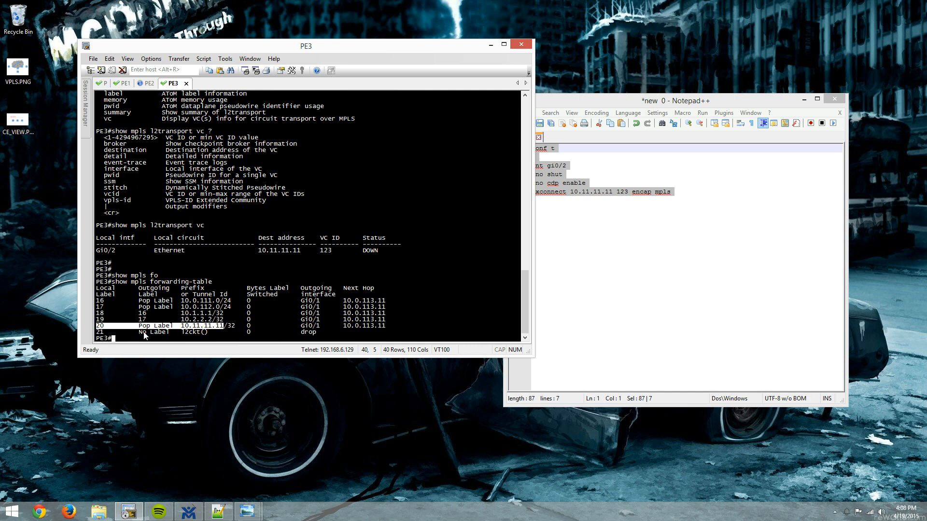
mouse_move(234, 273)
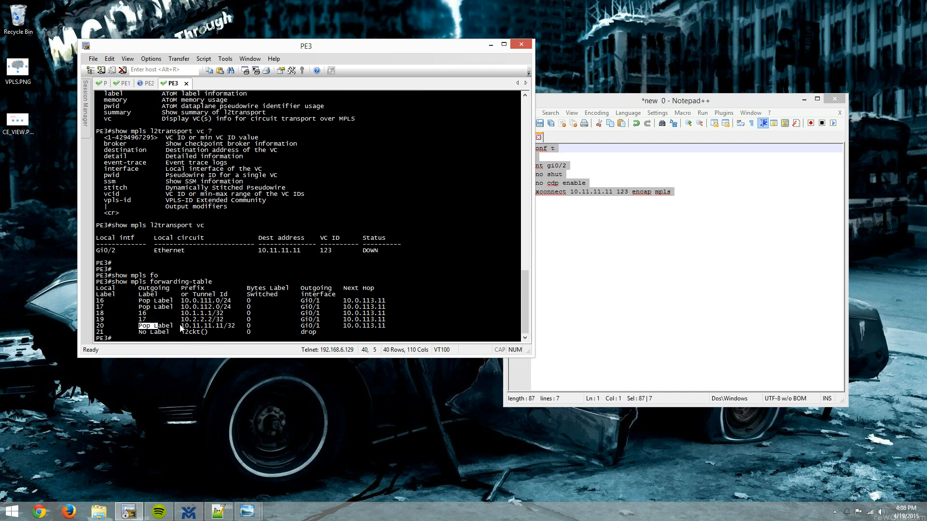
mouse_move(152, 307)
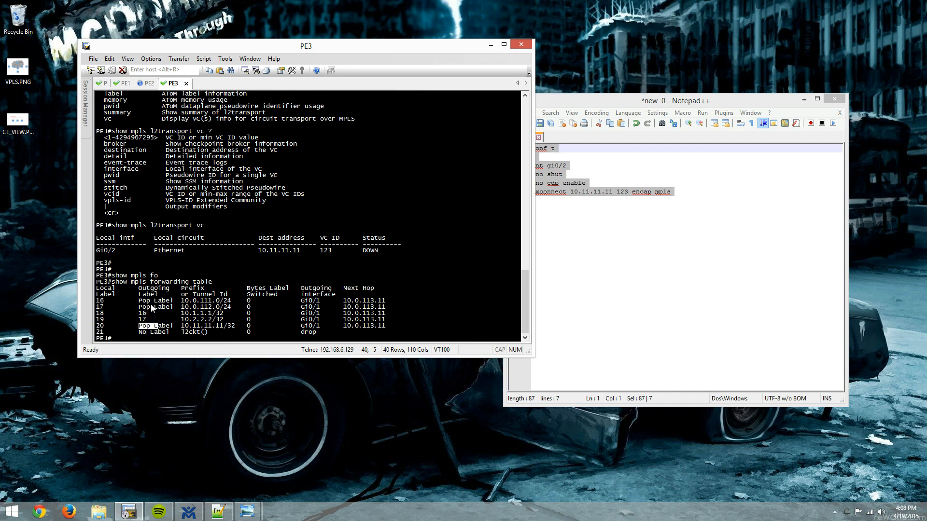
mouse_move(171, 308)
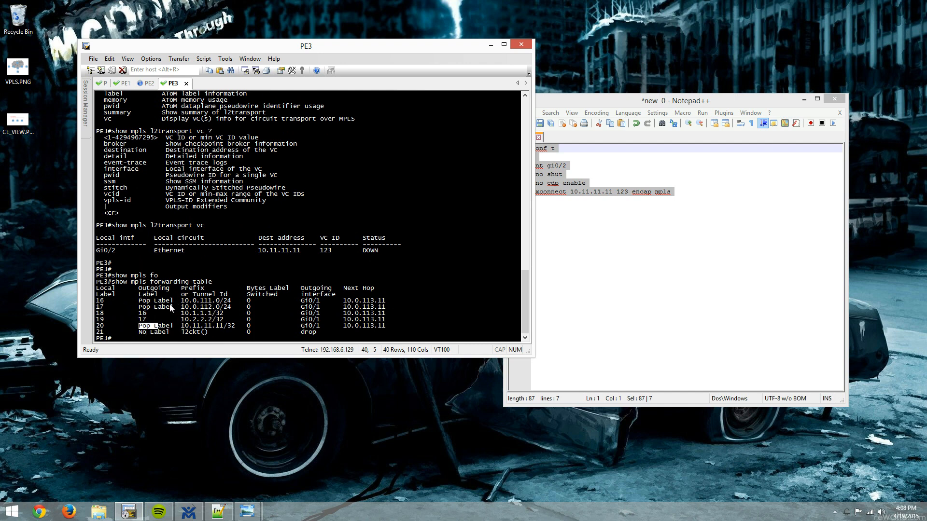
mouse_move(99, 301)
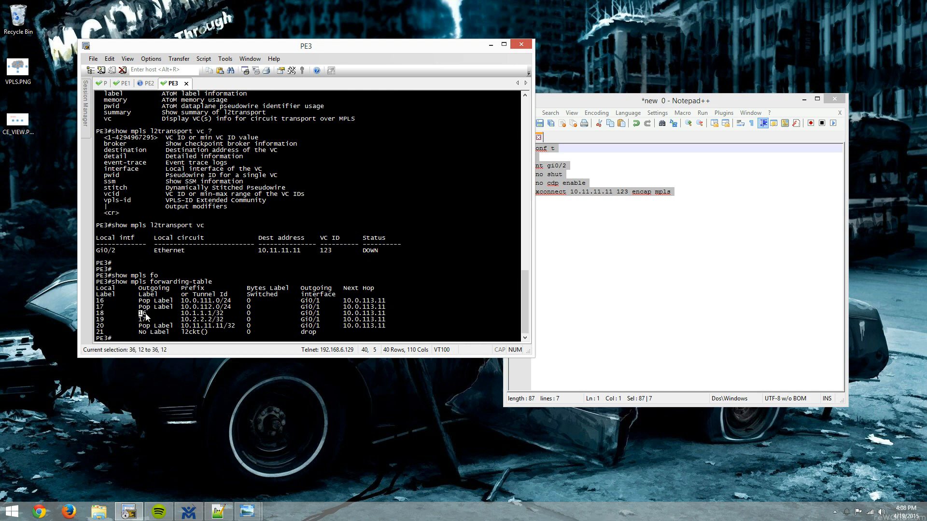
double_click(155, 306)
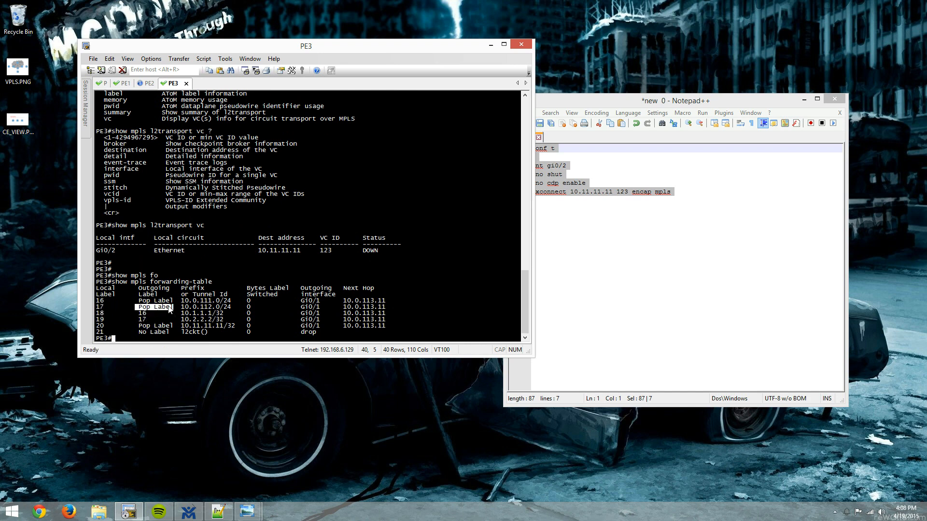
mouse_move(142, 336)
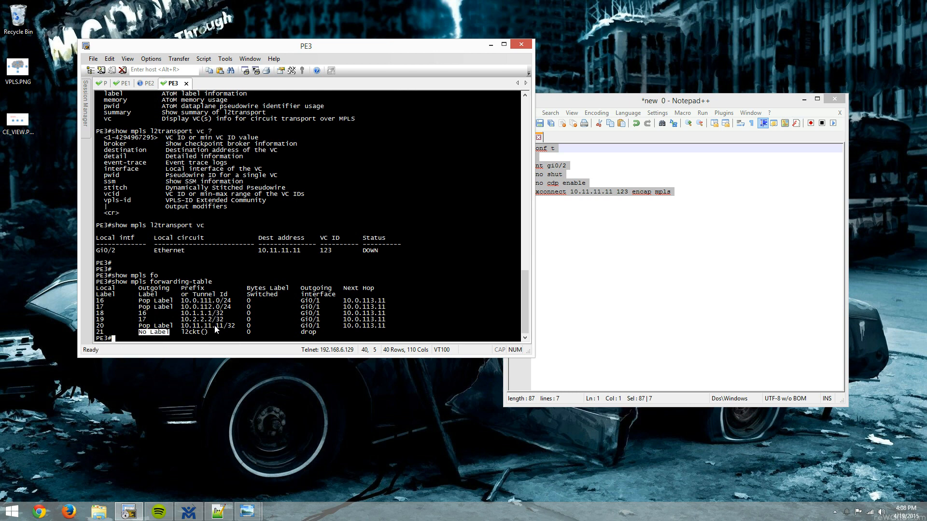
mouse_move(202, 331)
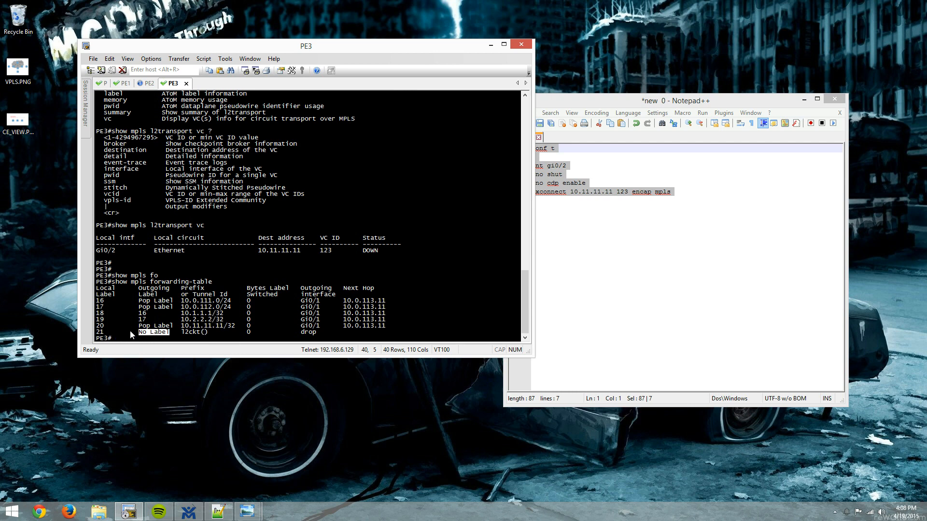
mouse_move(193, 337)
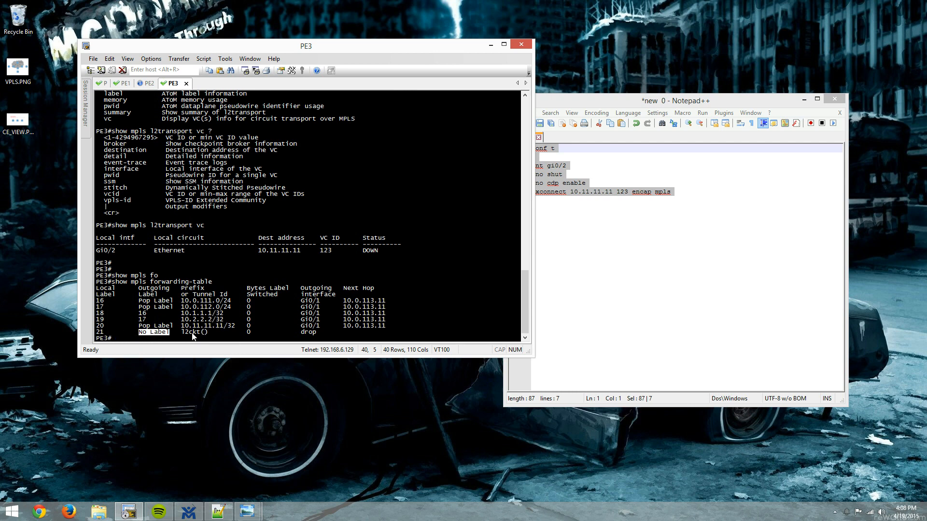
mouse_move(330, 268)
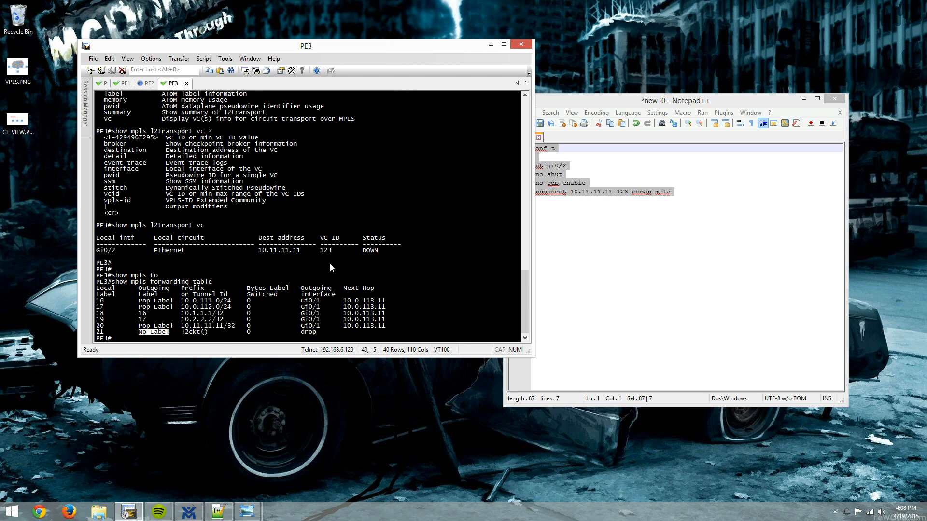
mouse_move(321, 292)
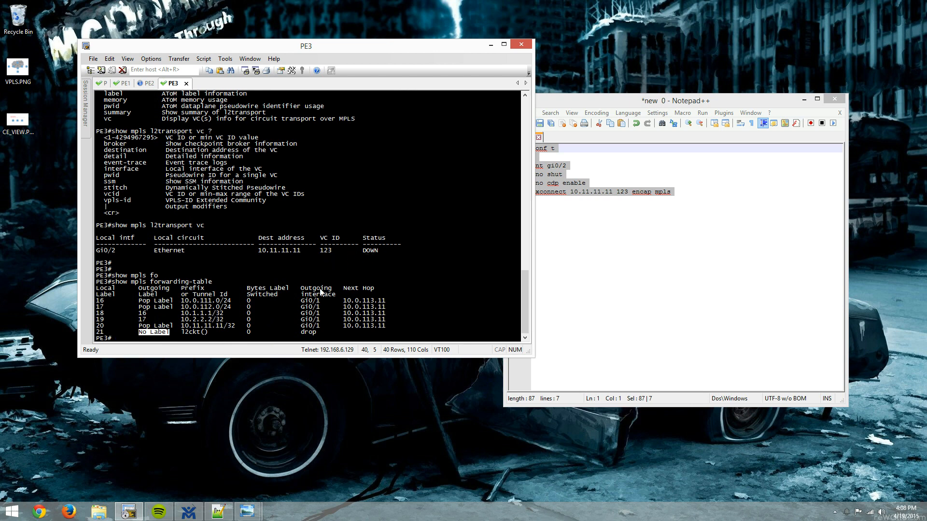
mouse_move(274, 232)
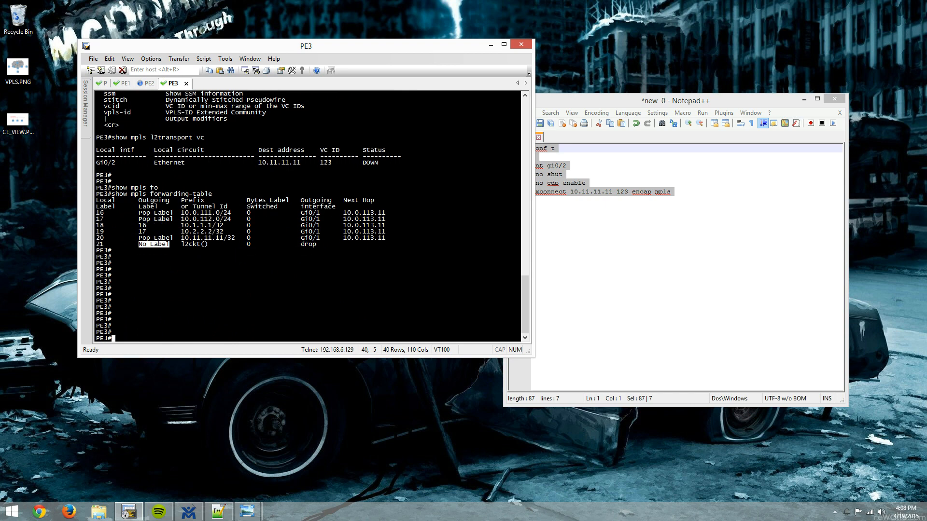
scroll("up", 3)
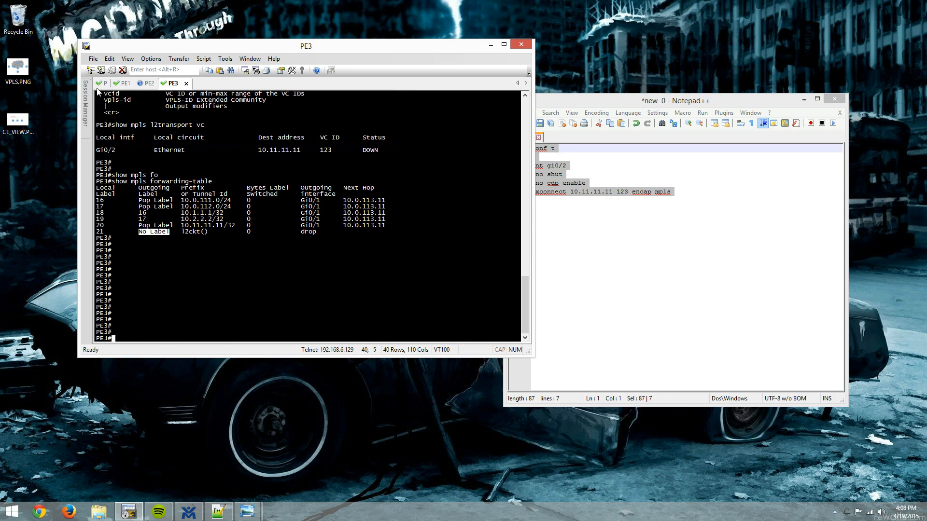
- Enter config mode on P and start 'l2 vfi VPLS-Video manual'
left_click(104, 82)
type("co")
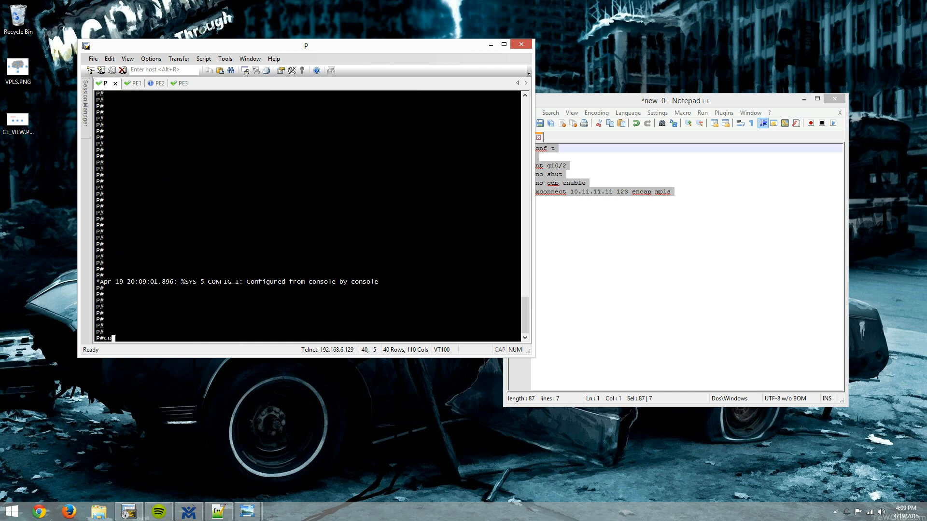
type("nf t")
key("Return")
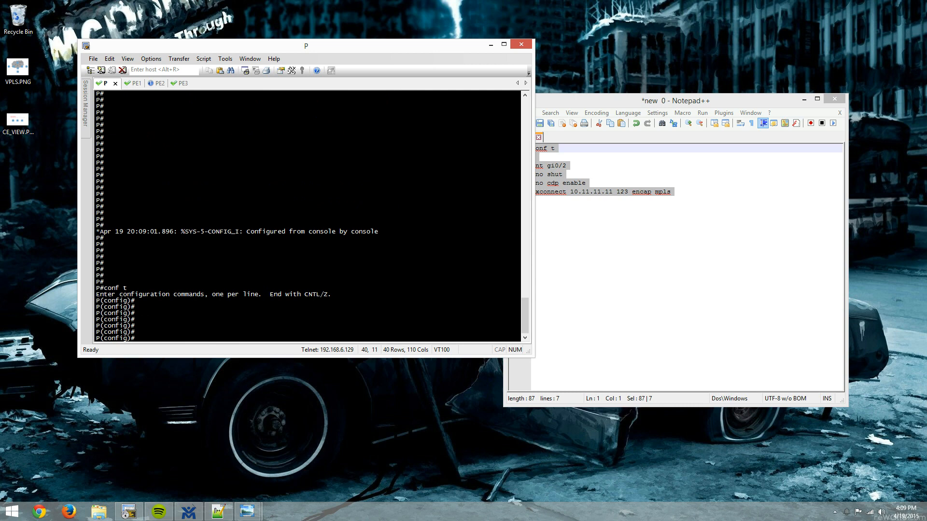
type("l2 vfi")
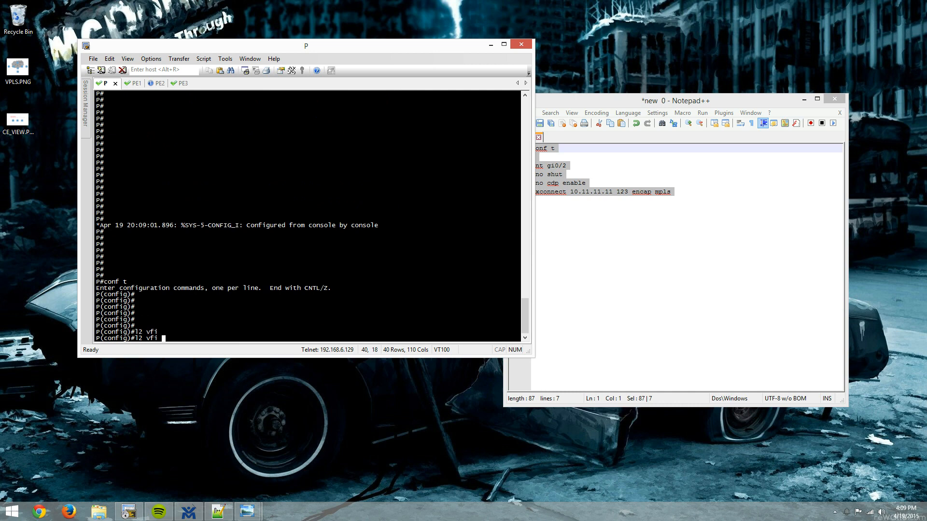
type("VPLS-Video manual")
type("vpn id 12")
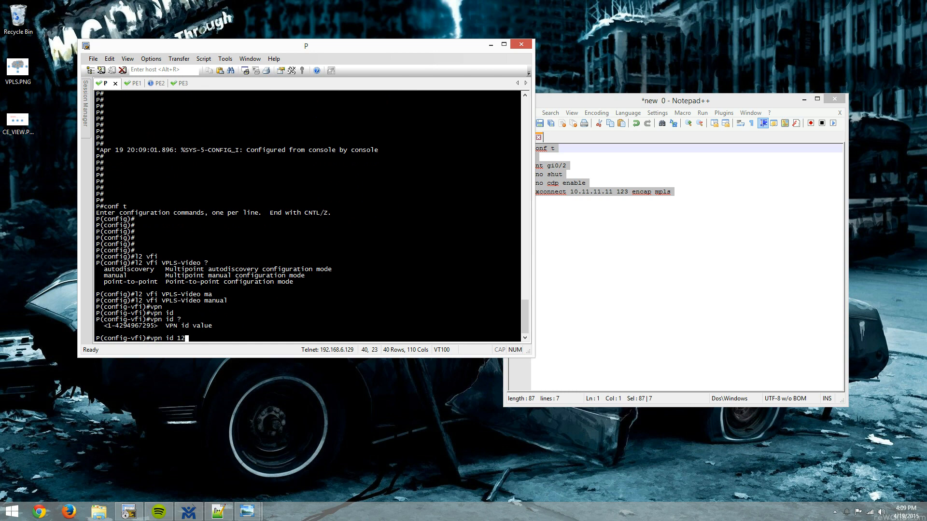
- Check PE1's VC ID, then give the VFI VPN ID 123 and bridge-domain 123
left_click(124, 82)
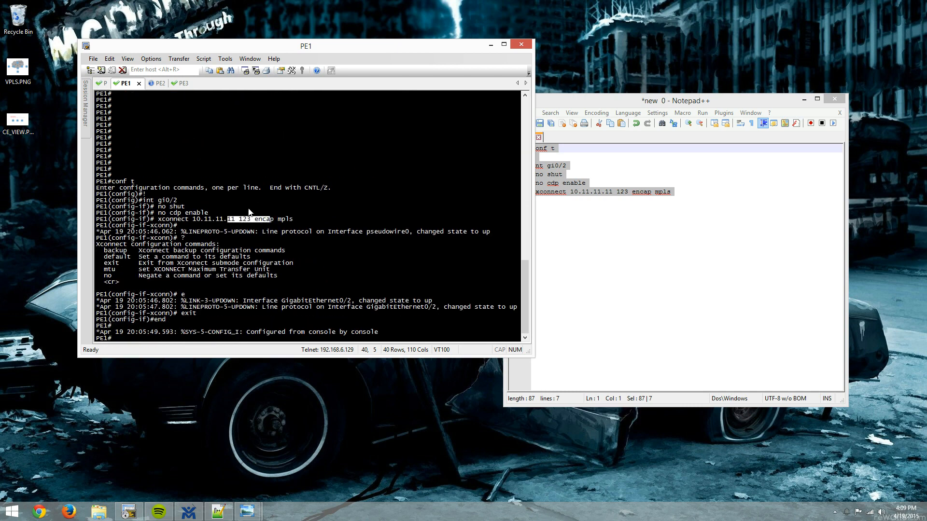
left_click(105, 83)
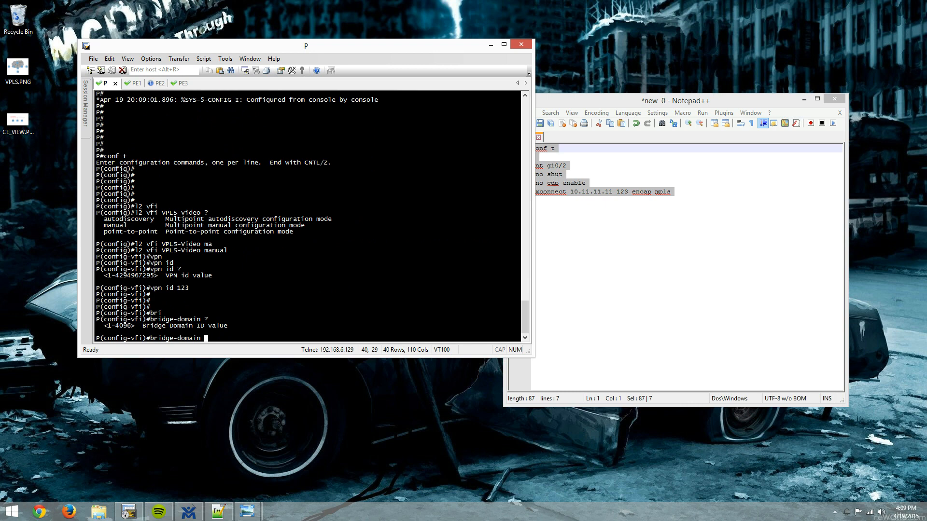
type("1")
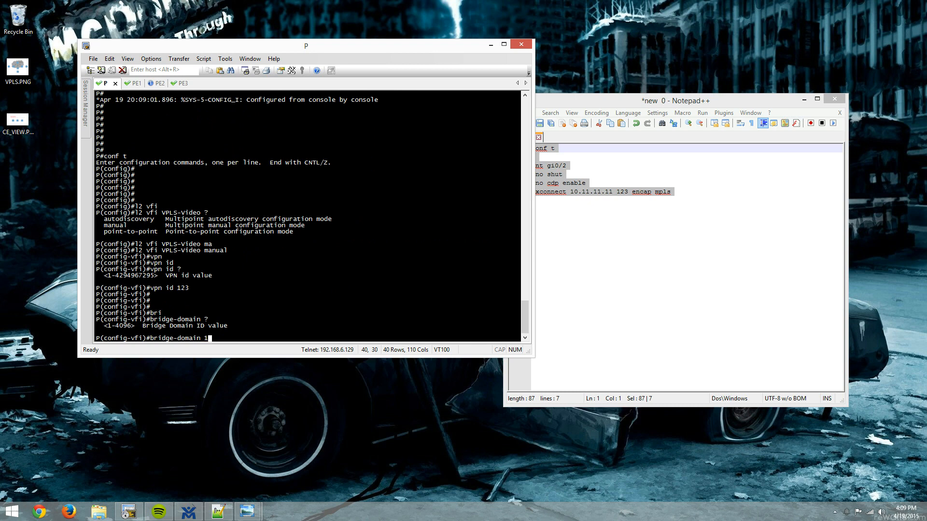
key("Return")
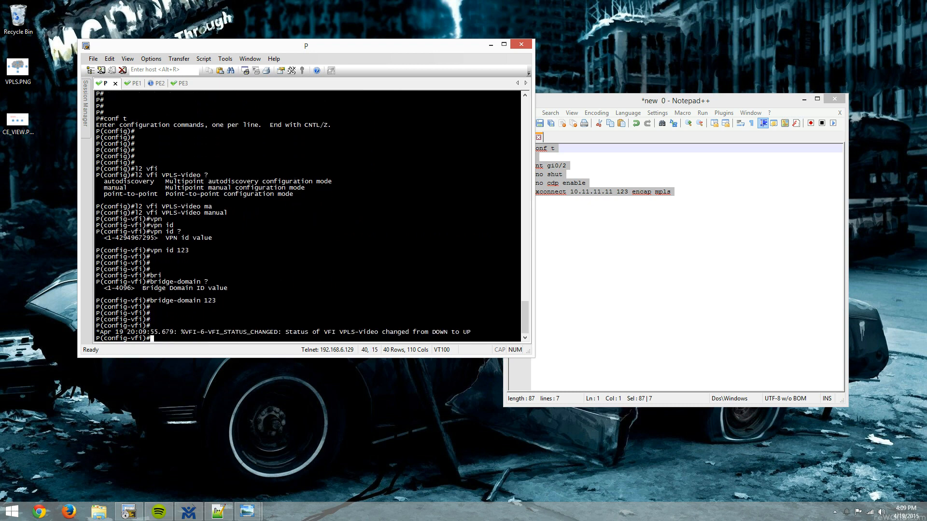
- On P, add MPLS neighbors 10.1.1.1, 10.2.2.2, 10.3.3.3 to VPLS-Video and verify all pseudowires UP
type("neighbor")
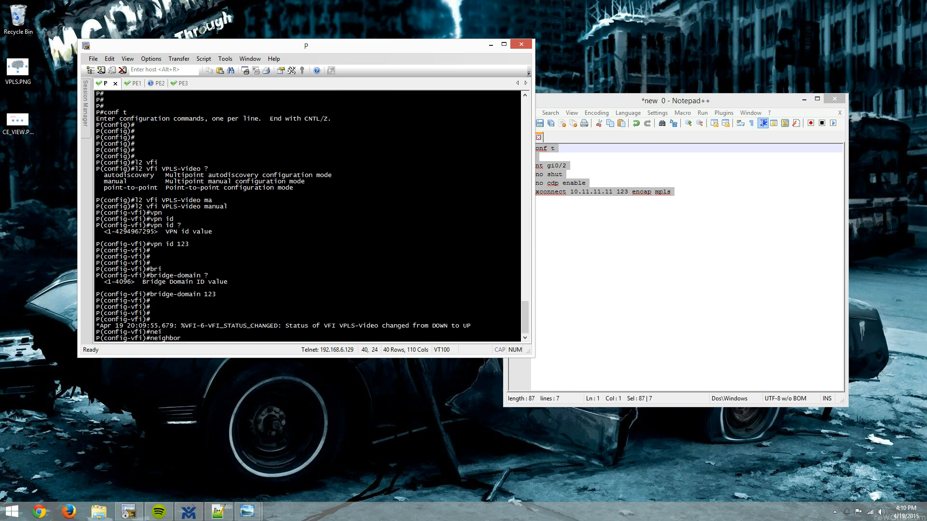
type("10.1.1.1 ?")
type("show mpls")
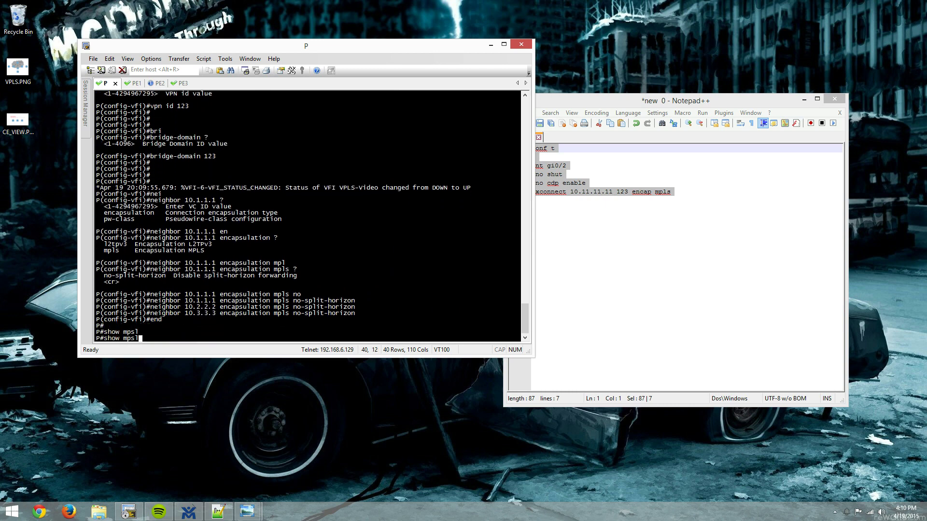
key("Return")
type("show mpls l2transport vc")
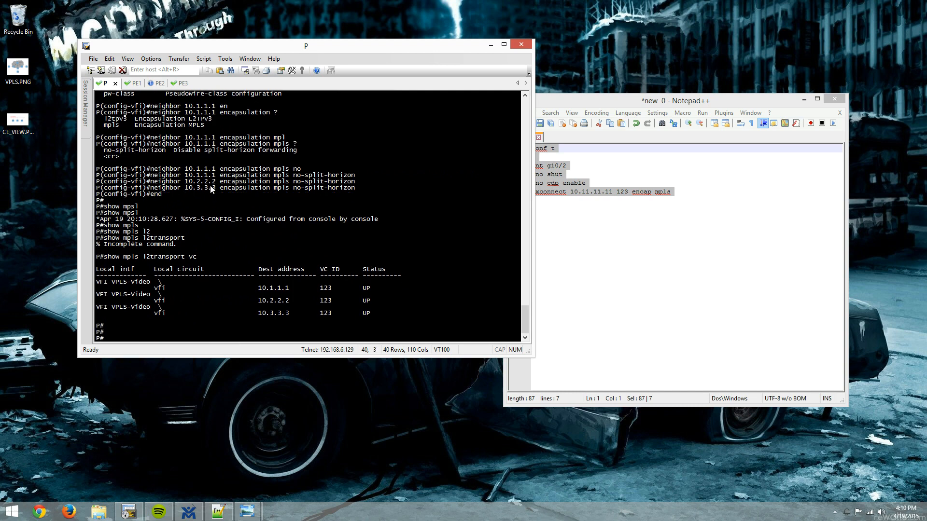
left_click(171, 83)
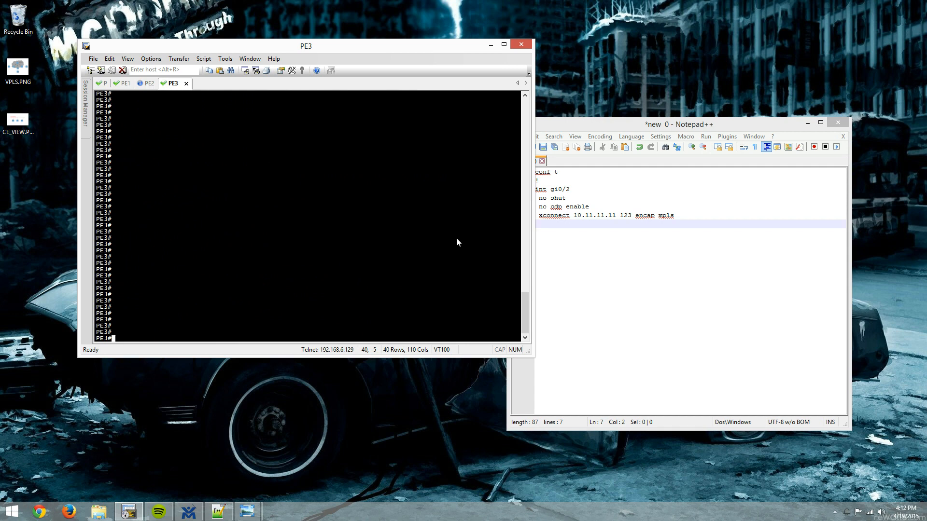
- On PE3, confirm VC 123 is UP and label 21 forwards l2ckt(123) out Gi0/2
type("show mpls l2transport vc")
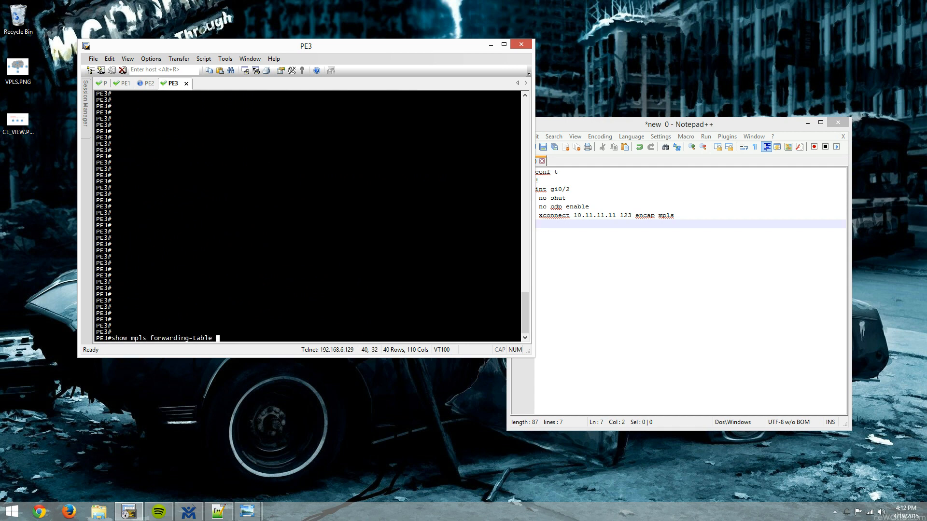
mouse_move(460, 240)
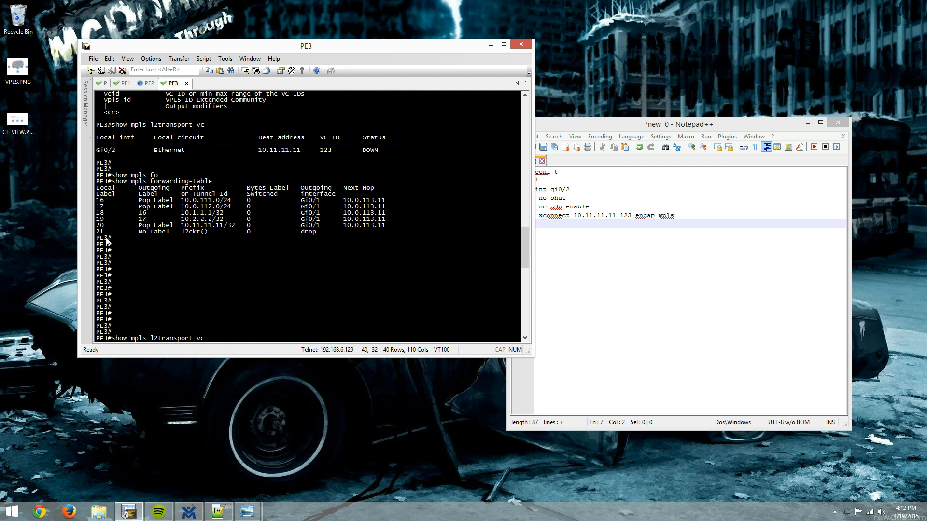
mouse_move(306, 238)
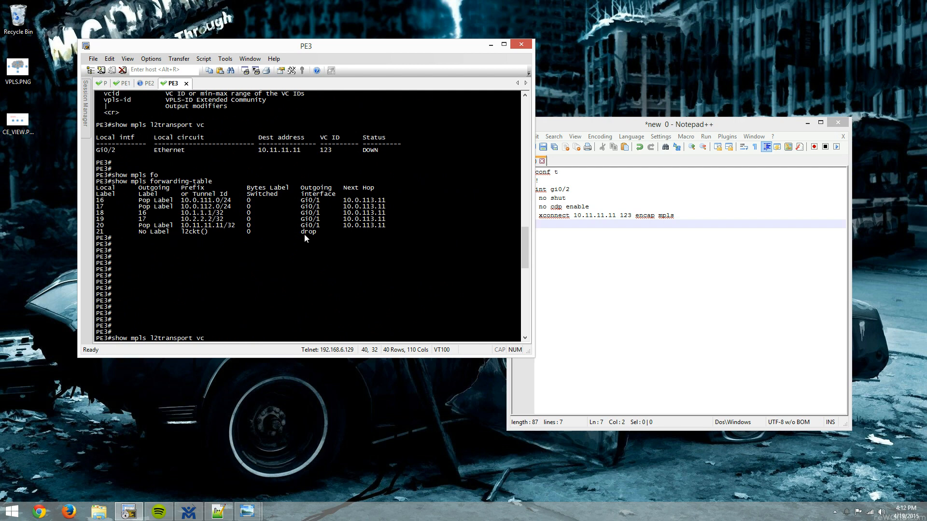
double_click(308, 231)
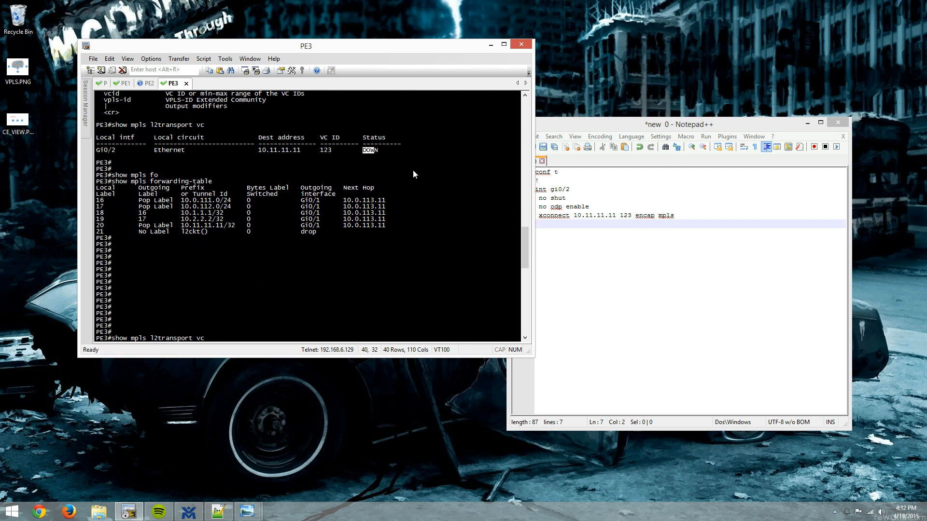
key("Return")
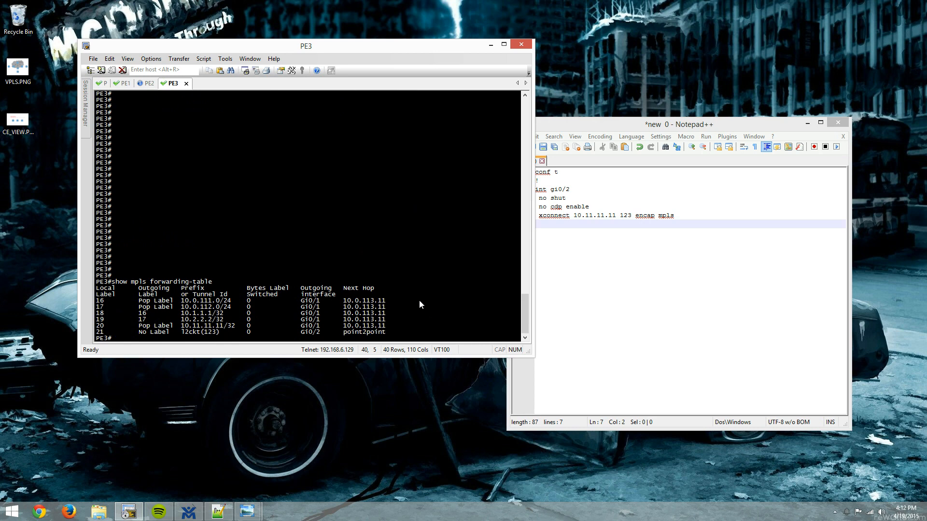
type("show m")
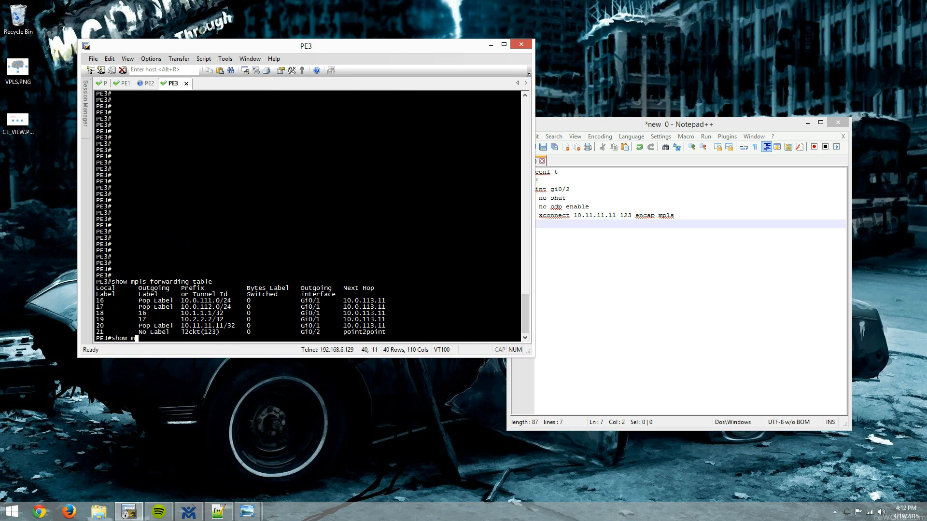
type("pls l2transport vc 123")
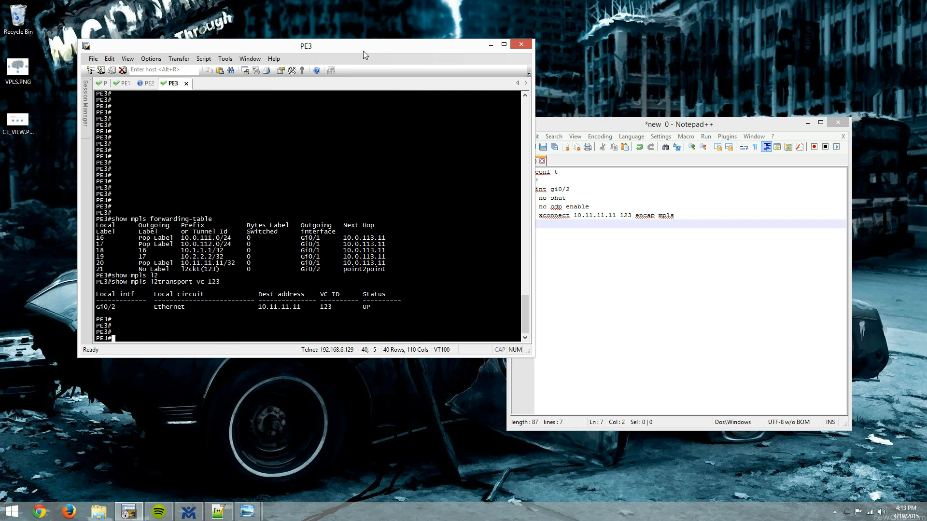
left_click_drag(306, 46, 371, 66)
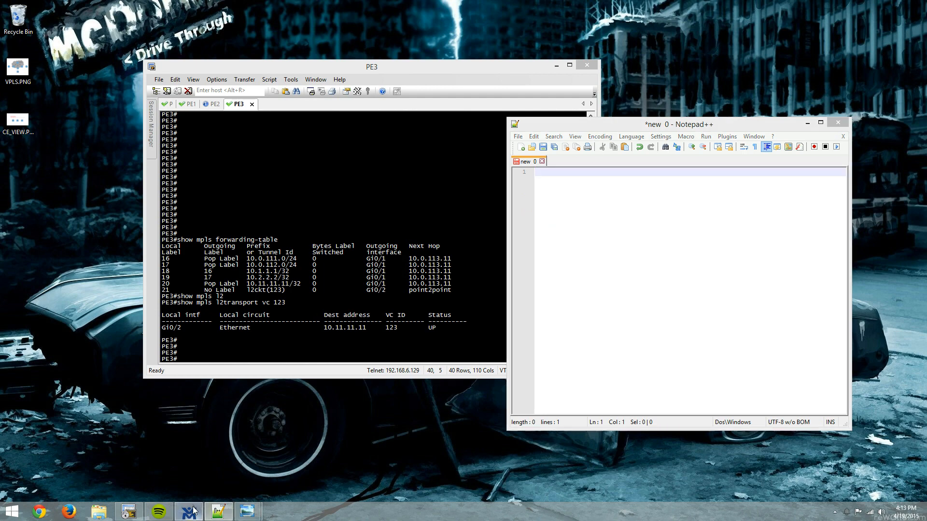
- Launch console sessions to CE1 and CE3 from the VM Maestro topology
left_click(188, 511)
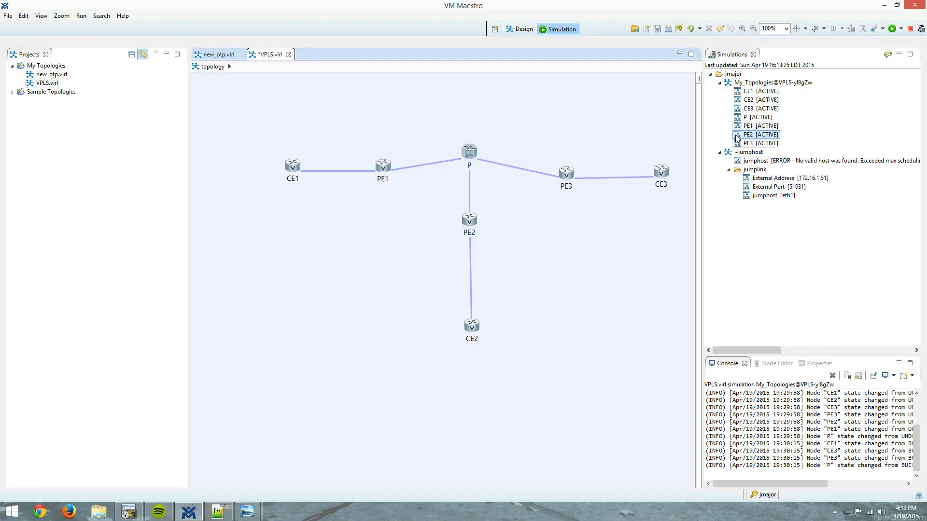
right_click(758, 91)
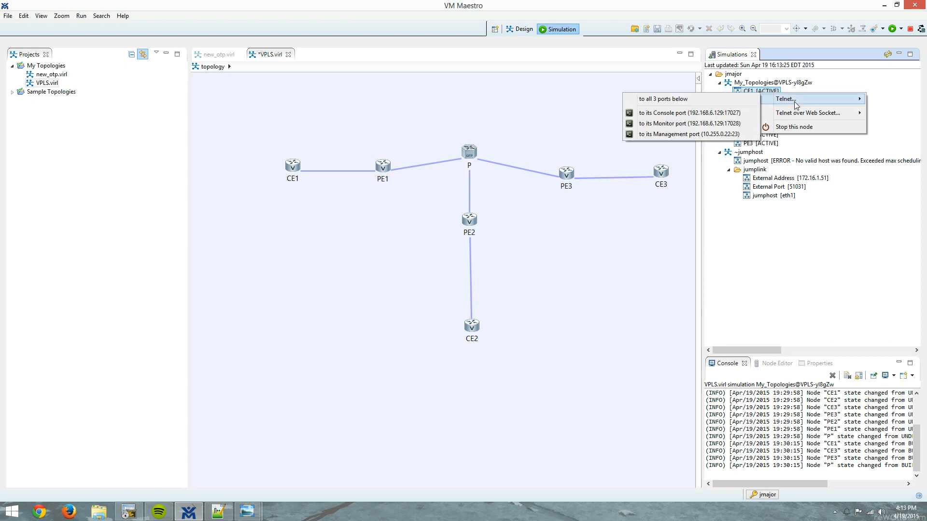
left_click(680, 113)
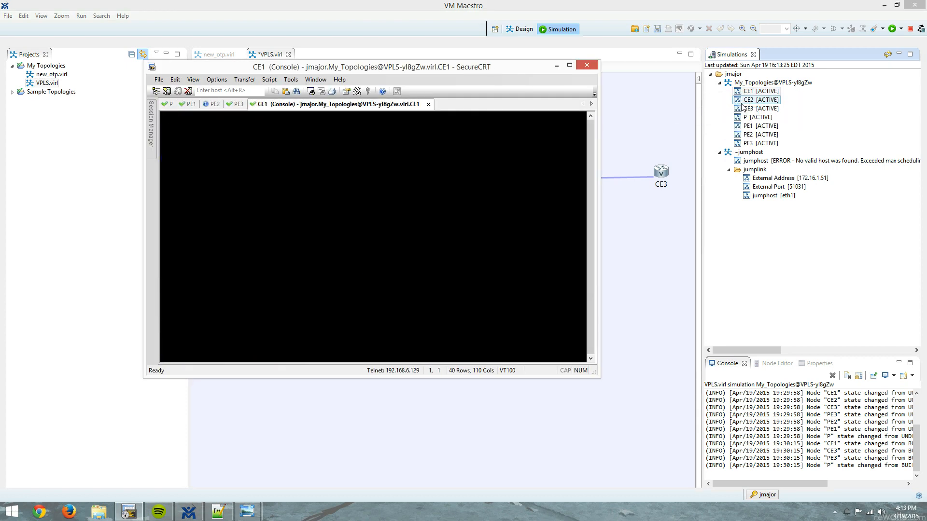
left_click(762, 99)
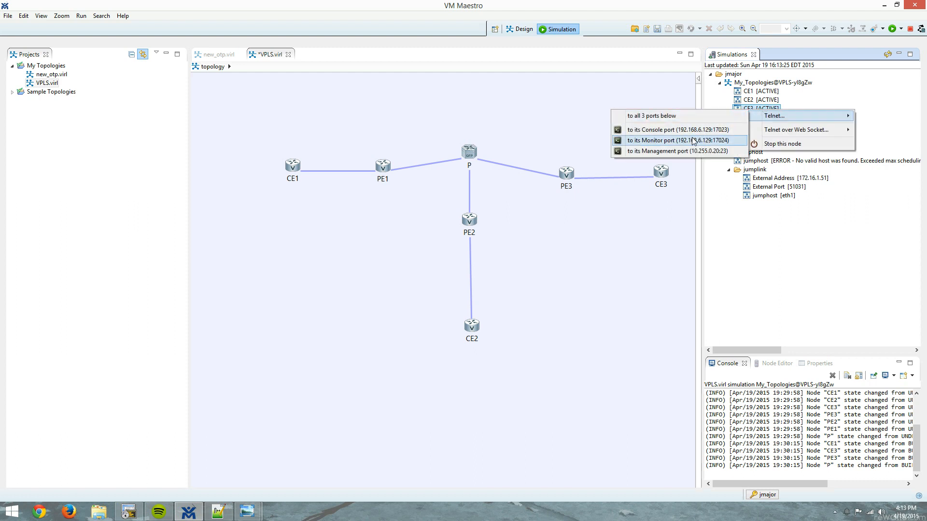
left_click(669, 129)
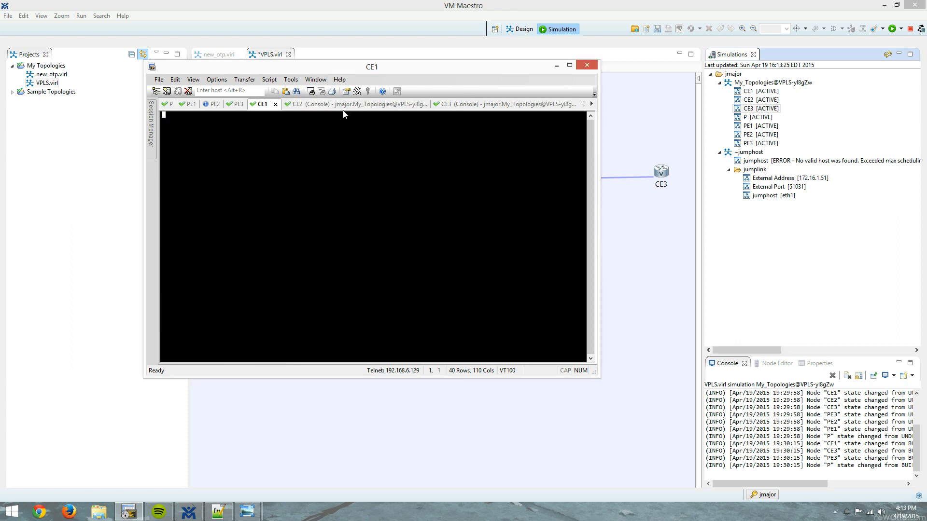
- Label the CE2 and CE3 sessions and answer 'no' to the initial configuration dialogs
double_click(343, 104)
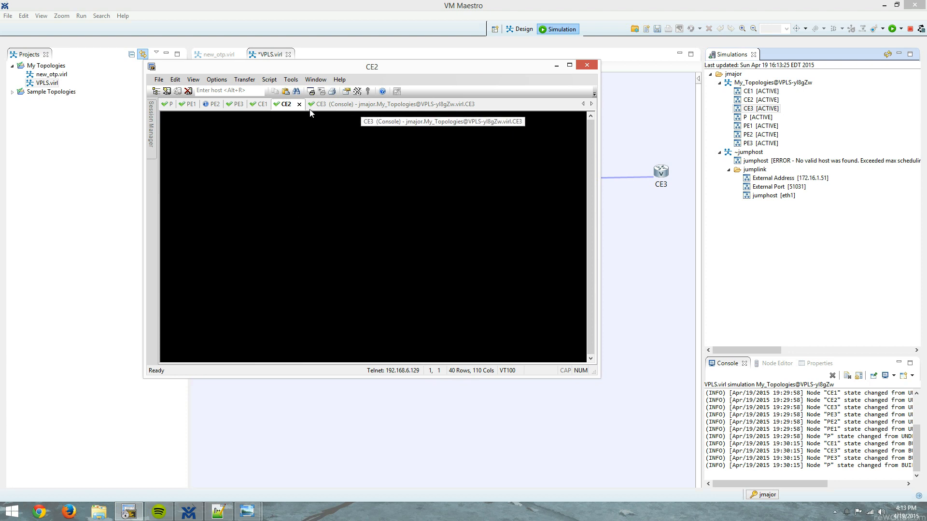
mouse_move(323, 113)
type("CE3")
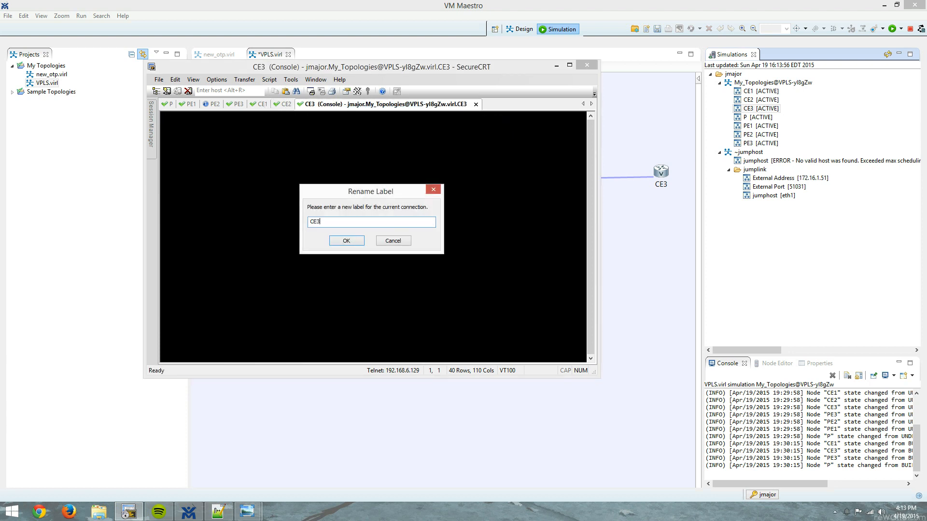
left_click(346, 240)
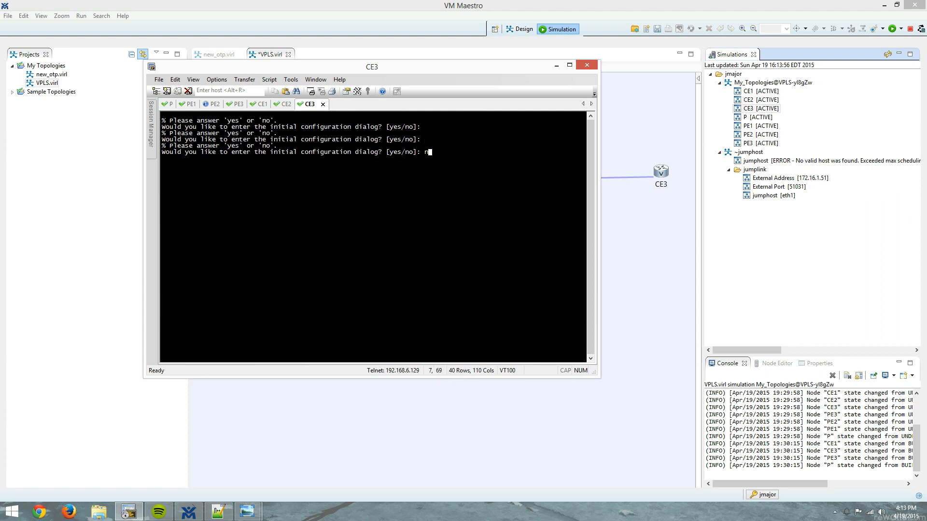
left_click(283, 105)
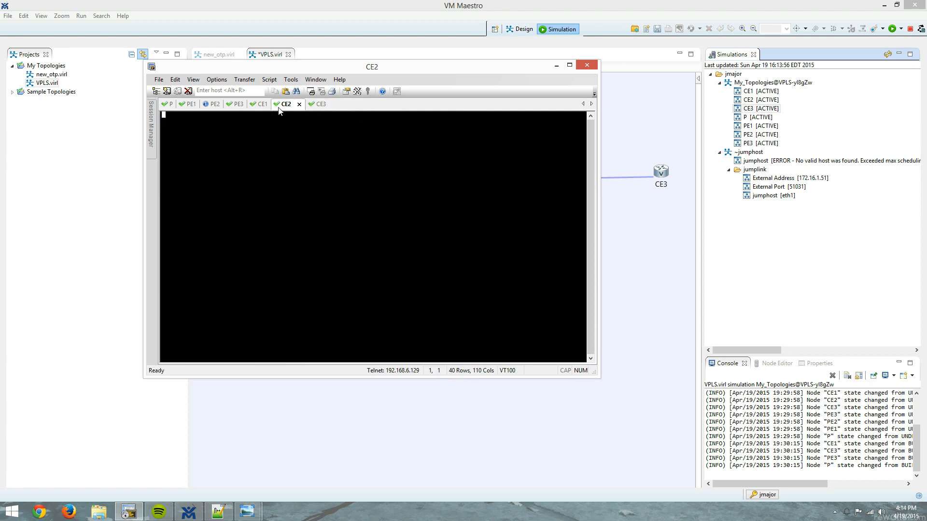
type("no]: no")
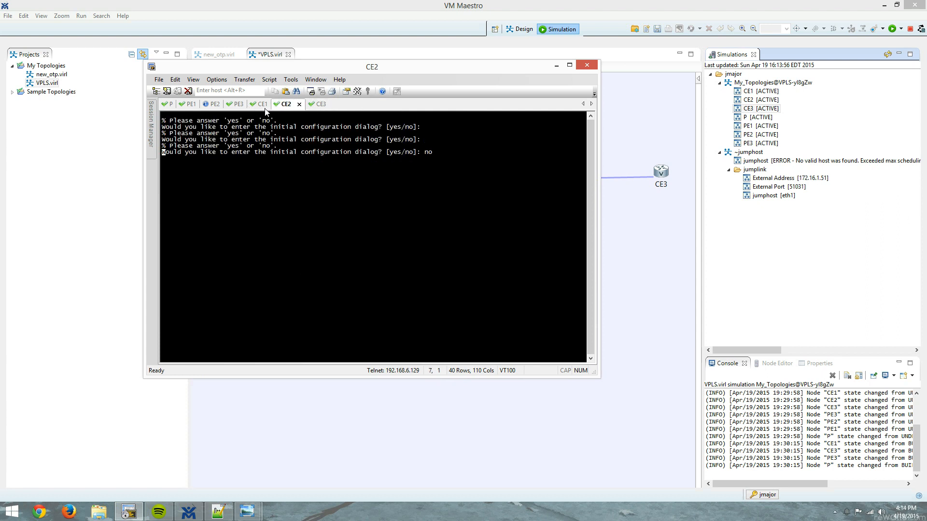
left_click(260, 103)
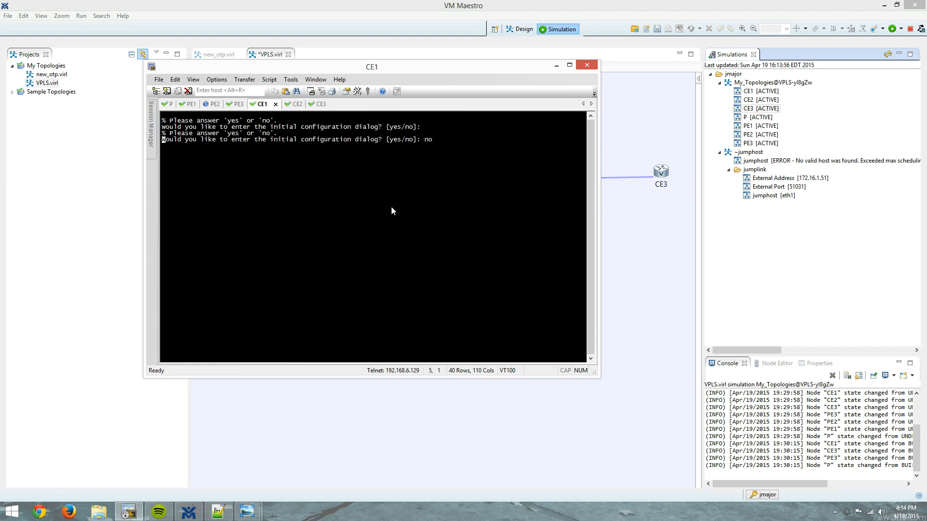
mouse_move(462, 155)
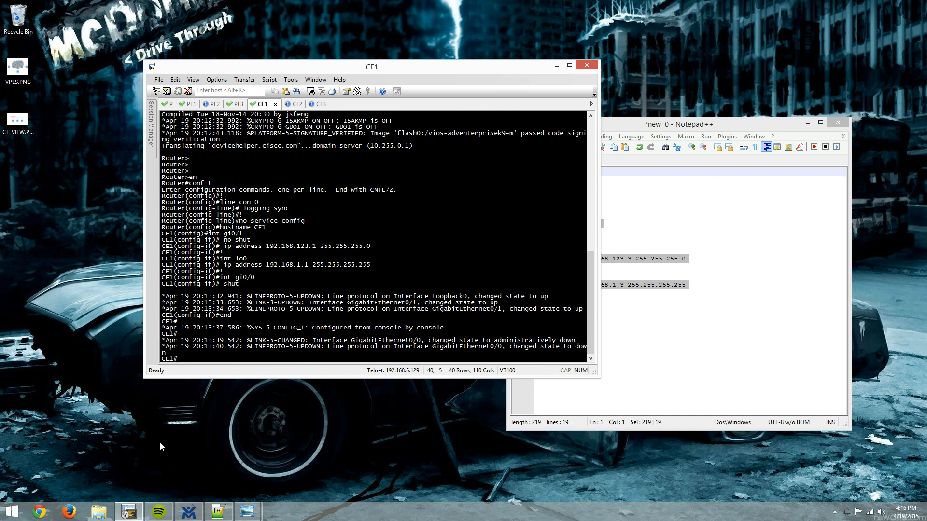
- Check the addressing diagram and ping CE2 at 192.168.123.2 from CE1
double_click(17, 119)
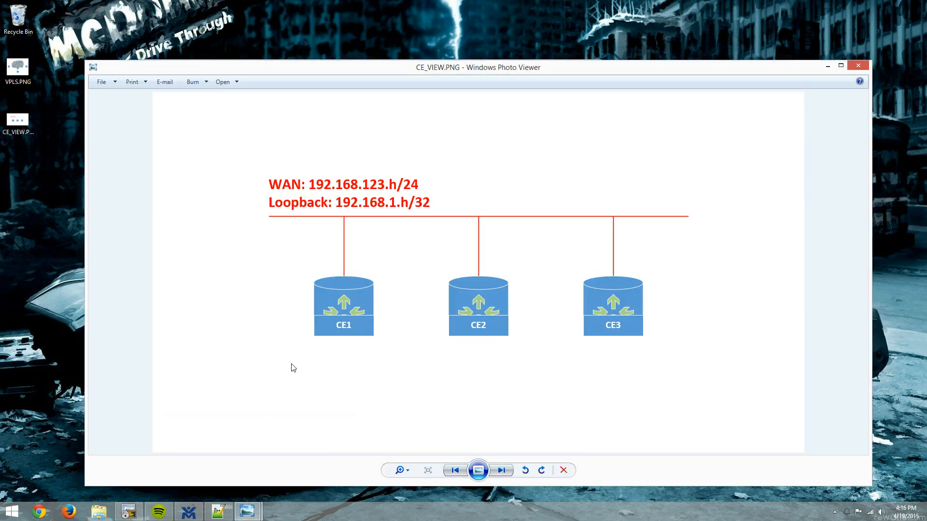
mouse_move(626, 282)
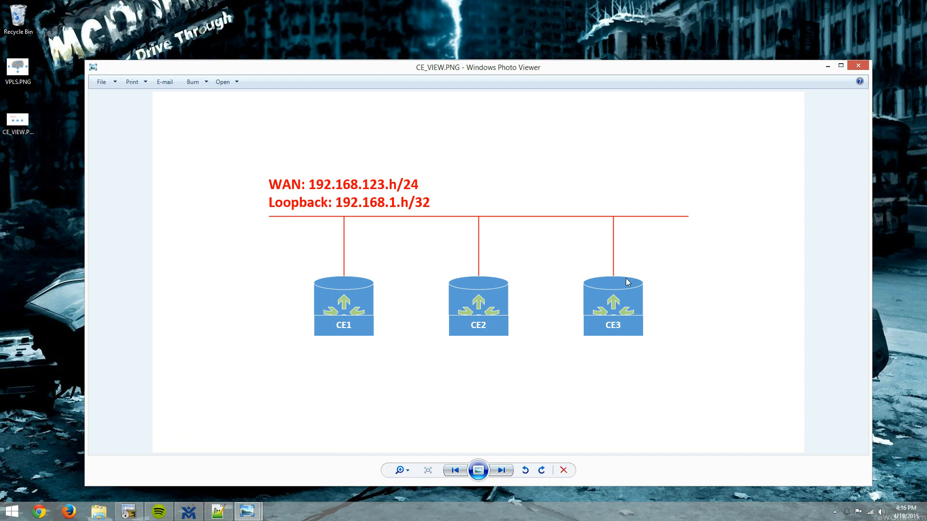
mouse_move(784, 105)
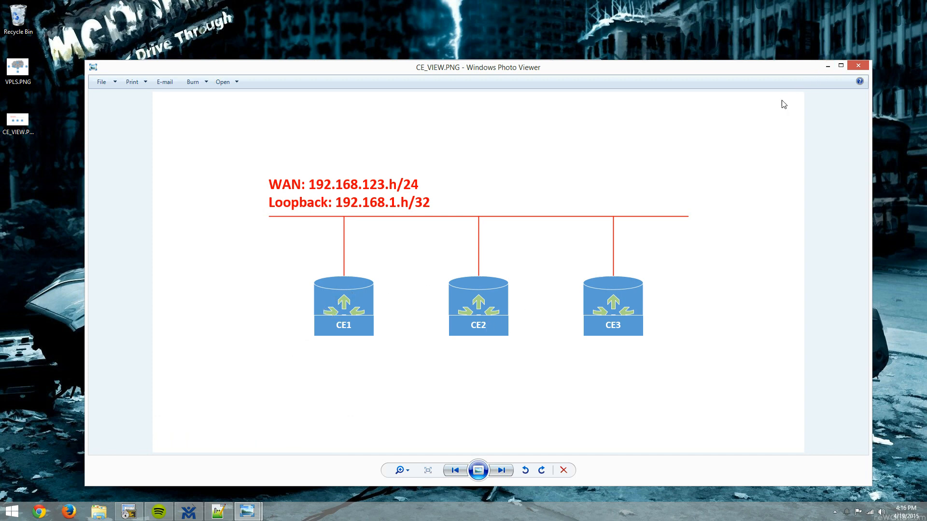
mouse_move(843, 75)
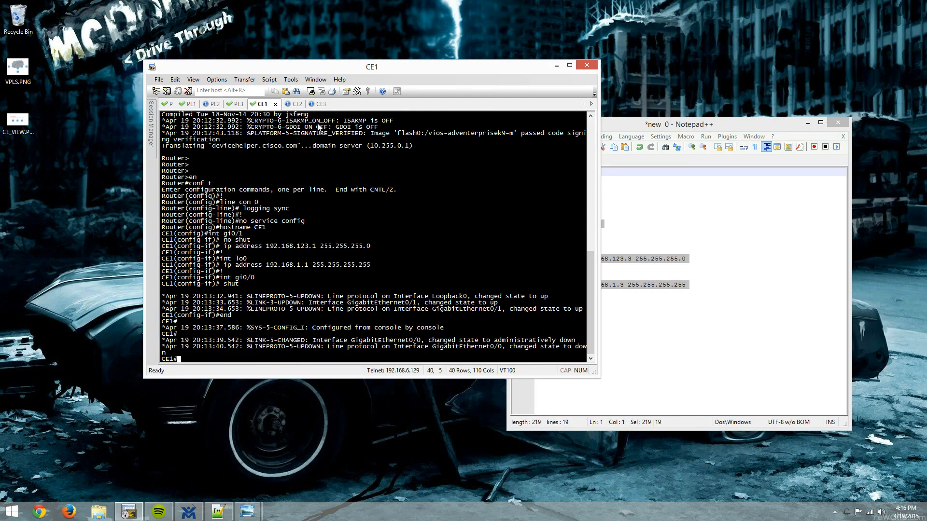
type("ping 192.")
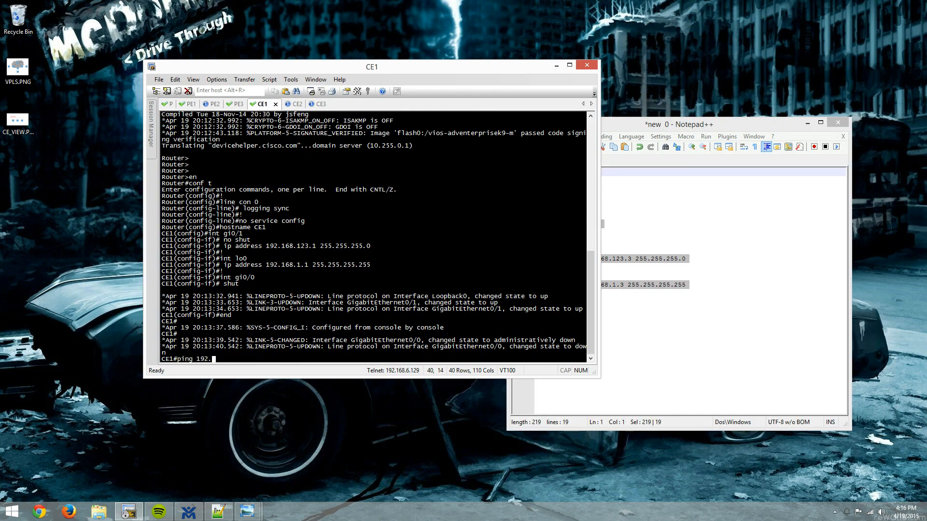
type("168.123")
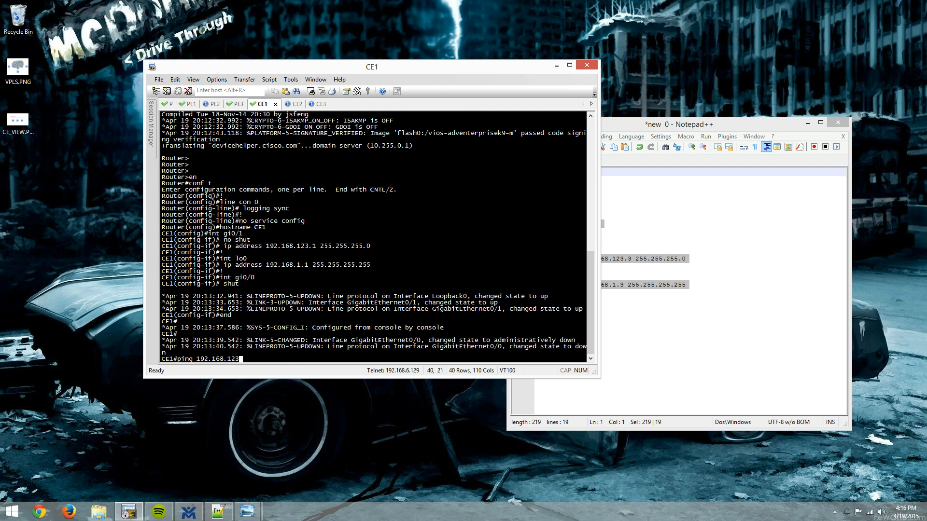
type(".2")
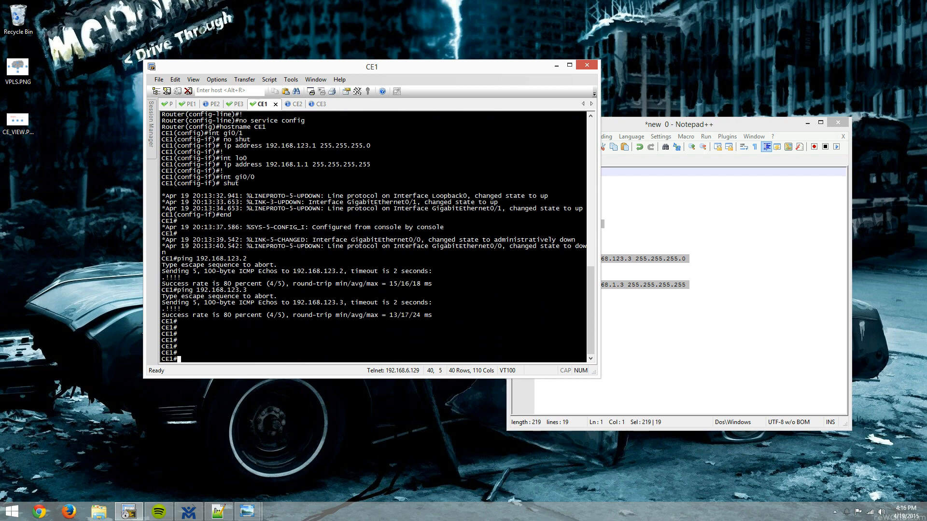
- Show CE3's ARP table and CE1's gi0/1 running configuration
left_click(294, 105)
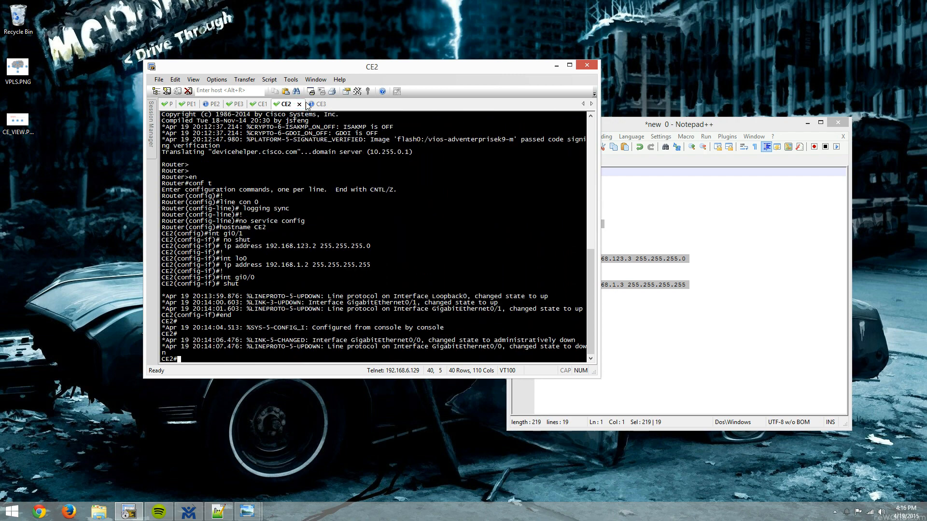
left_click(316, 104)
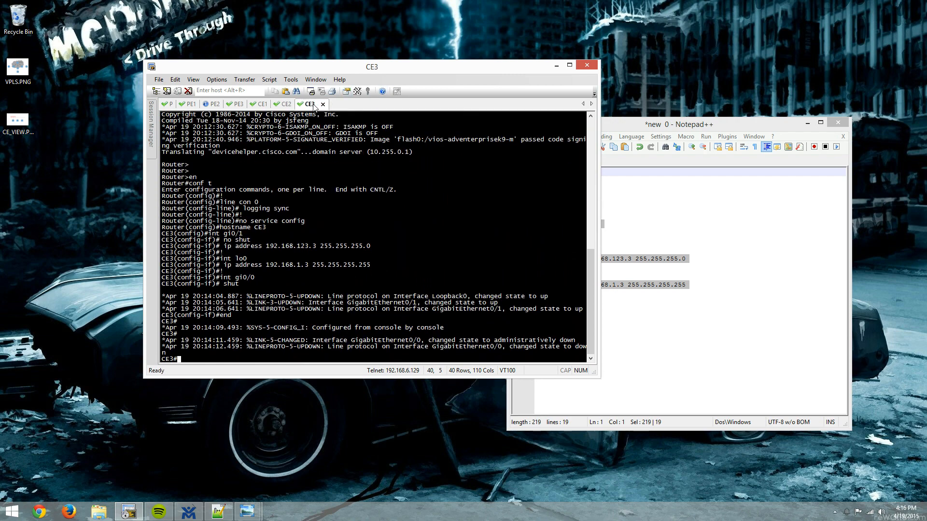
type("show ip")
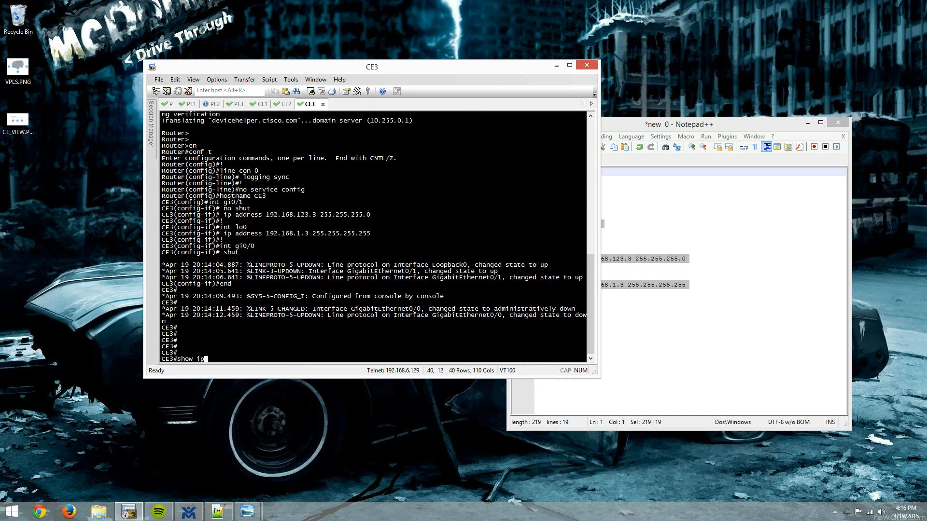
key("Return")
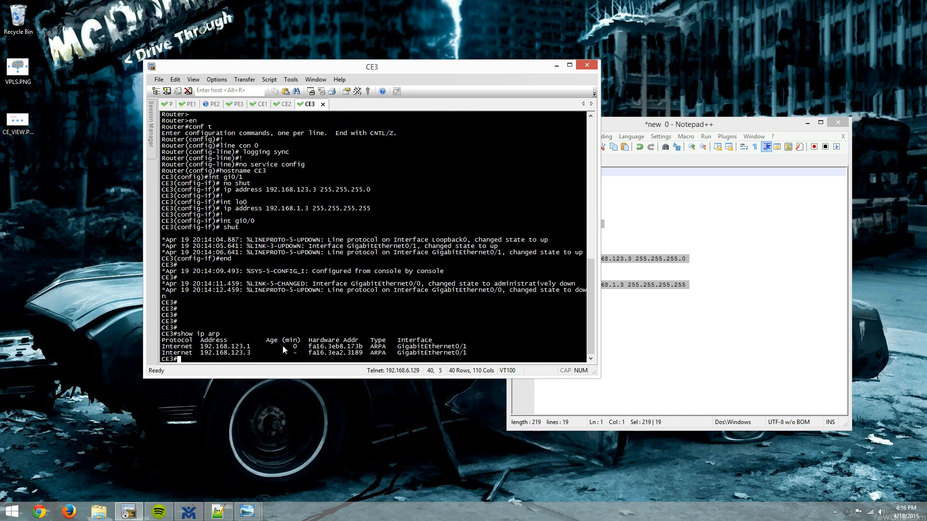
mouse_move(247, 347)
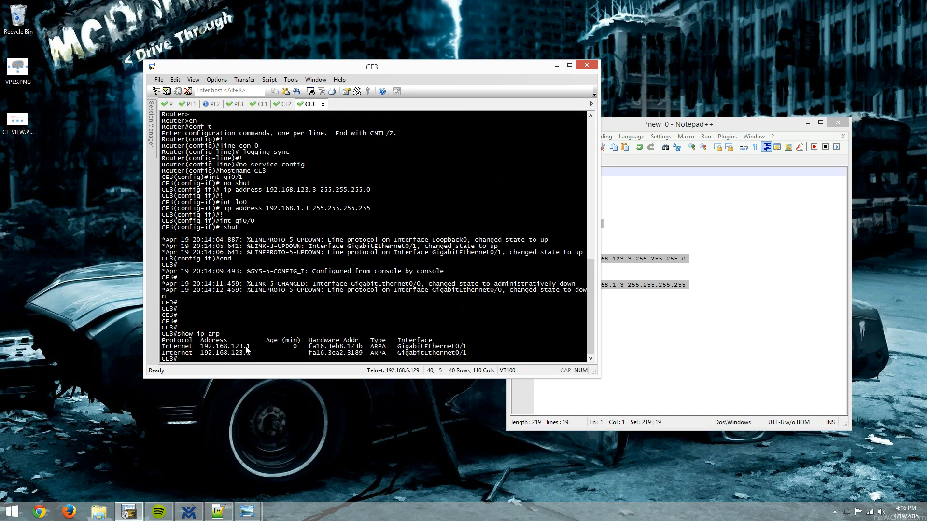
left_click(259, 104)
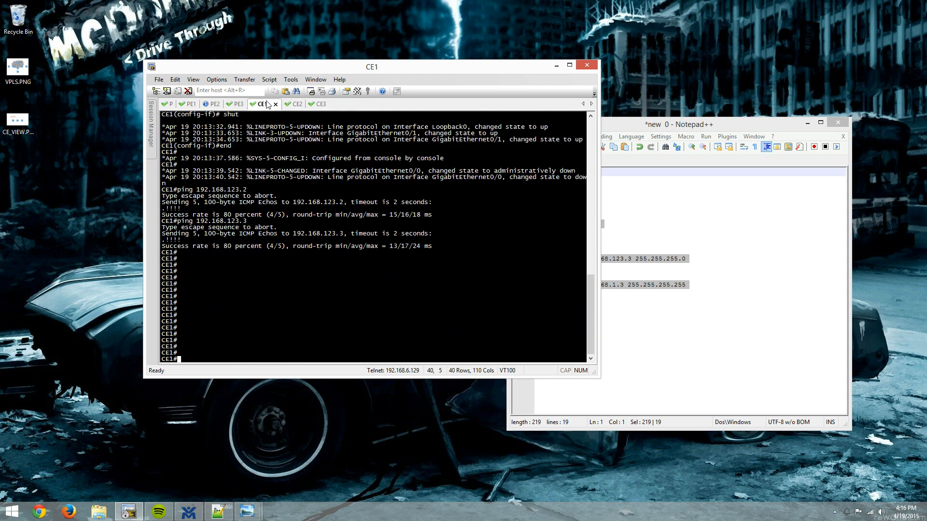
type("show run int gi0/1")
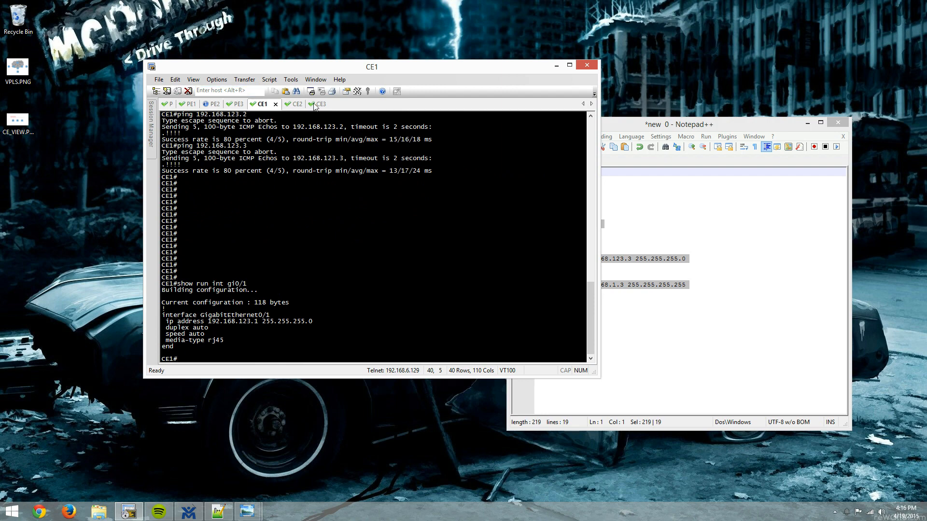
left_click(318, 104)
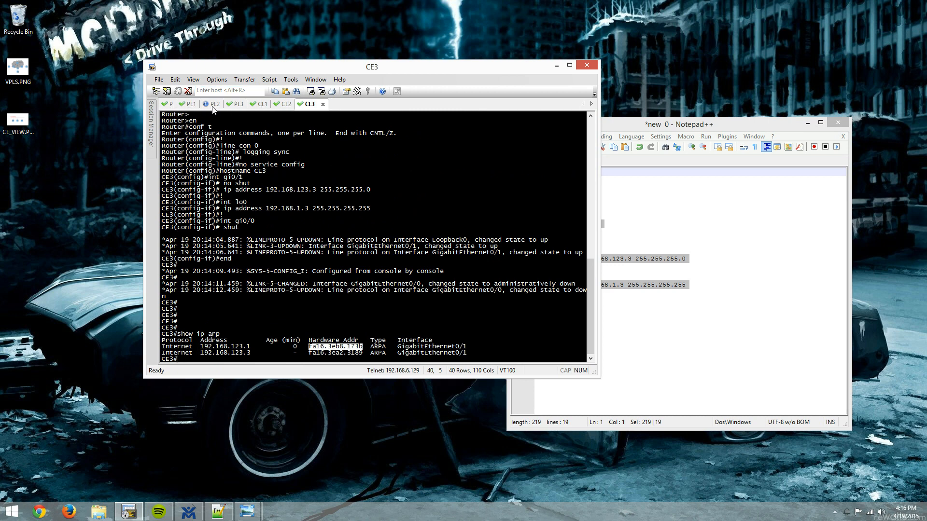
mouse_move(268, 517)
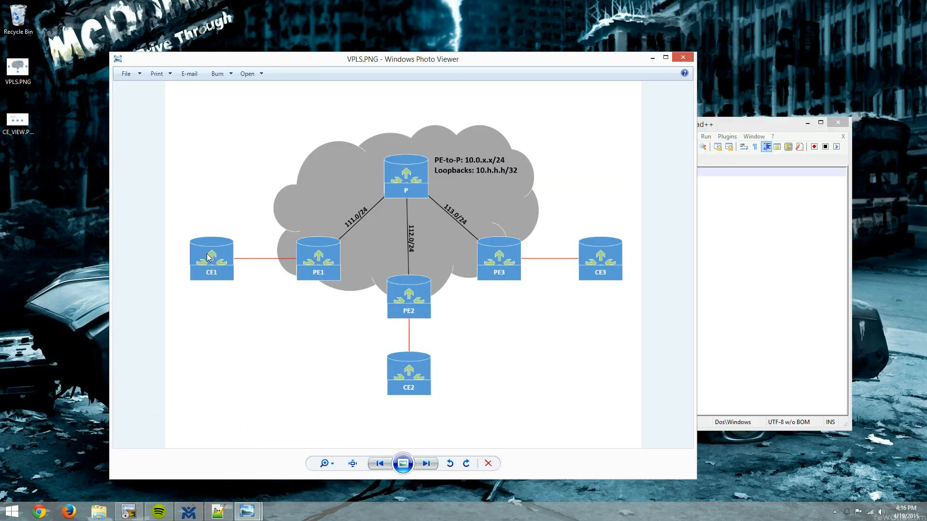
mouse_move(284, 263)
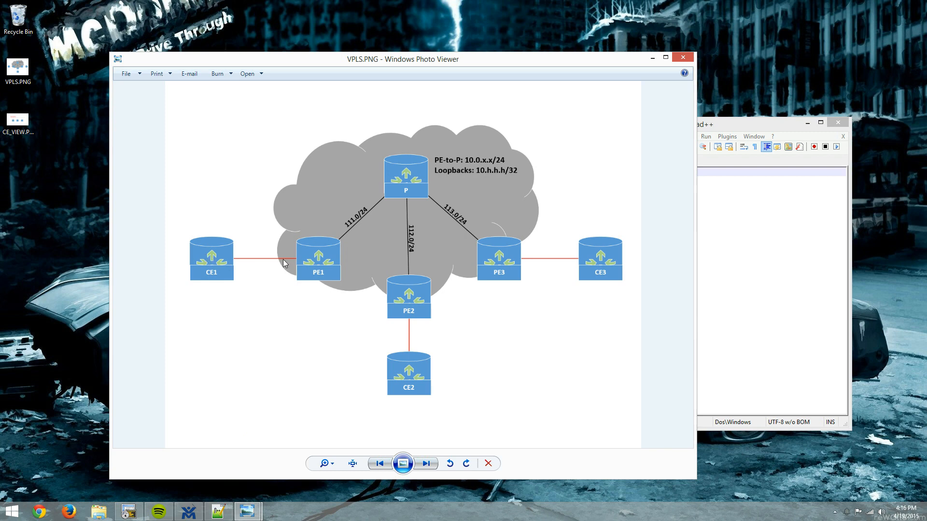
mouse_move(418, 177)
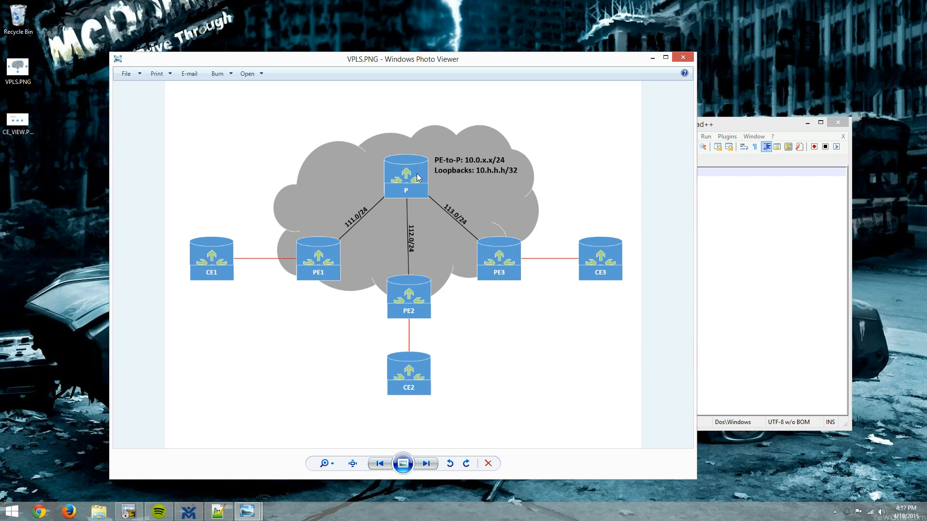
mouse_move(383, 363)
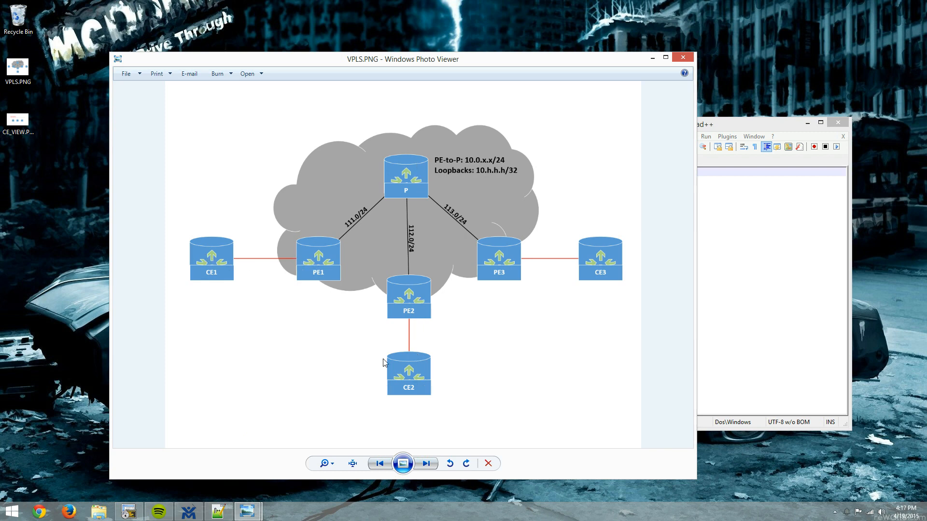
mouse_move(452, 382)
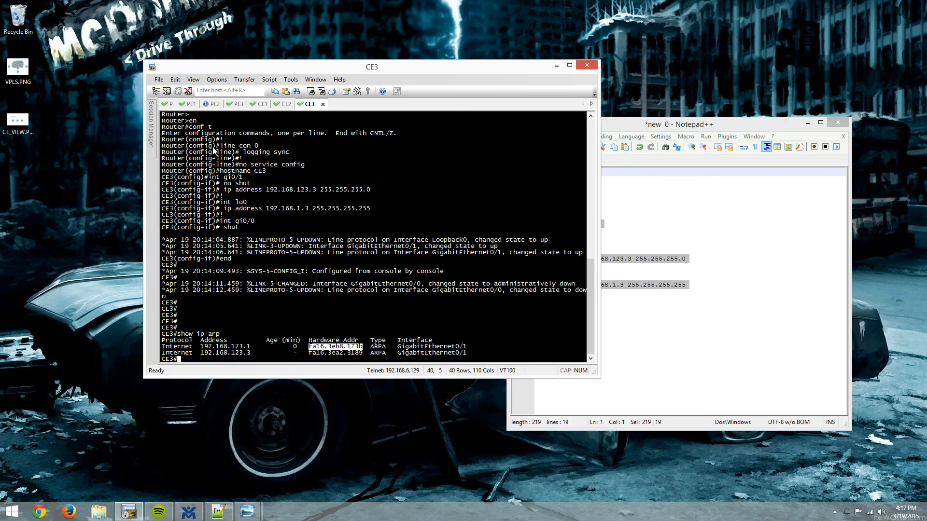
- Clear the old notes in Notepad++ and start 'router eigrp VPLS'
left_click(261, 104)
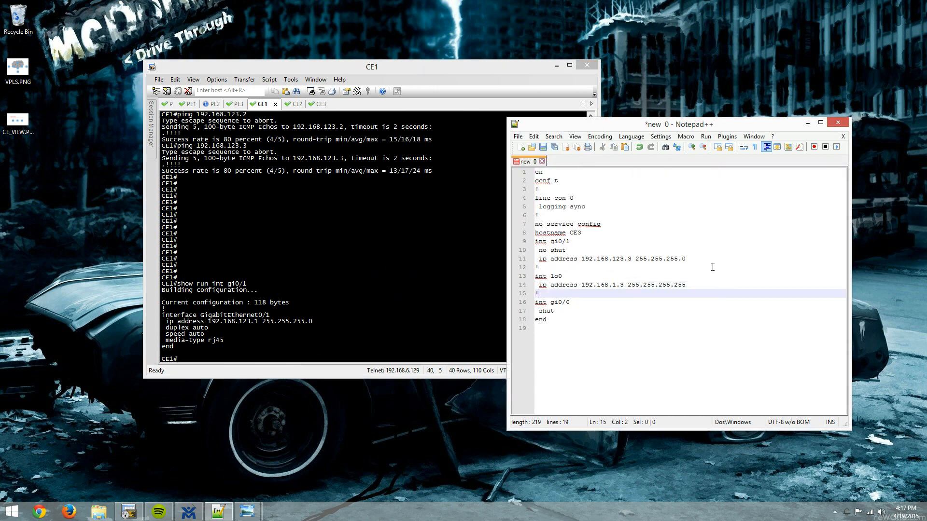
key("ctrl+a")
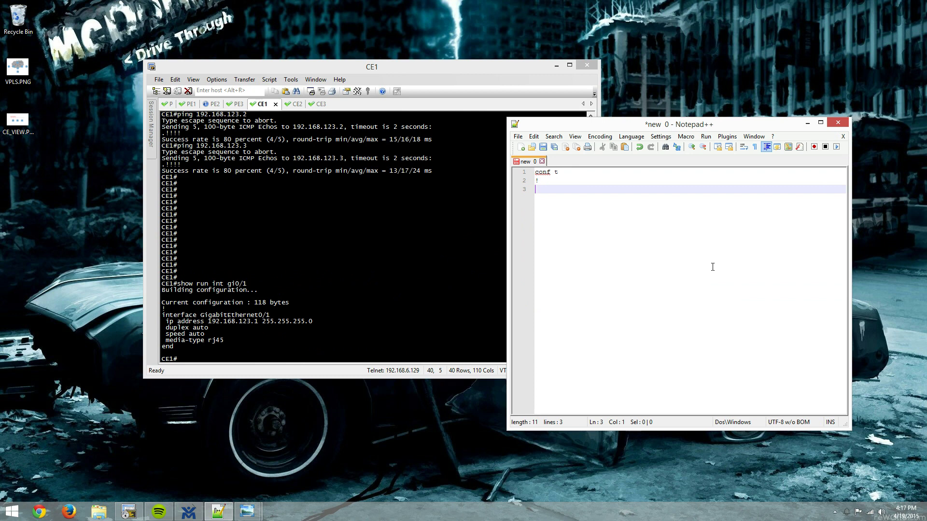
type("router eigrp")
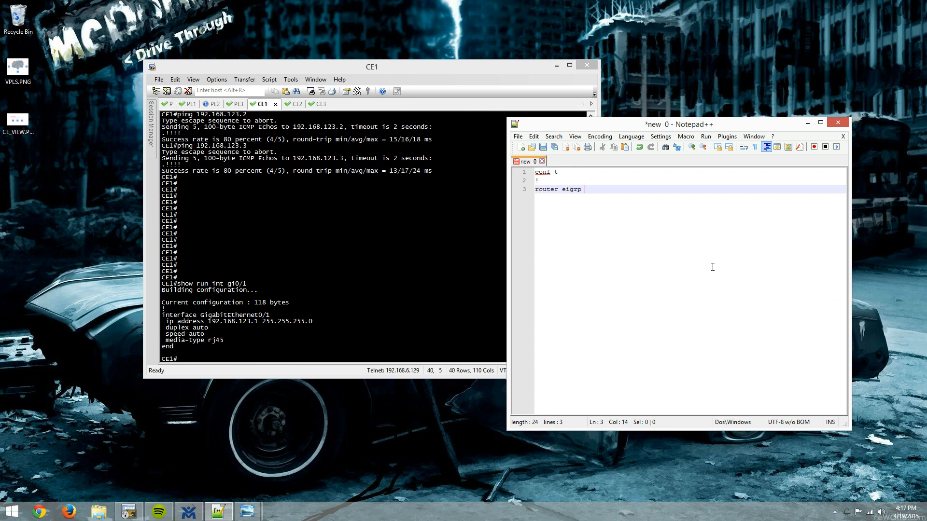
type("VPLS")
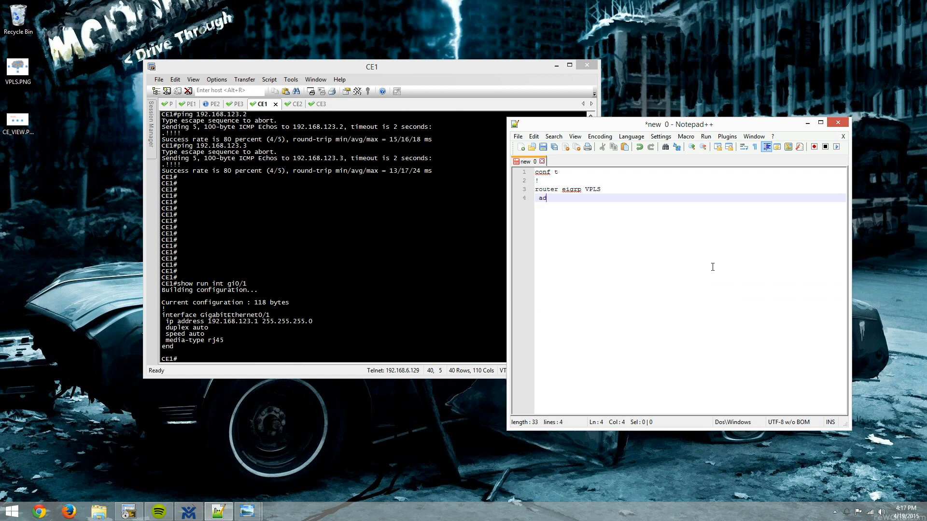
- Add IPv4 unicast autonomous-system 100, network 192.168.0.0 0.0.255.255, and 'end'
type("dr ipv4")
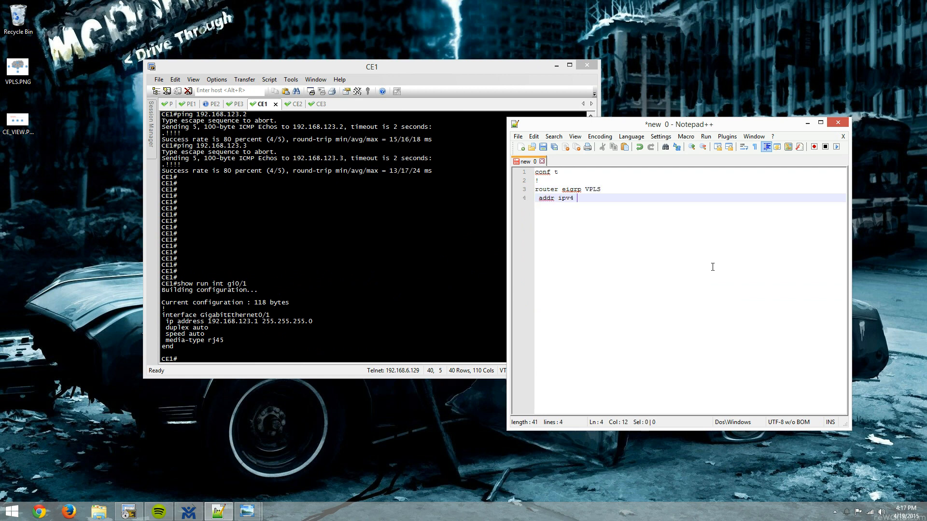
type("uni")
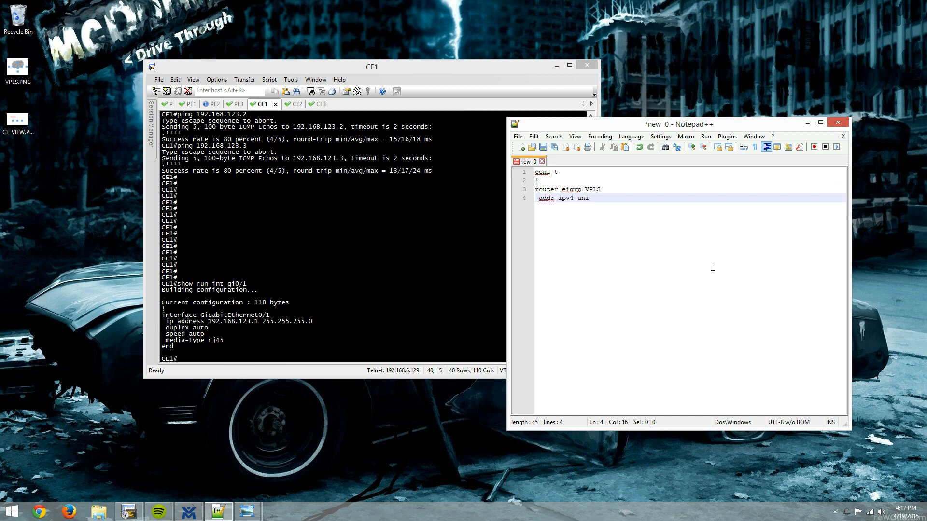
type("auto 100")
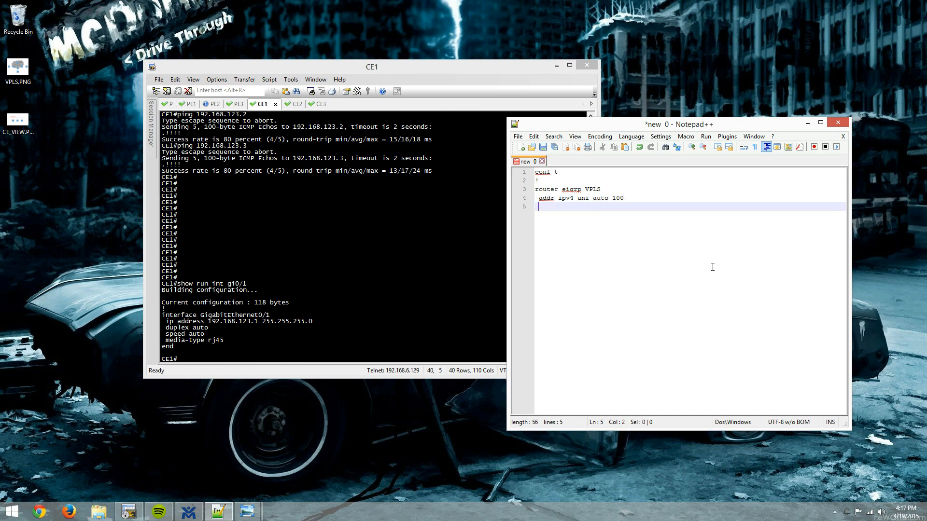
type("netw")
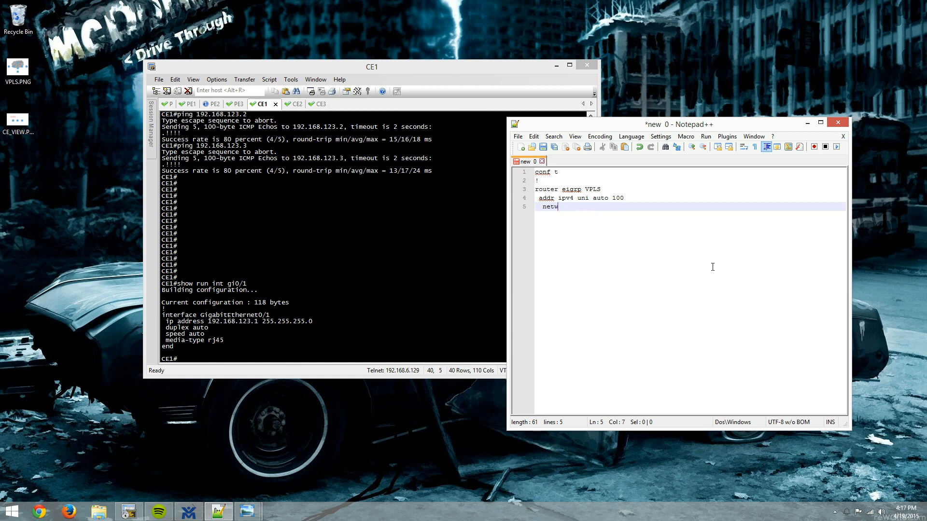
type("work 19")
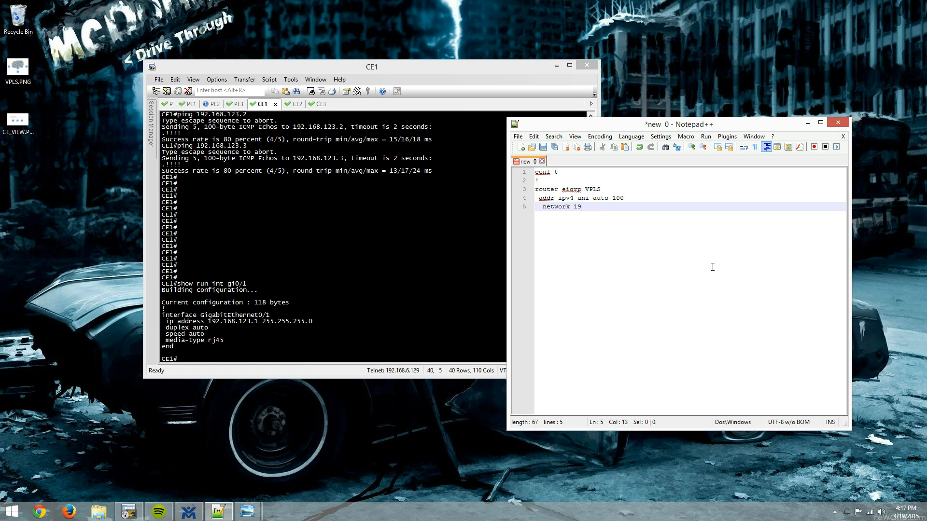
type("2.168.0.0 0.0")
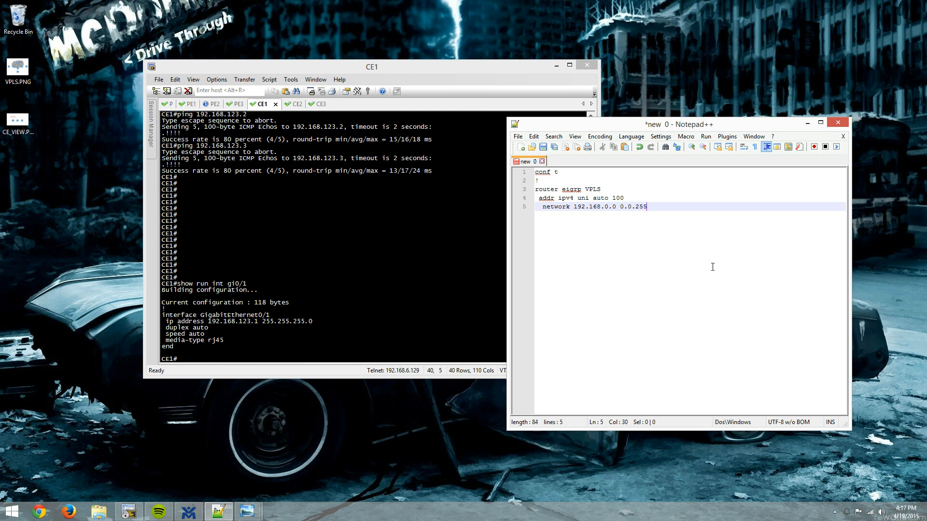
type(".255")
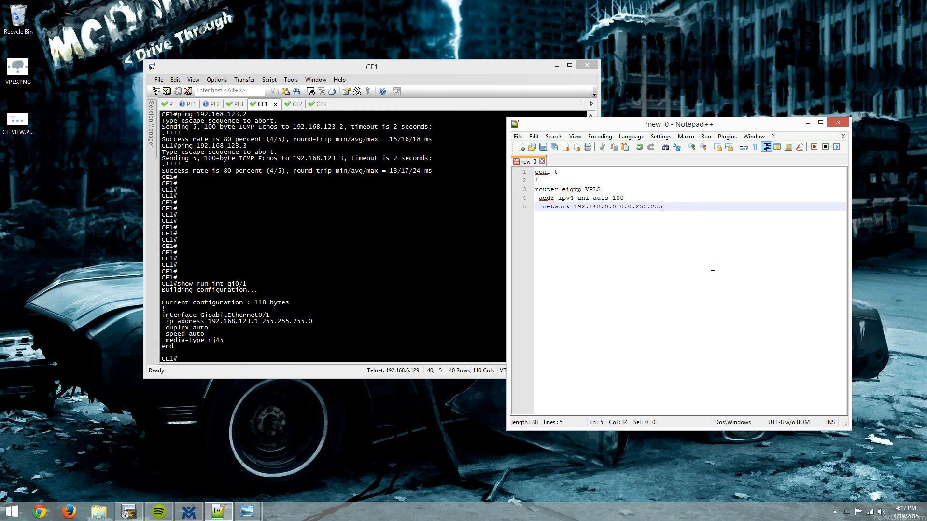
key("Enter")
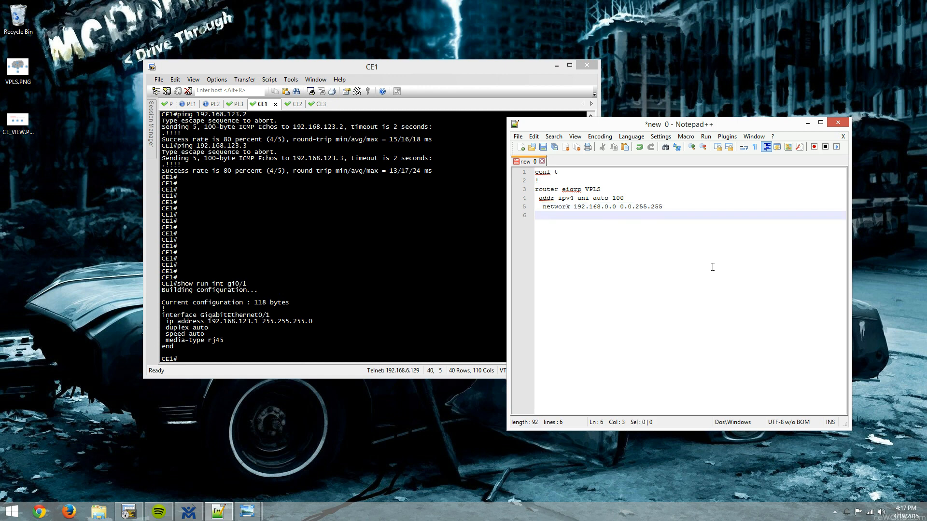
type("end")
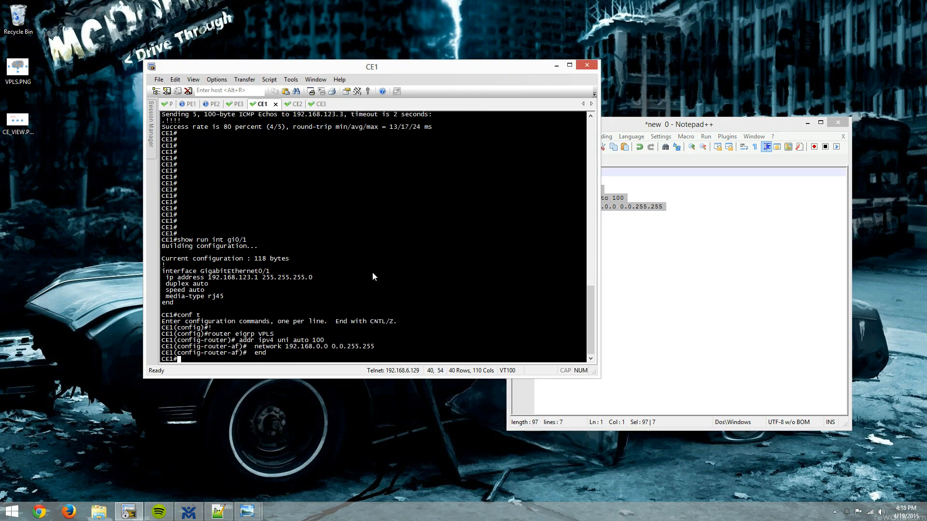
- After checking CE2, list CE1's EIGRP neighbors 192.168.123.2 and 192.168.123.3
left_click(285, 104)
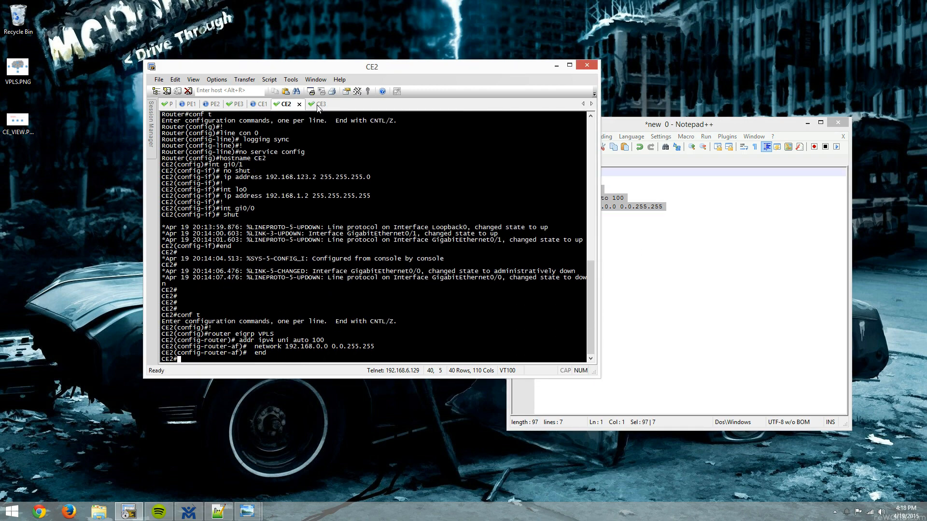
left_click(260, 104)
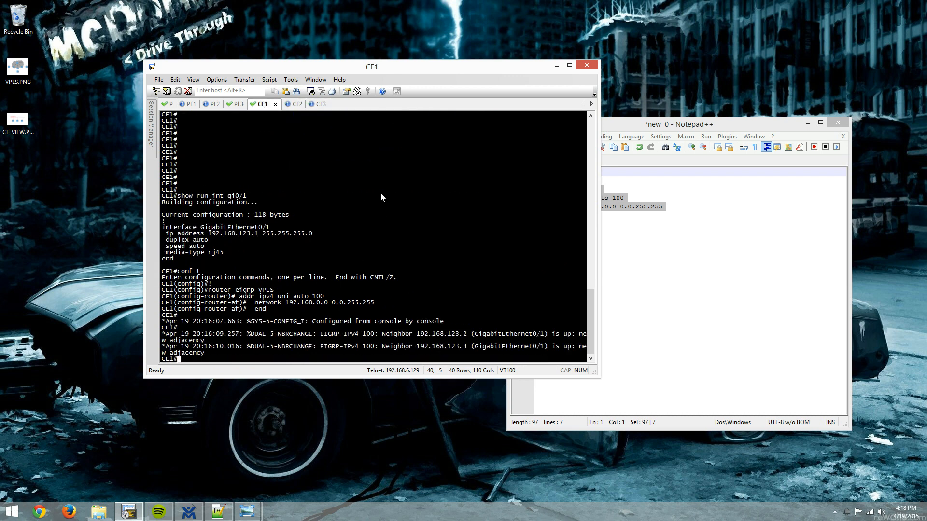
mouse_move(534, 209)
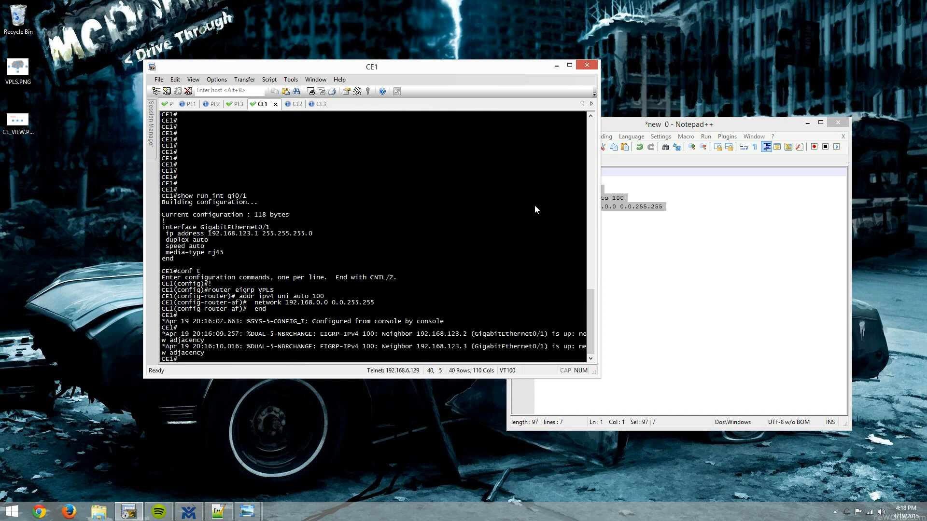
type("show ip e")
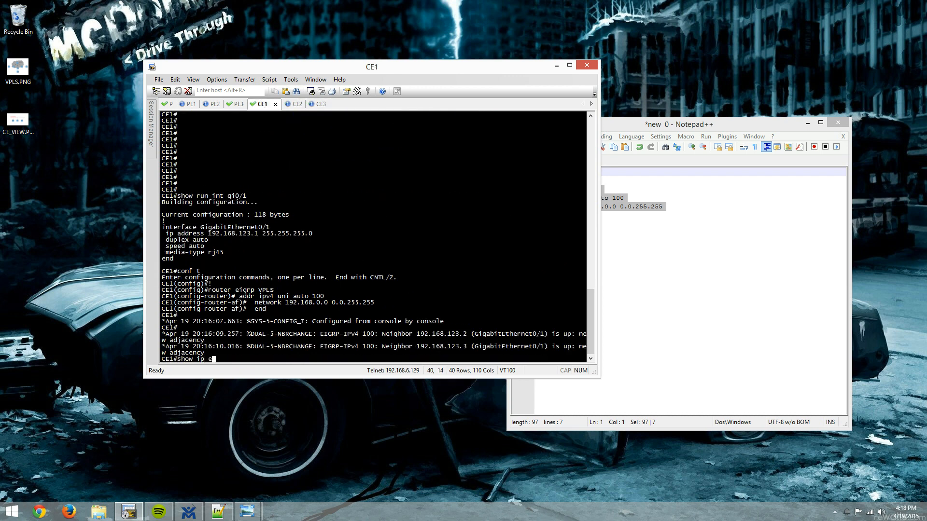
key("Return")
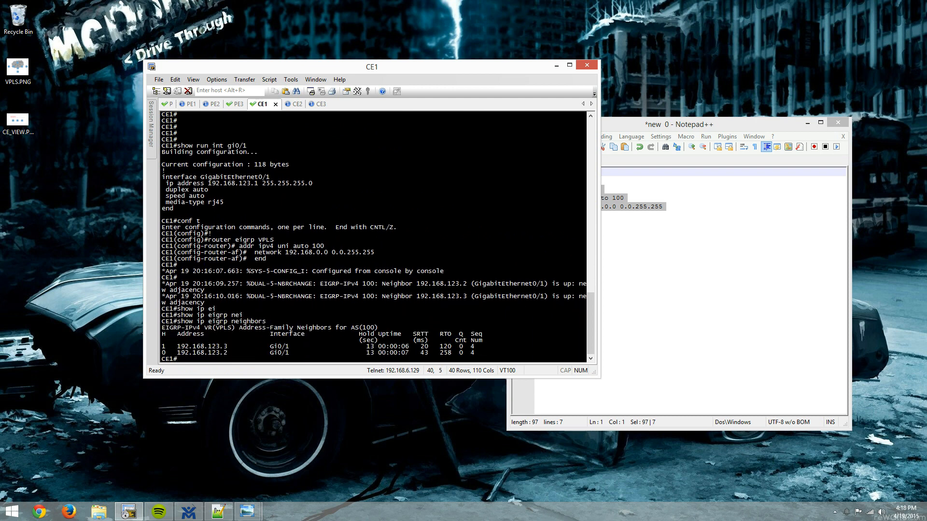
- Display the EIGRP-learned routes on CE1 with 'sh ip route eigrp'
type("traceroute")
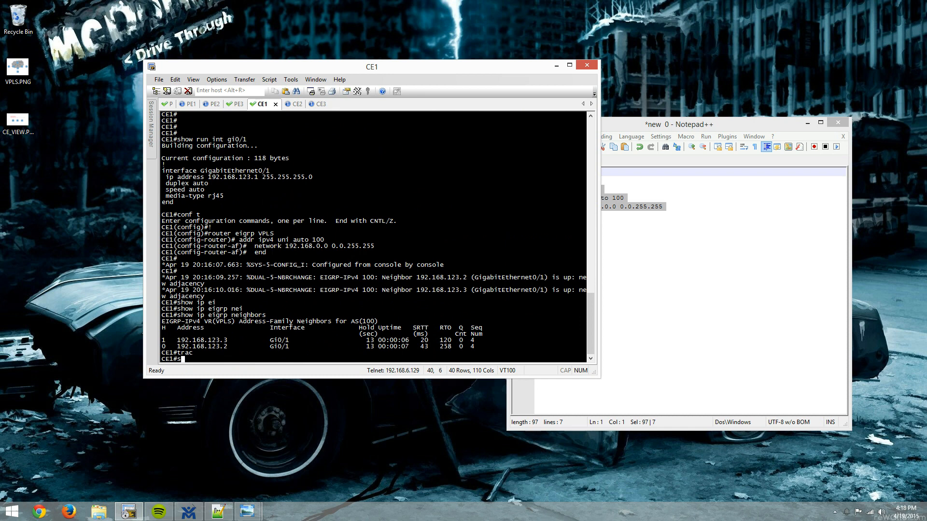
type("sh ip route e")
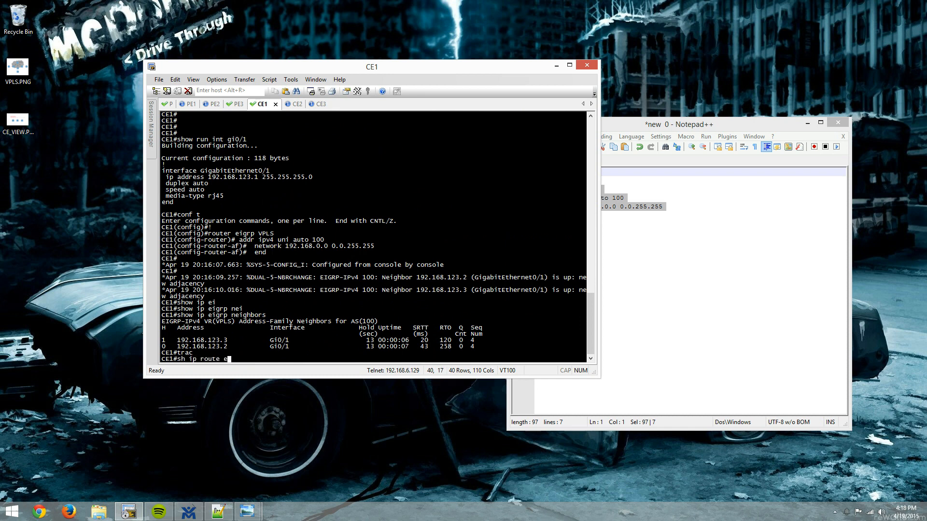
key("Return")
type("traceroute 192.168.1.3")
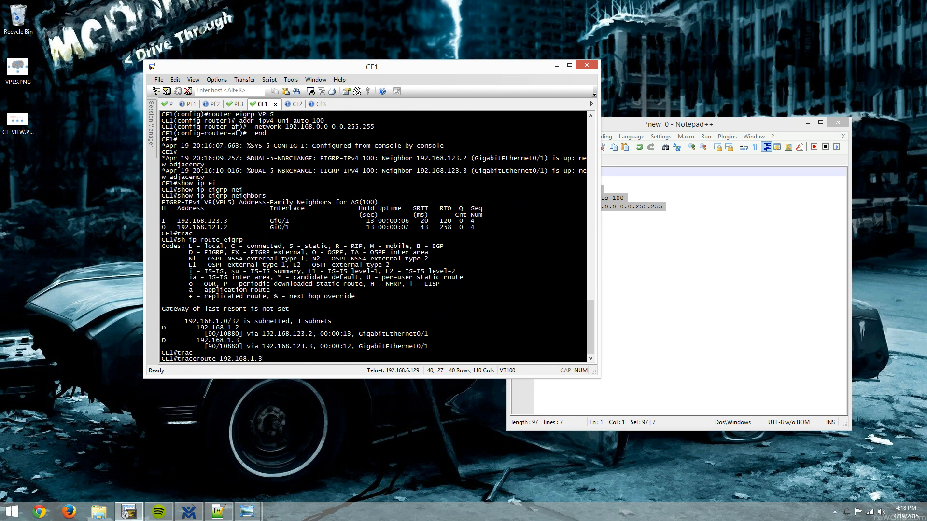
- Traceroute from CE1 to 192.168.1.3, reaching it in one hop via 192.168.123.3
key("Return")
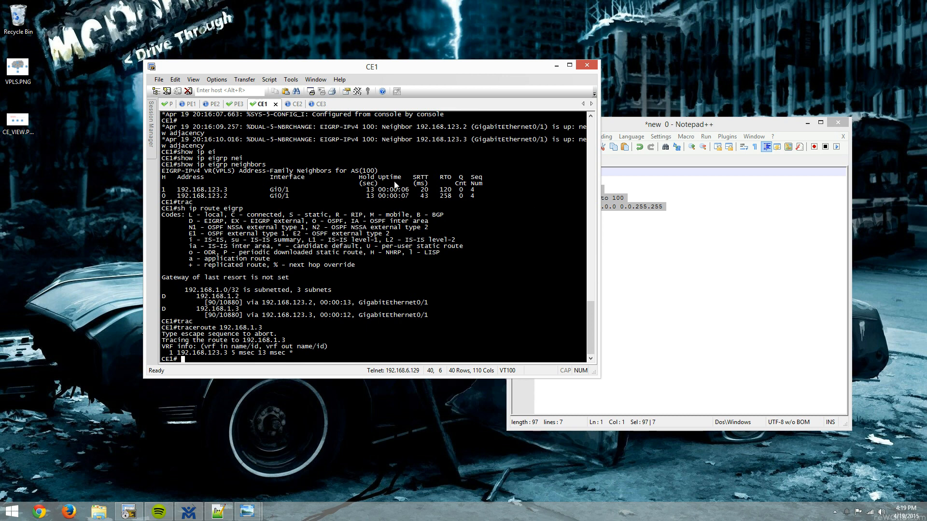
mouse_move(262, 495)
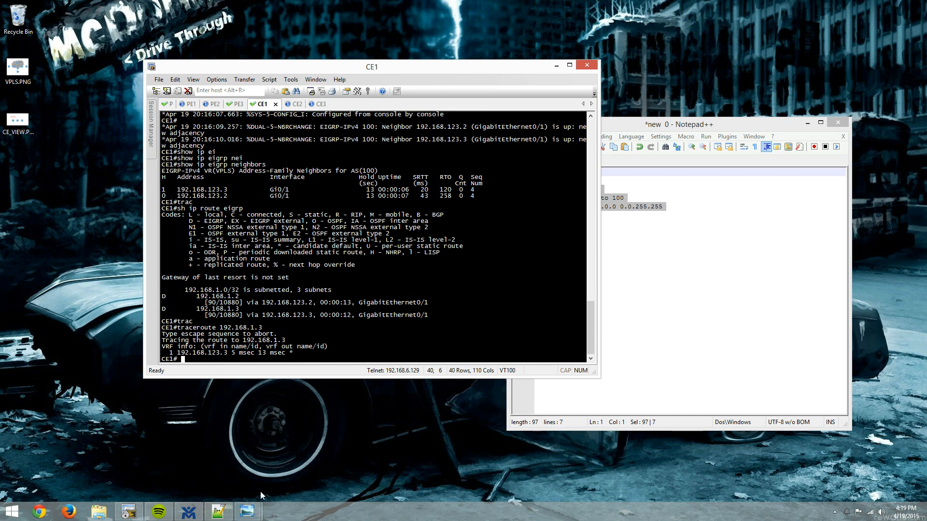
mouse_move(380, 376)
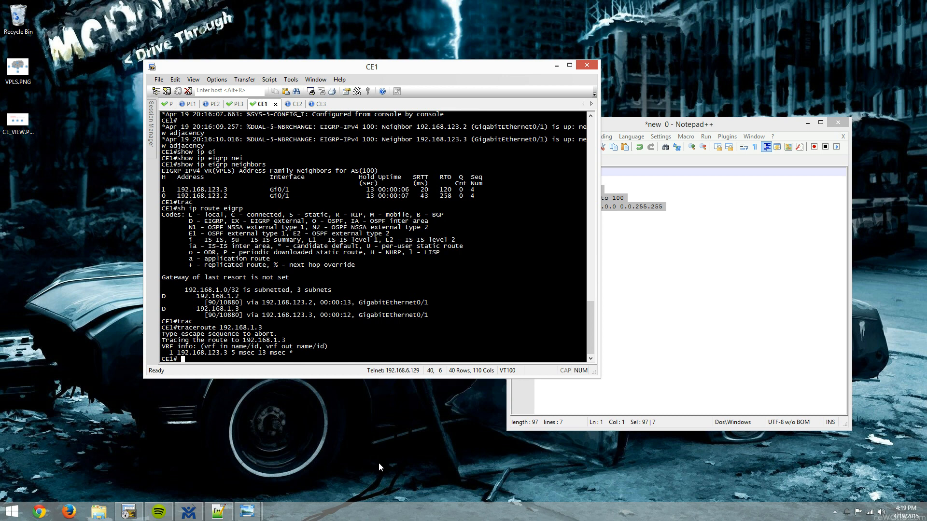
mouse_move(400, 470)
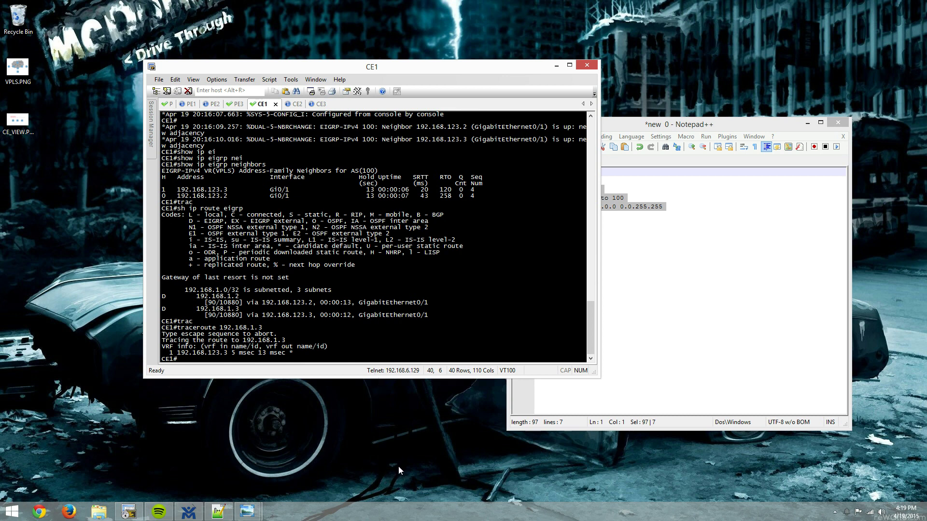
mouse_move(395, 420)
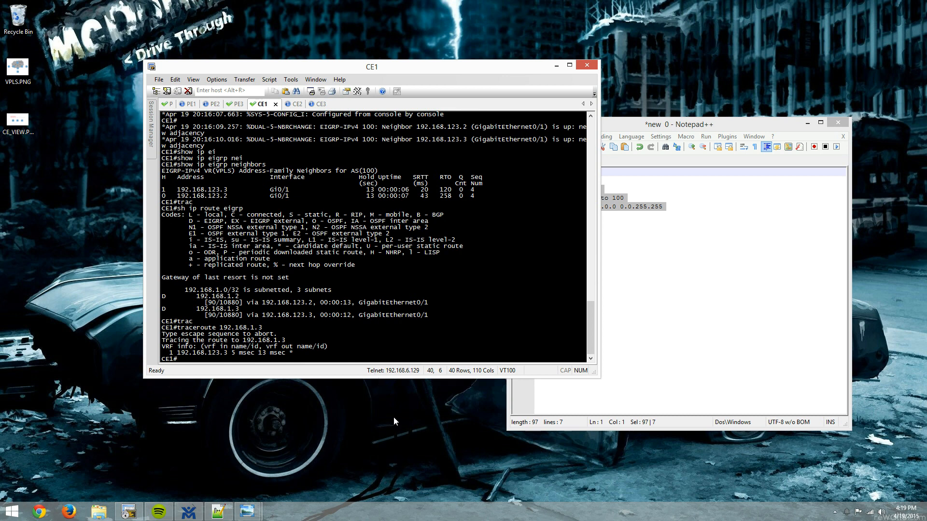